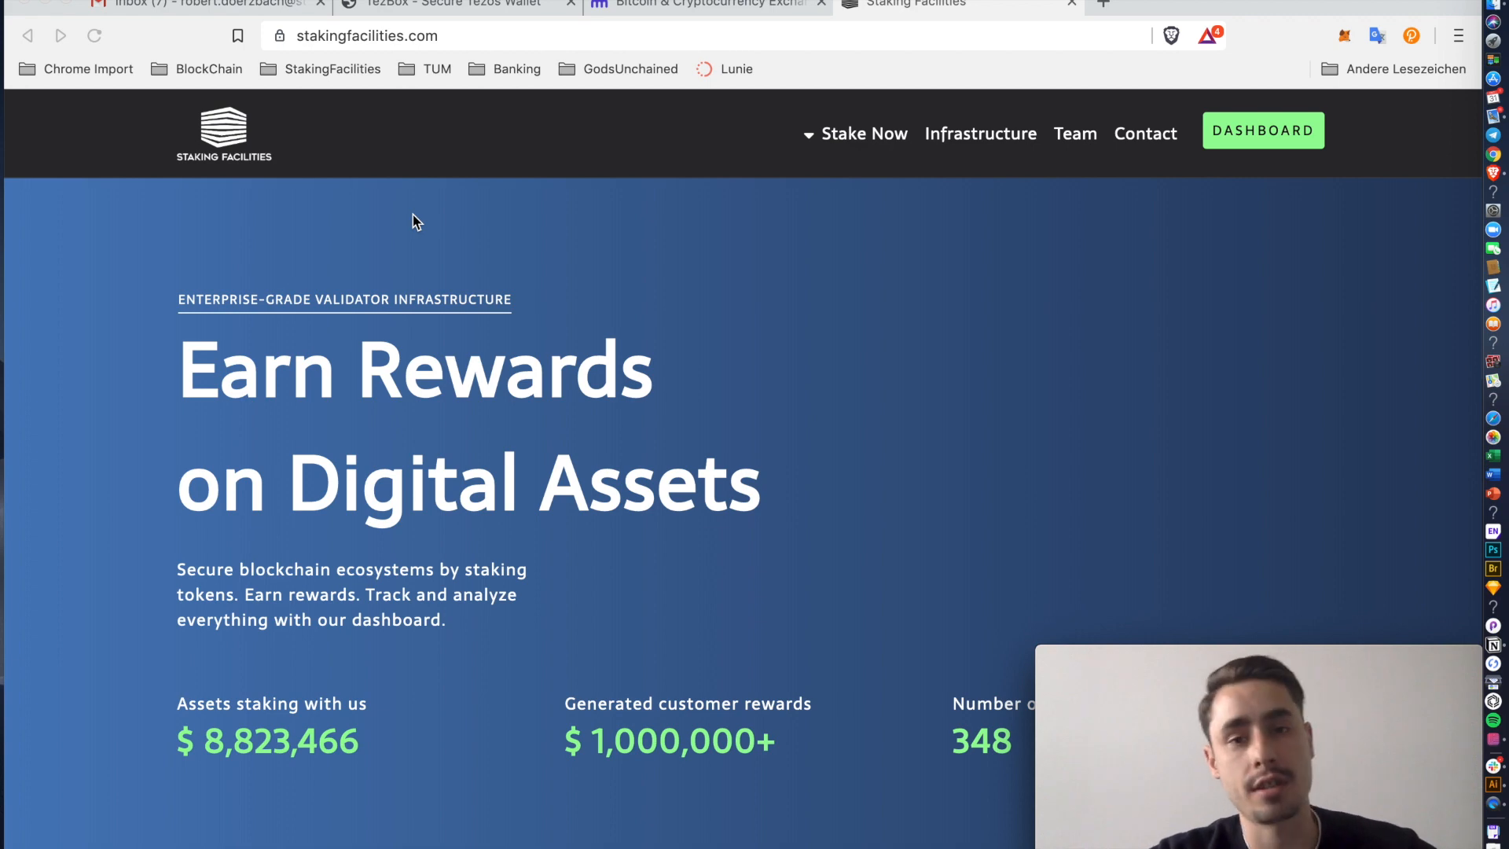
mouse_move(547, 275)
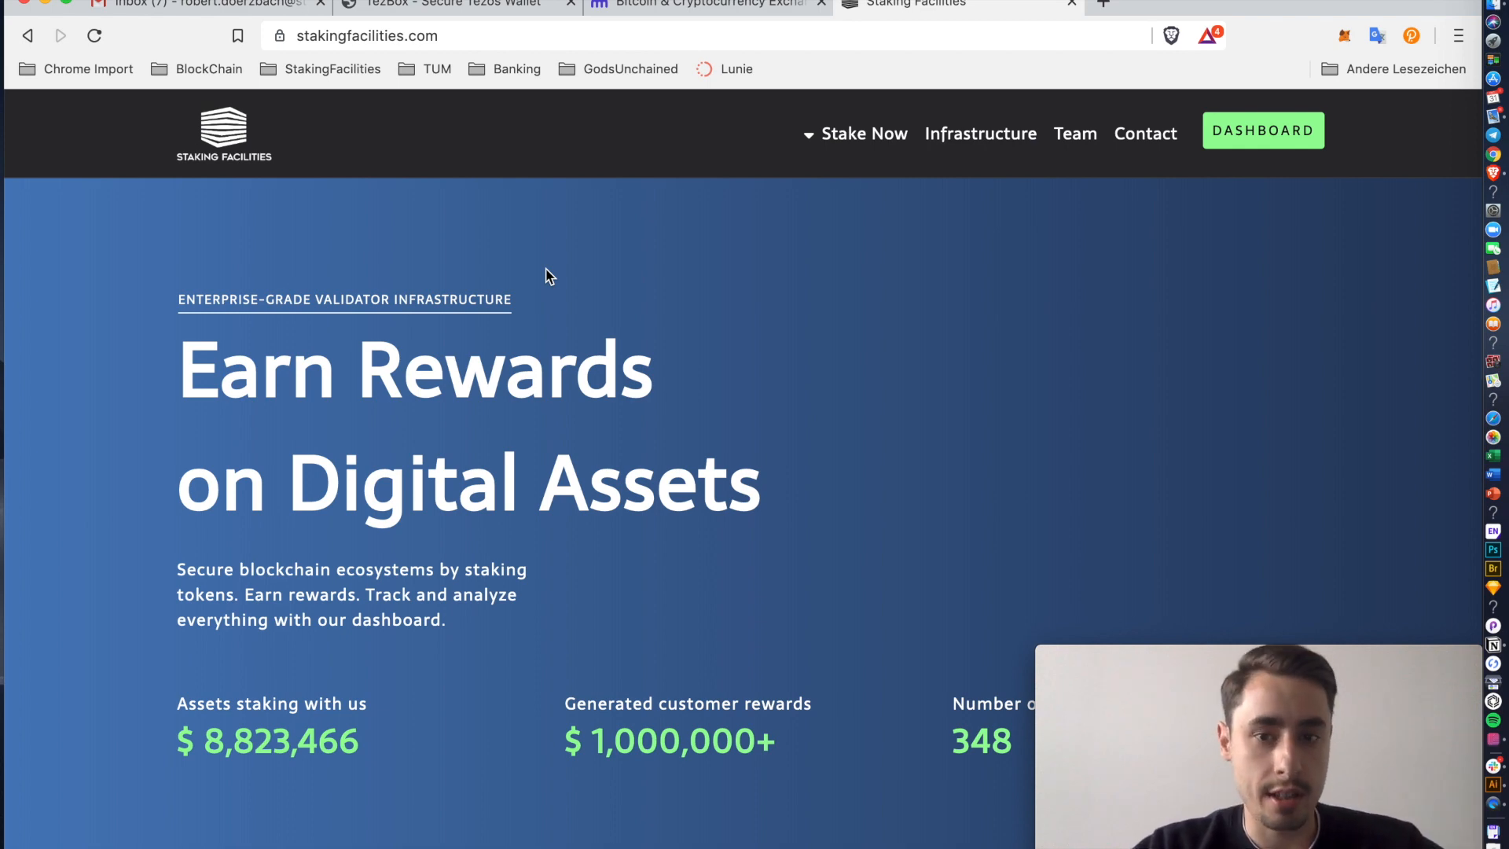
mouse_move(678, 239)
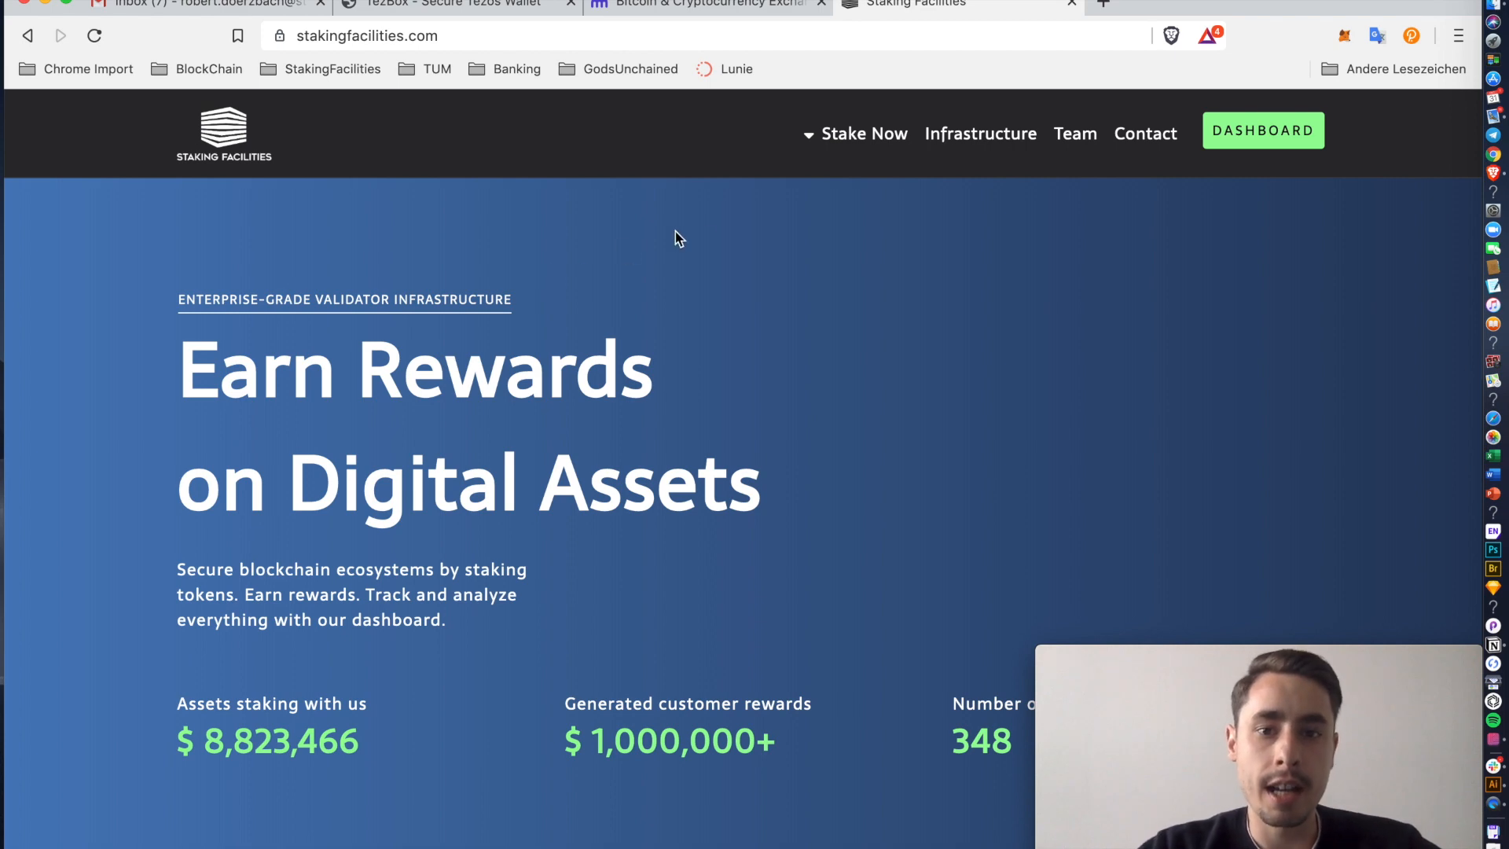
mouse_move(646, 233)
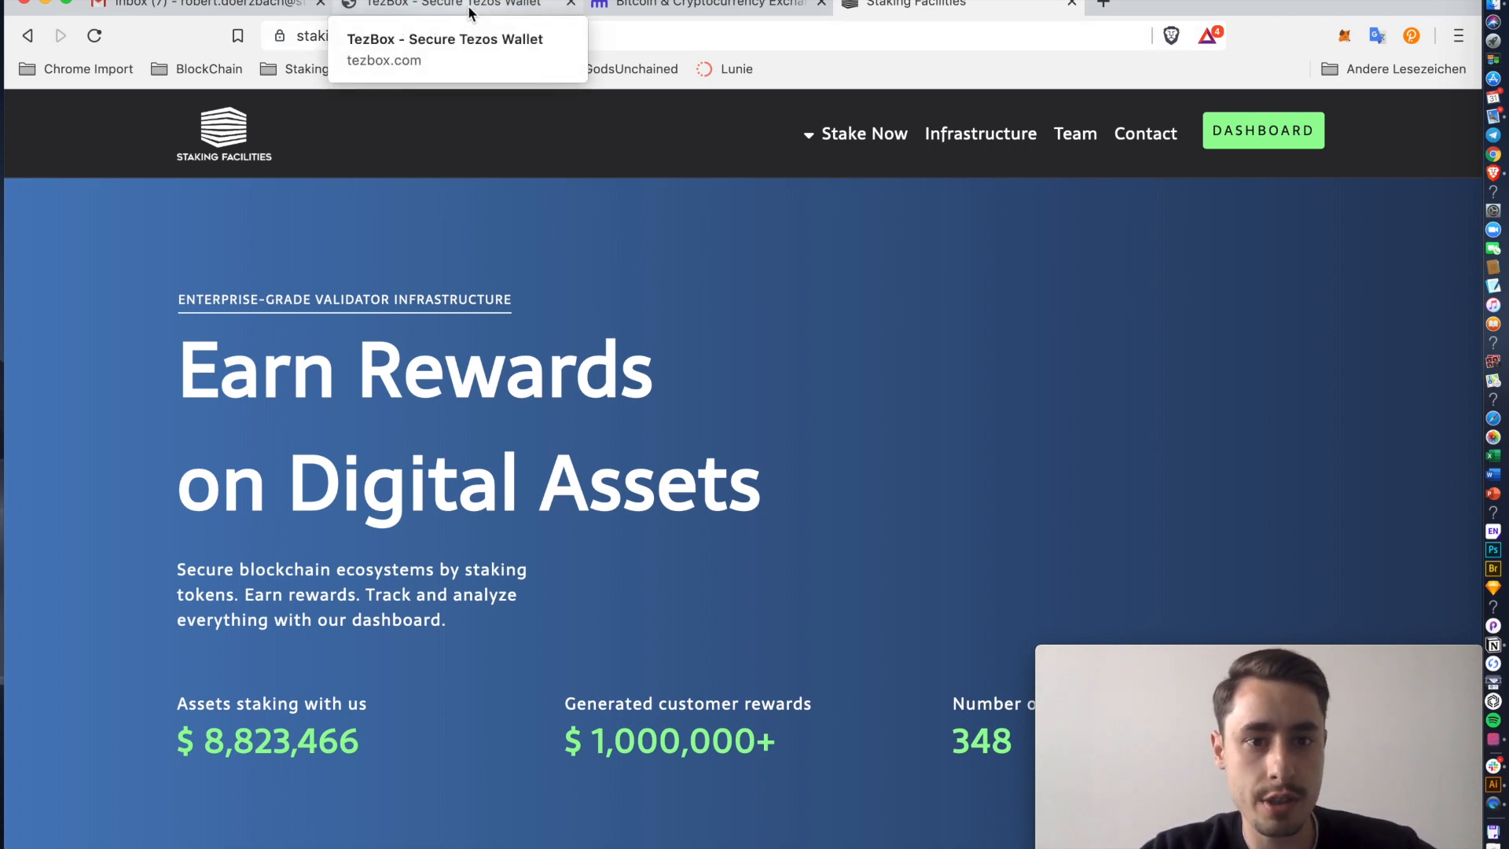
Switch to the TezBox website tab to head toward the desktop wallet release
left_click(466, 4)
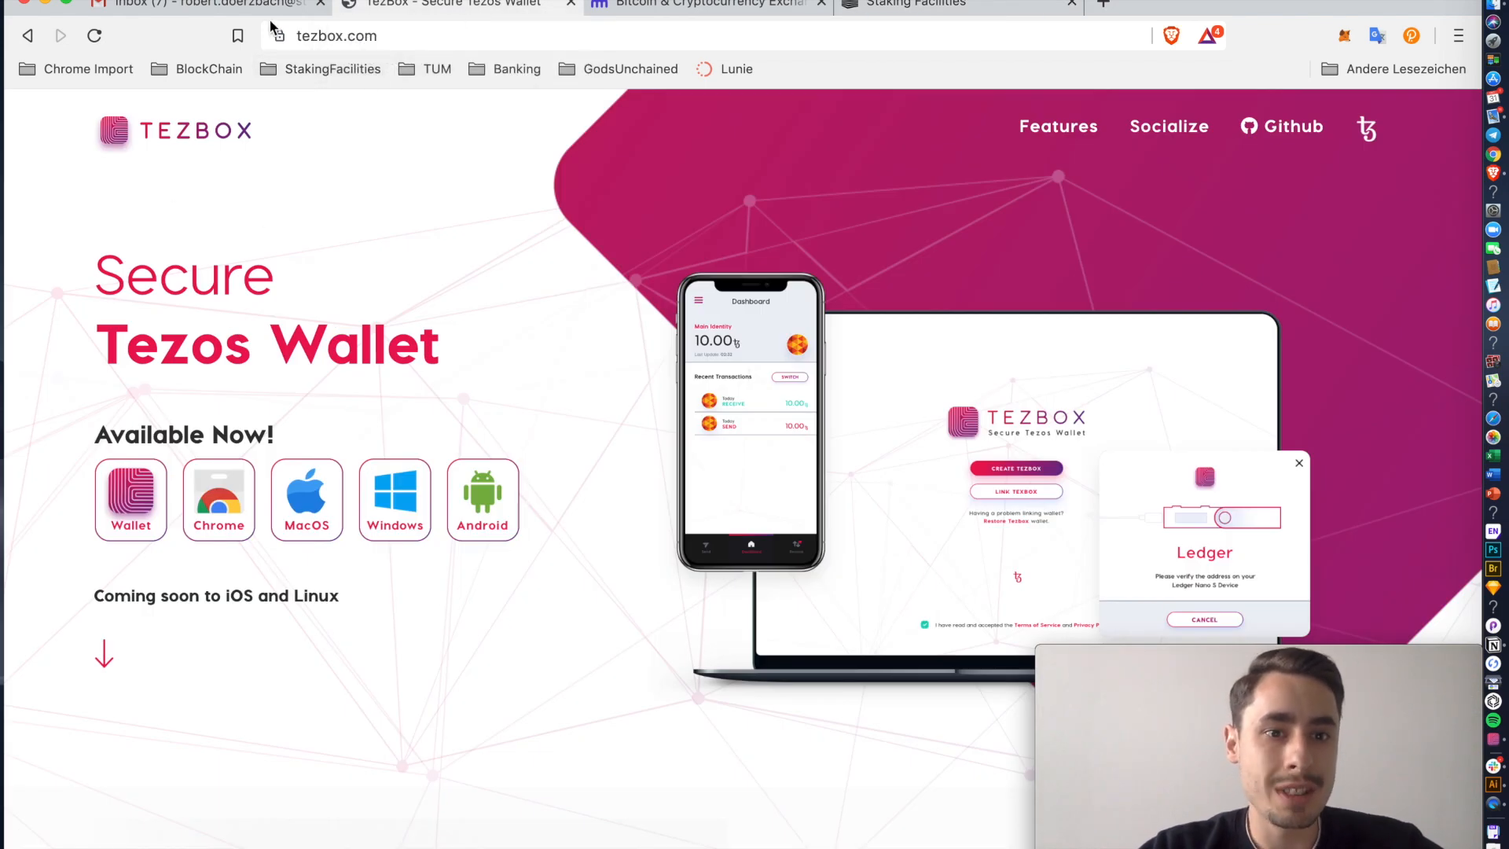
mouse_move(412, 140)
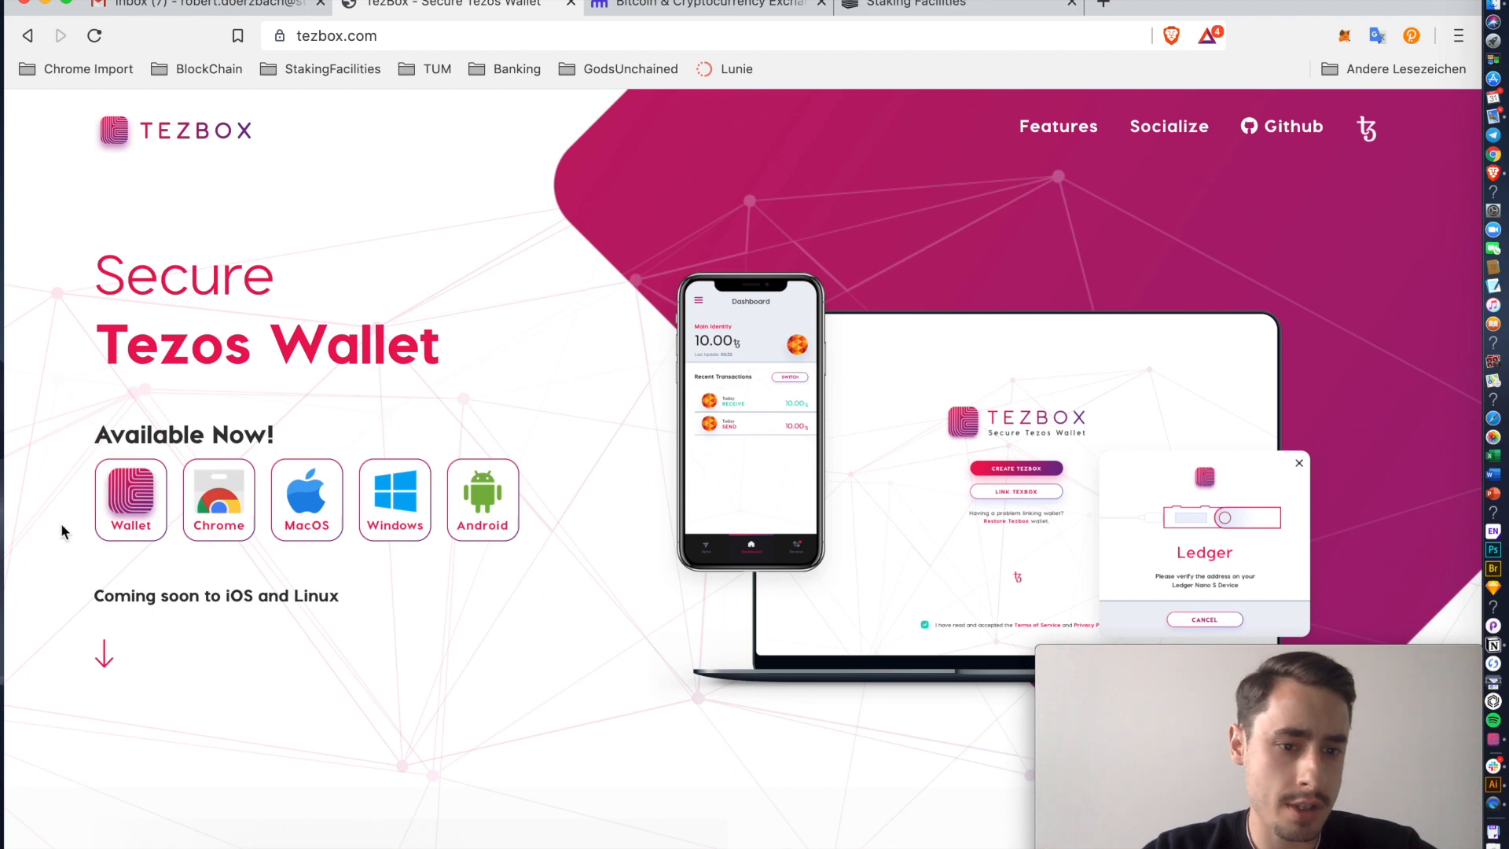
mouse_move(289, 393)
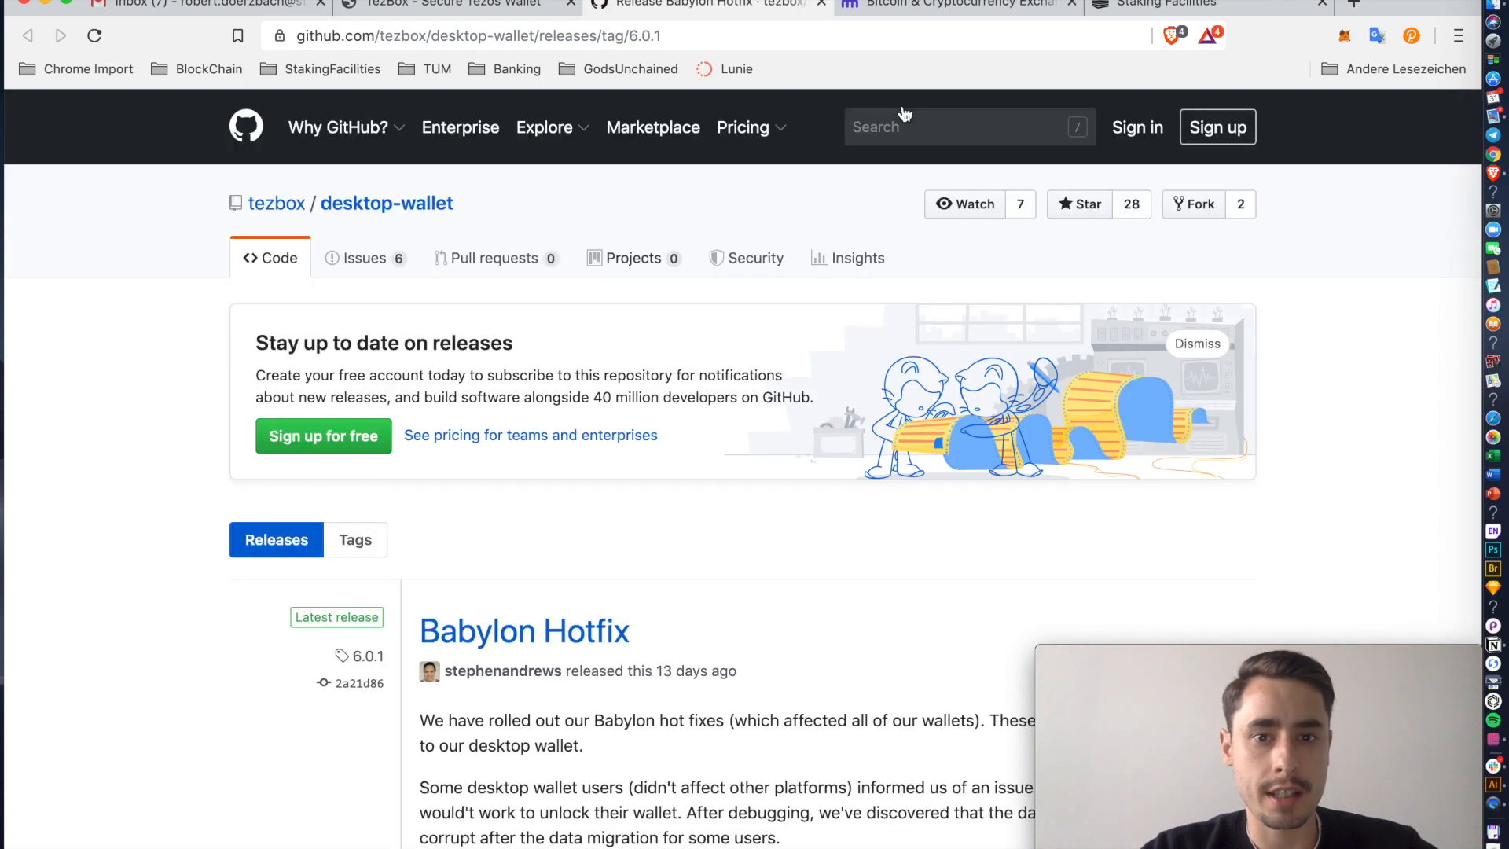
Scroll the release 6.0.1 page down to its installer assets, then switch windows
scroll("down", 3)
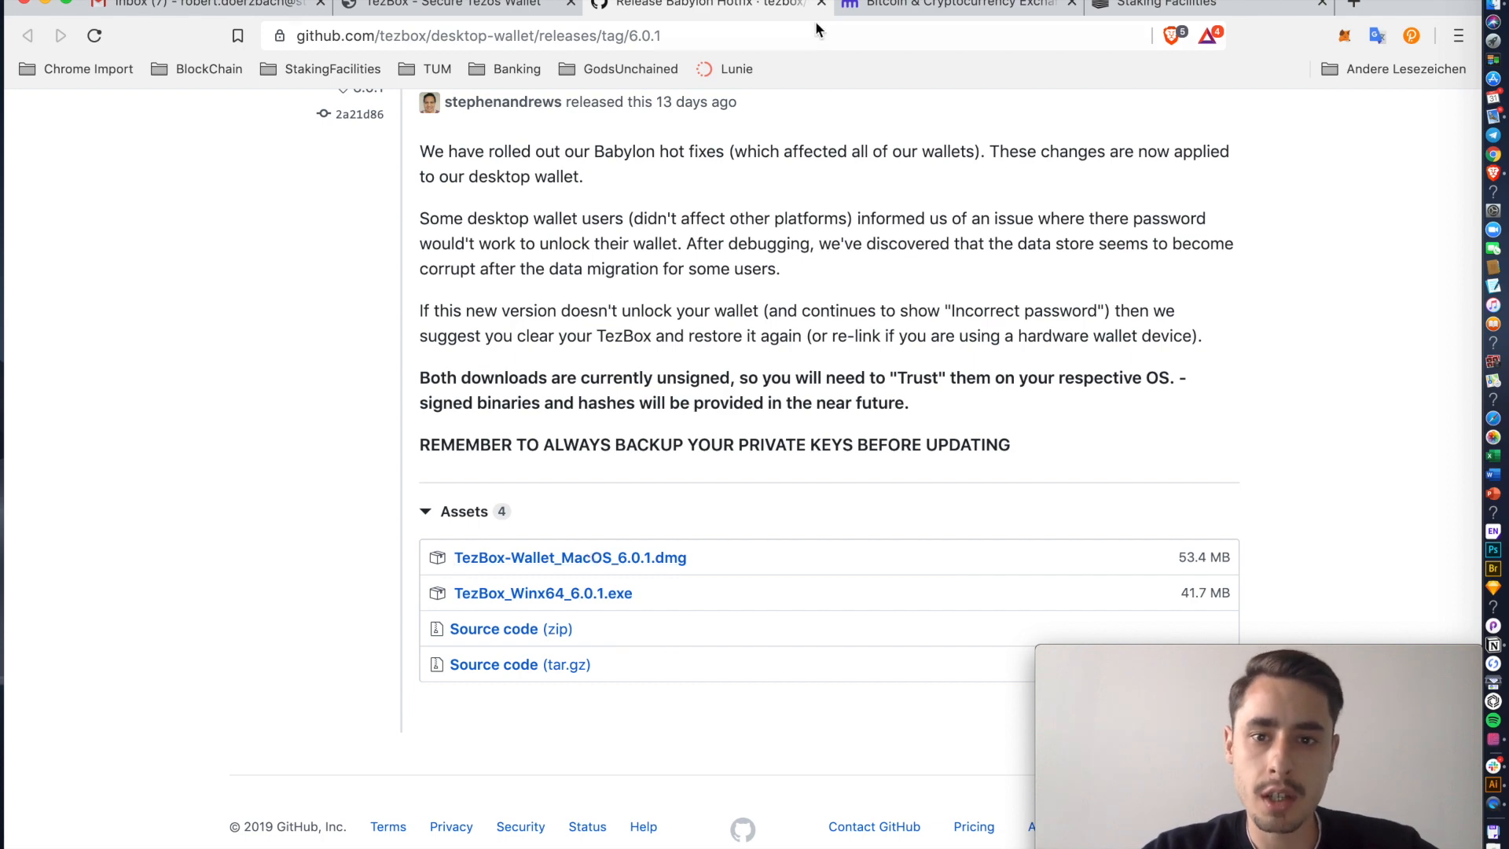
left_click(466, 4)
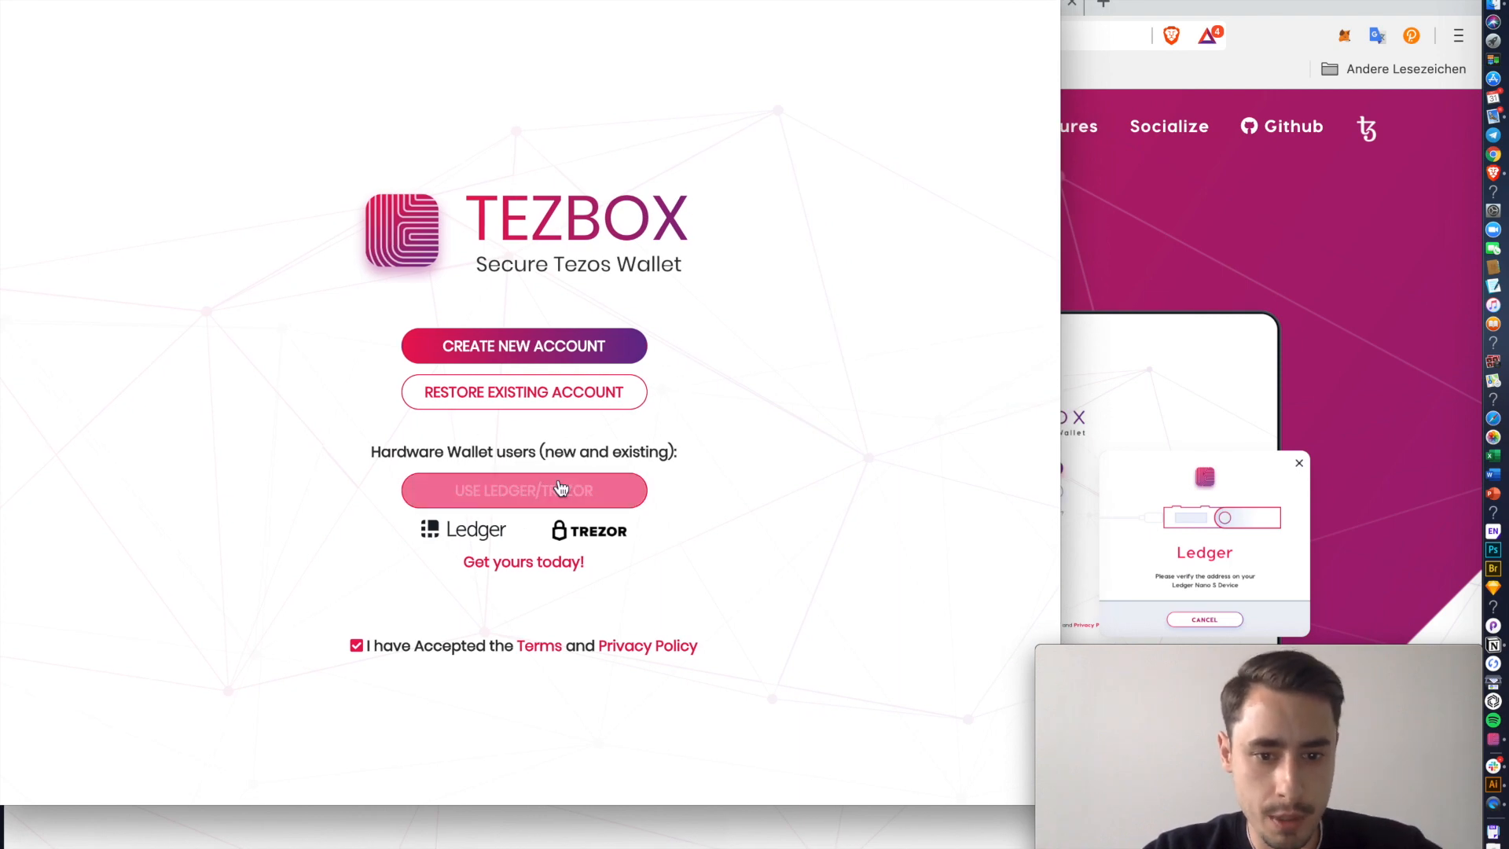
mouse_move(517, 474)
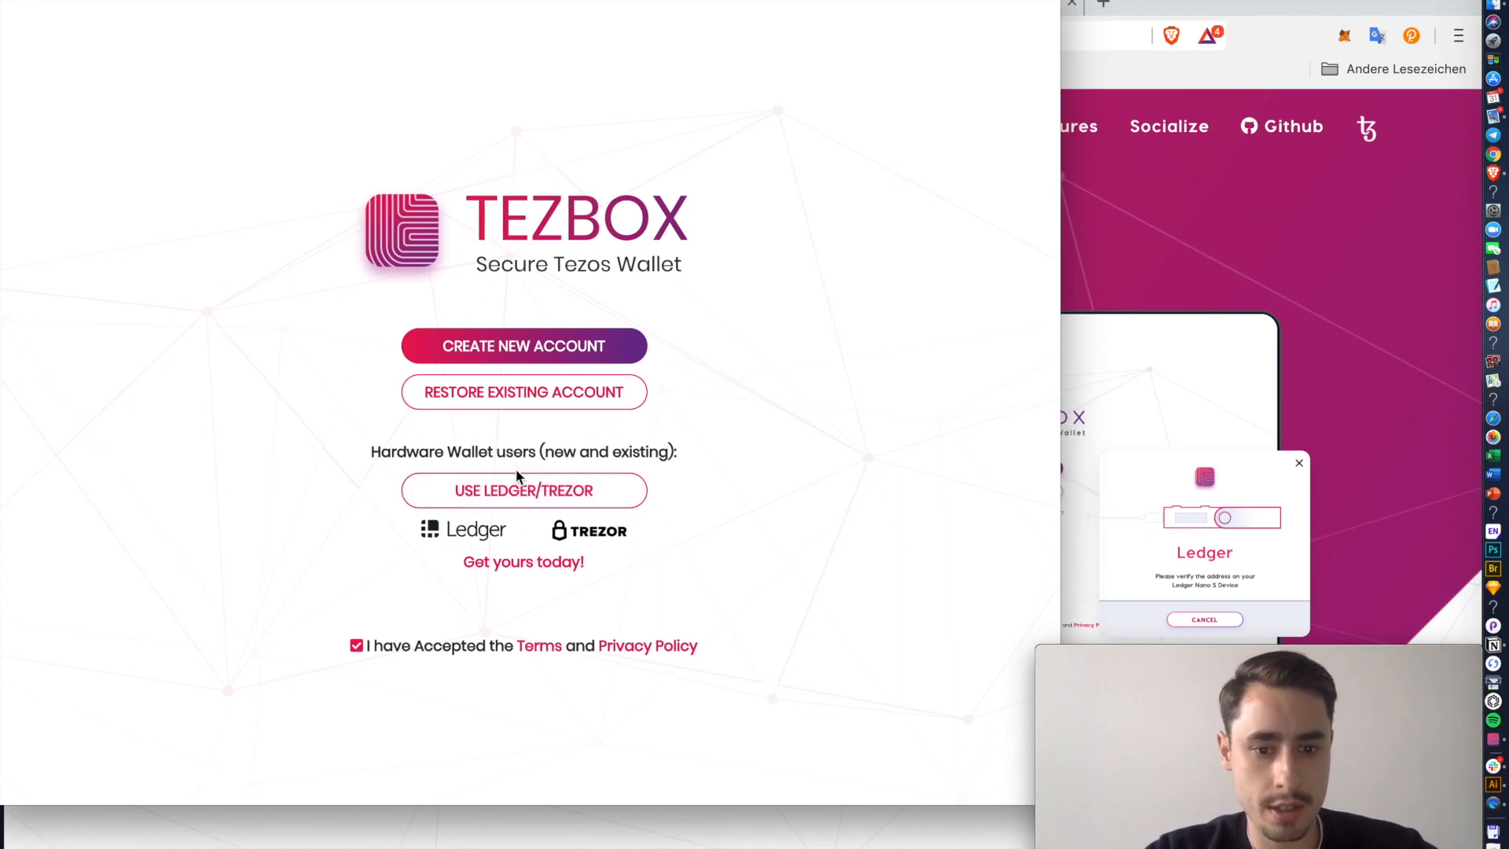
Choose USE LEDGER/TREZOR on the TezBox welcome screen with terms accepted
left_click(524, 490)
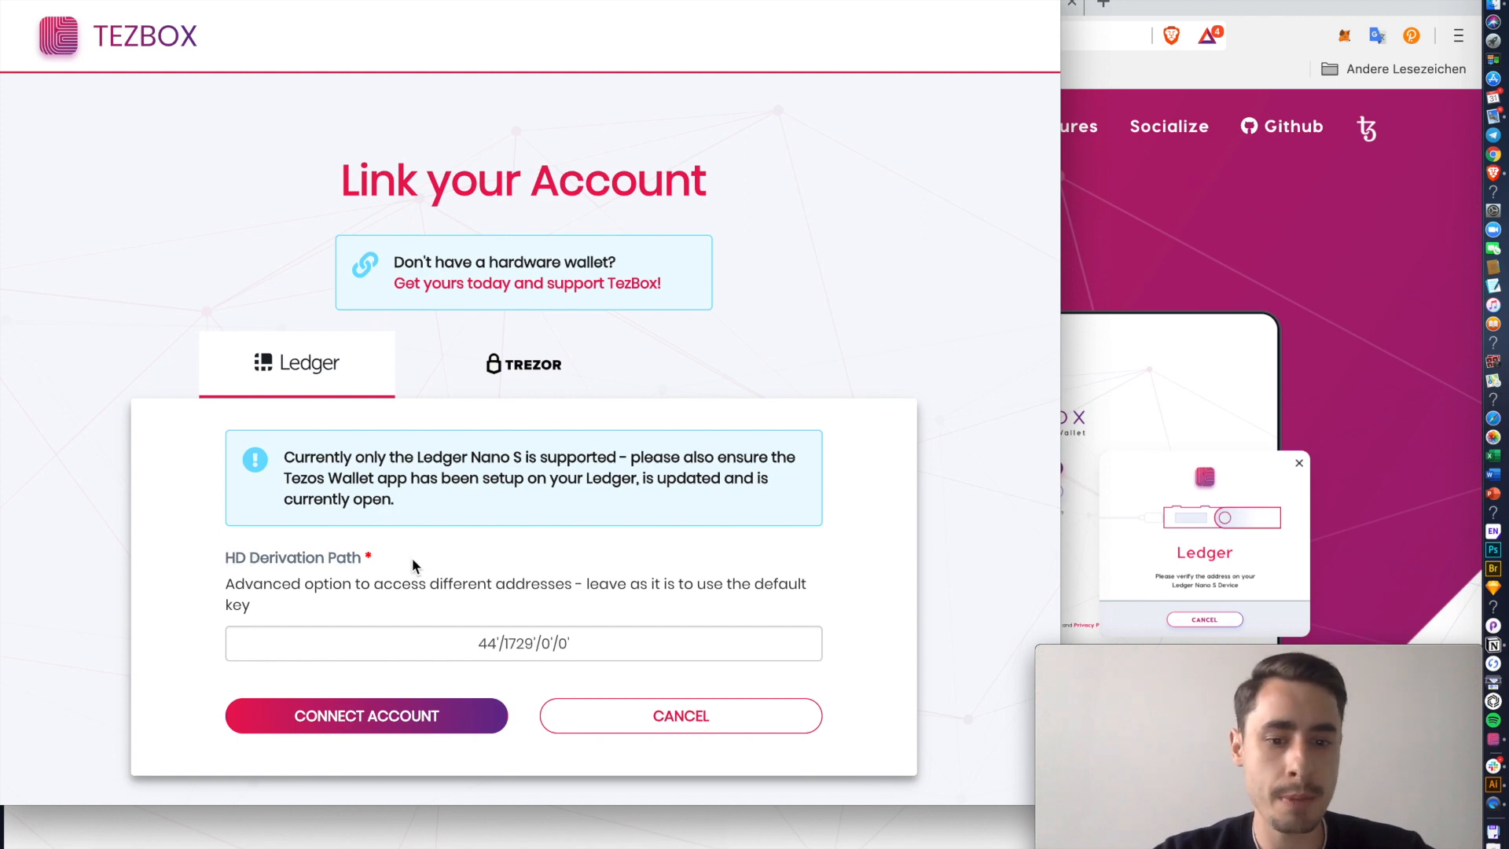
mouse_move(188, 719)
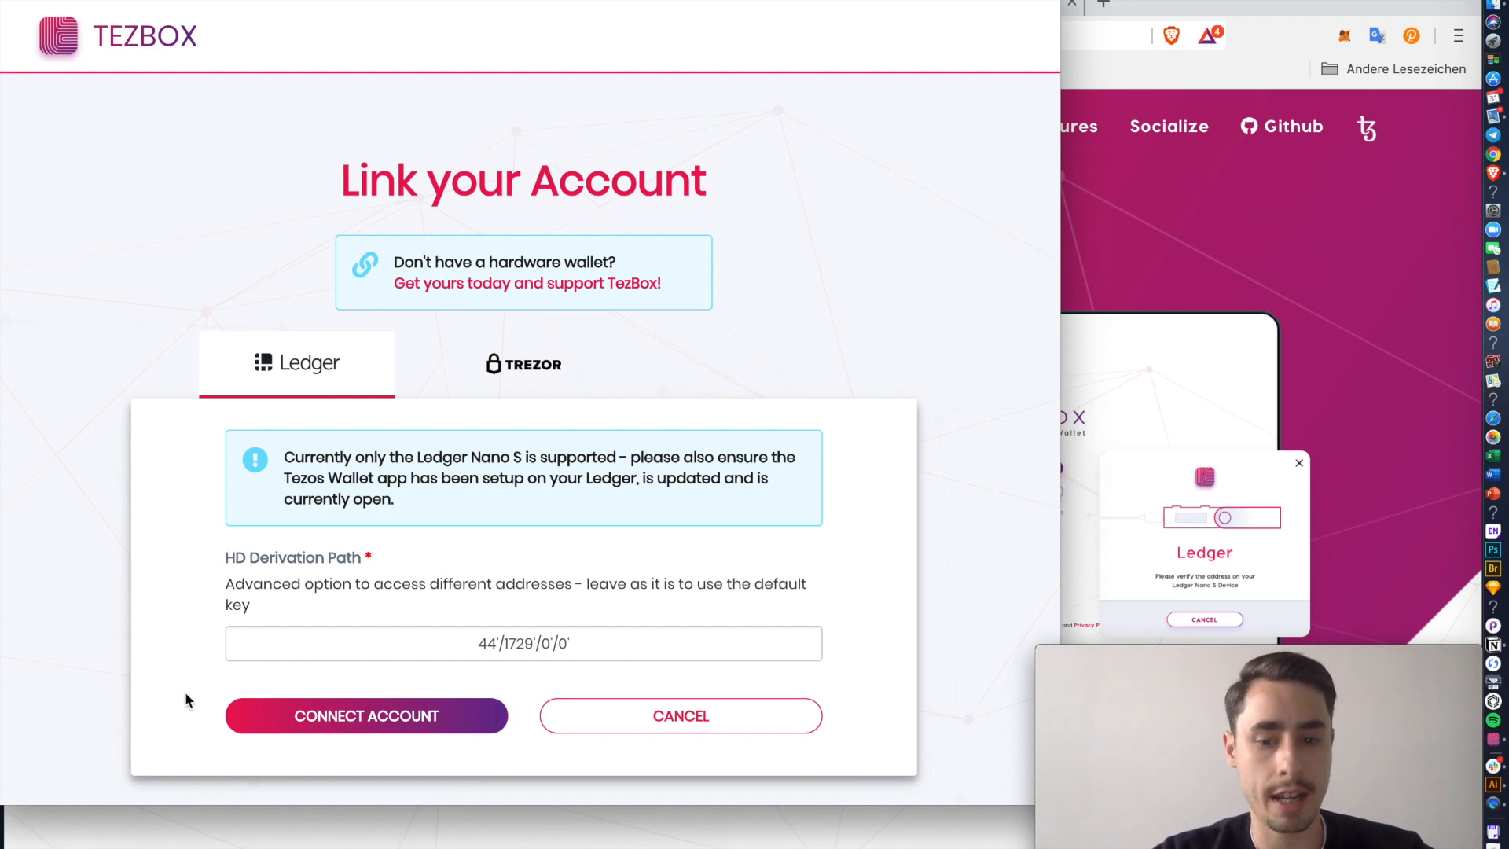
mouse_move(137, 681)
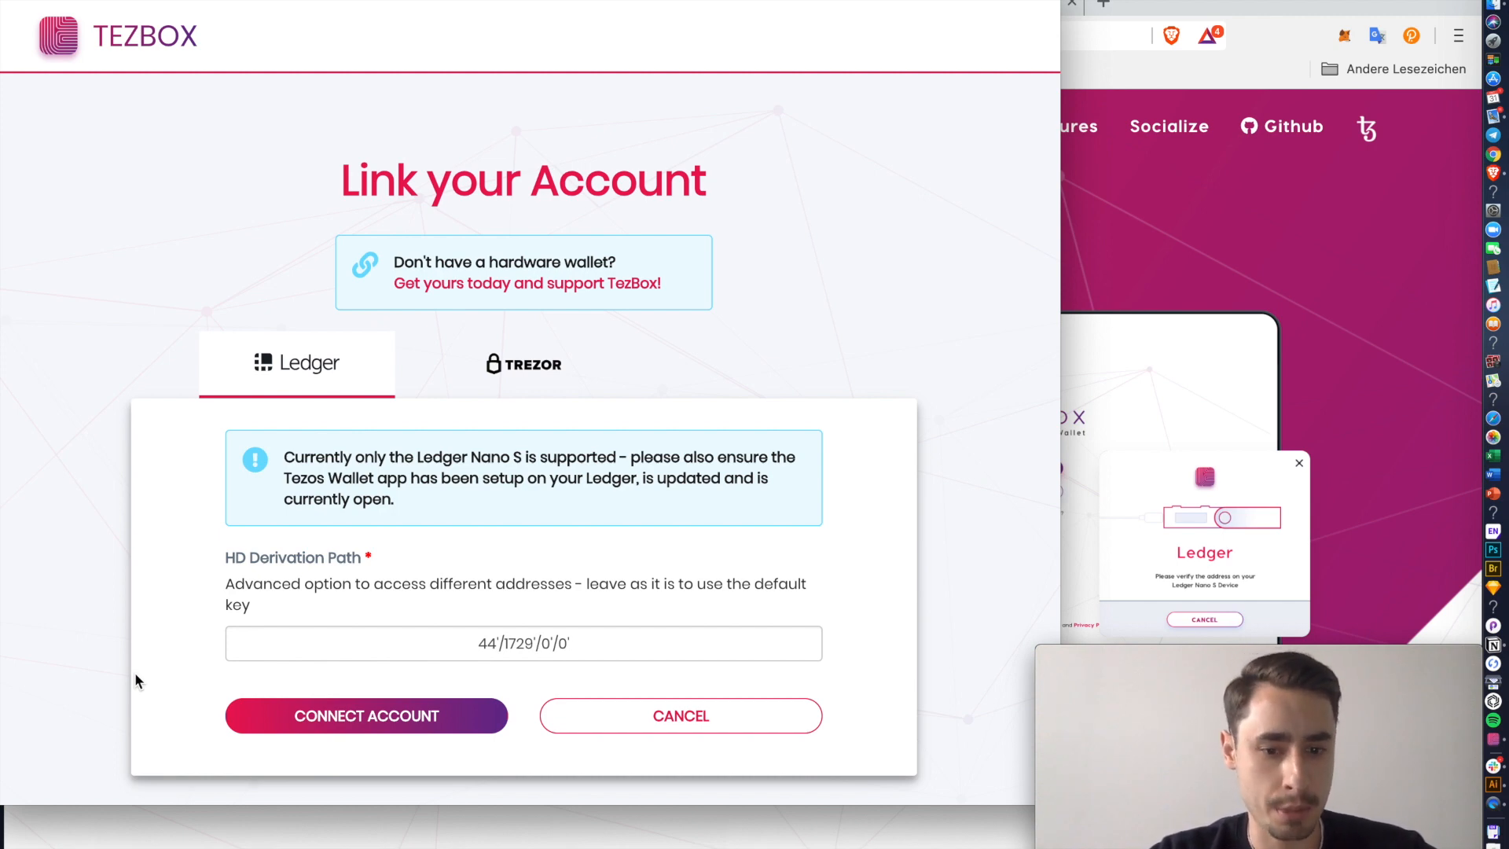
Connect the Ledger account using the default 44'/1729'/0'/0' derivation path
left_click(367, 716)
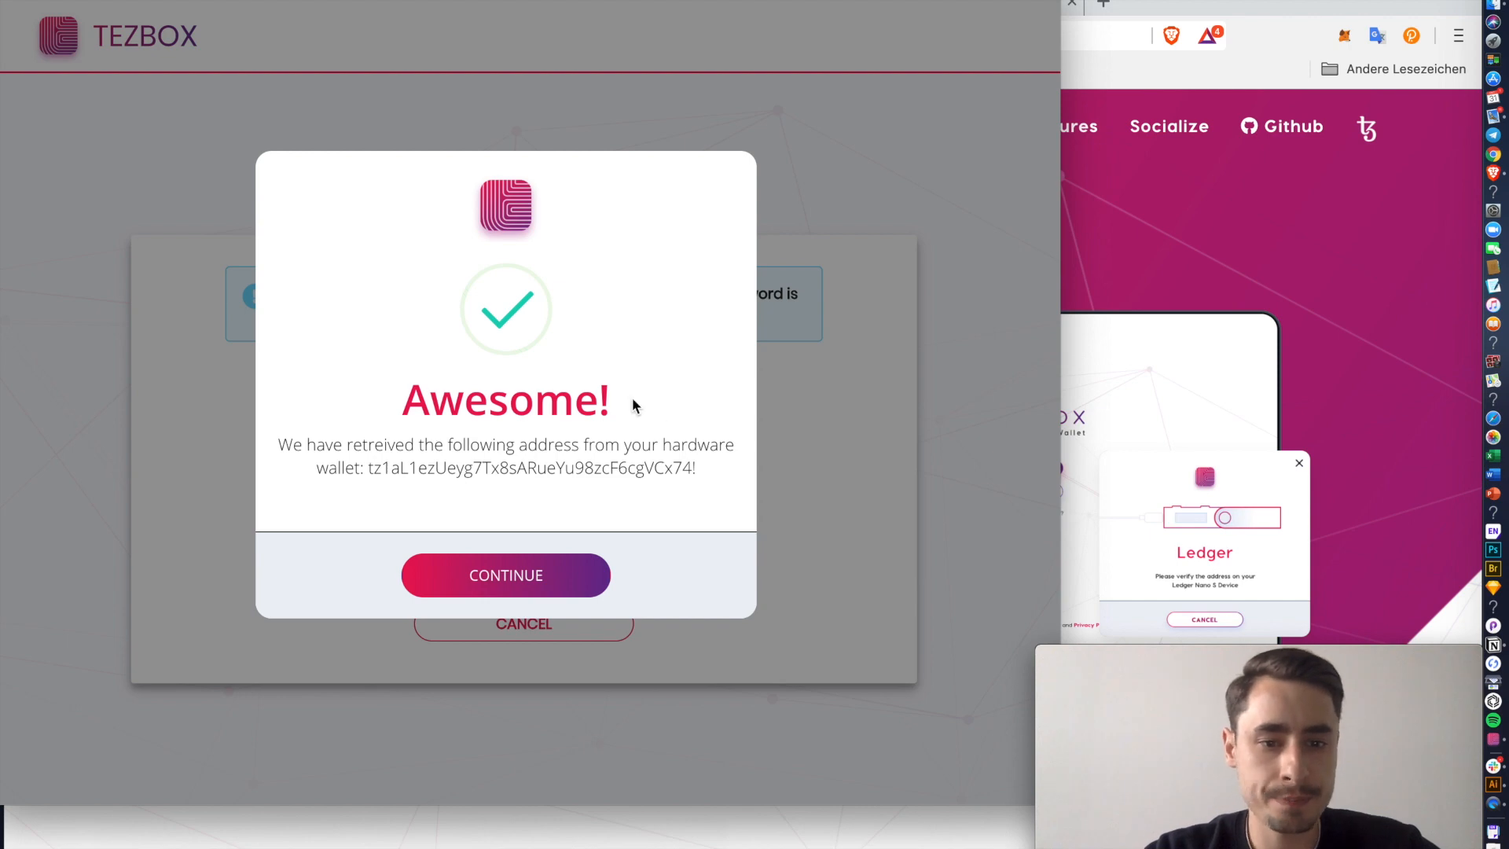
mouse_move(621, 441)
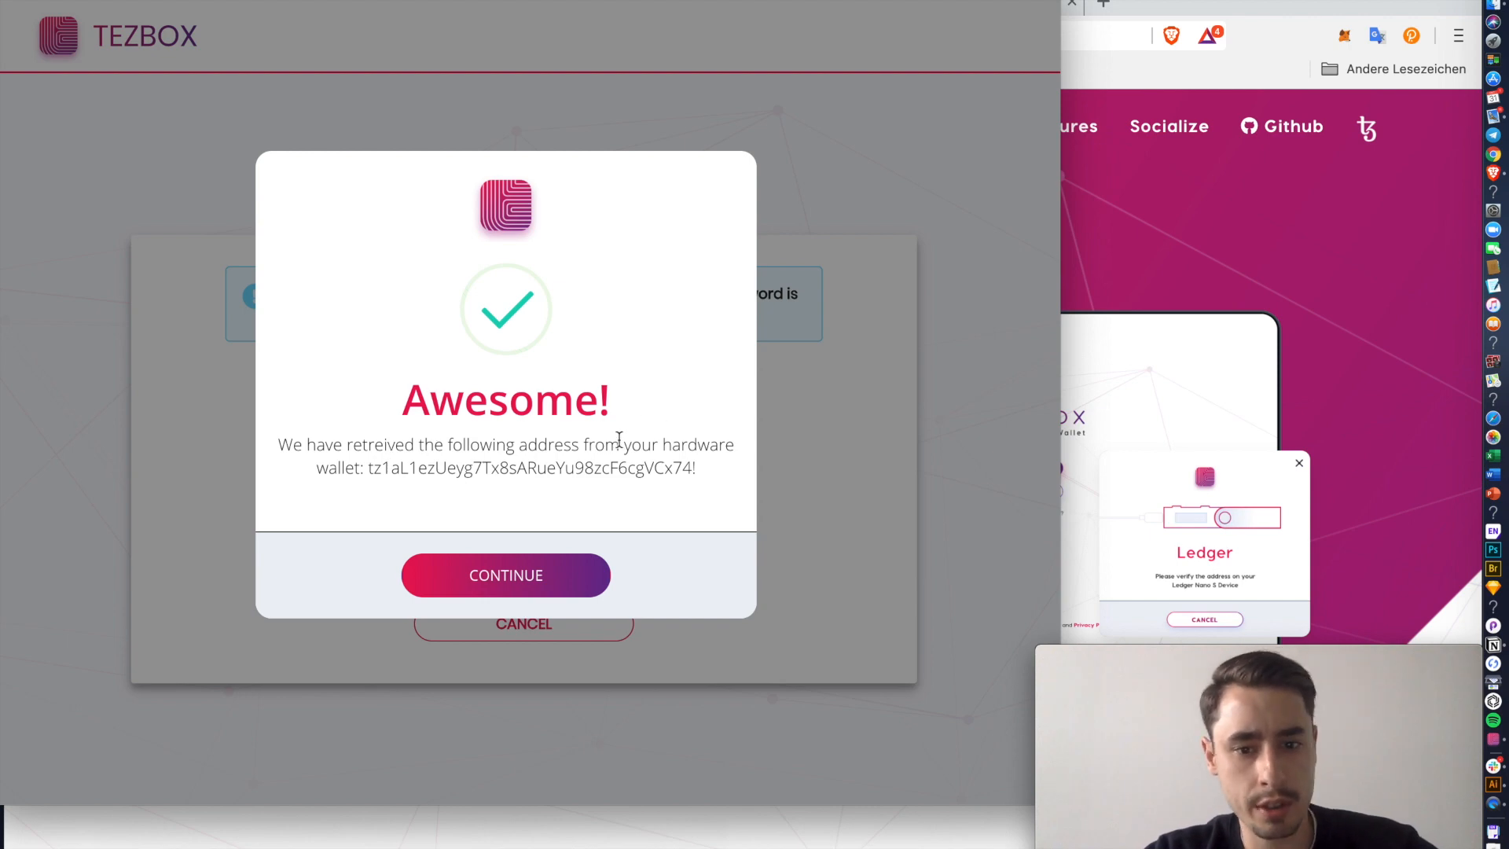
mouse_move(424, 490)
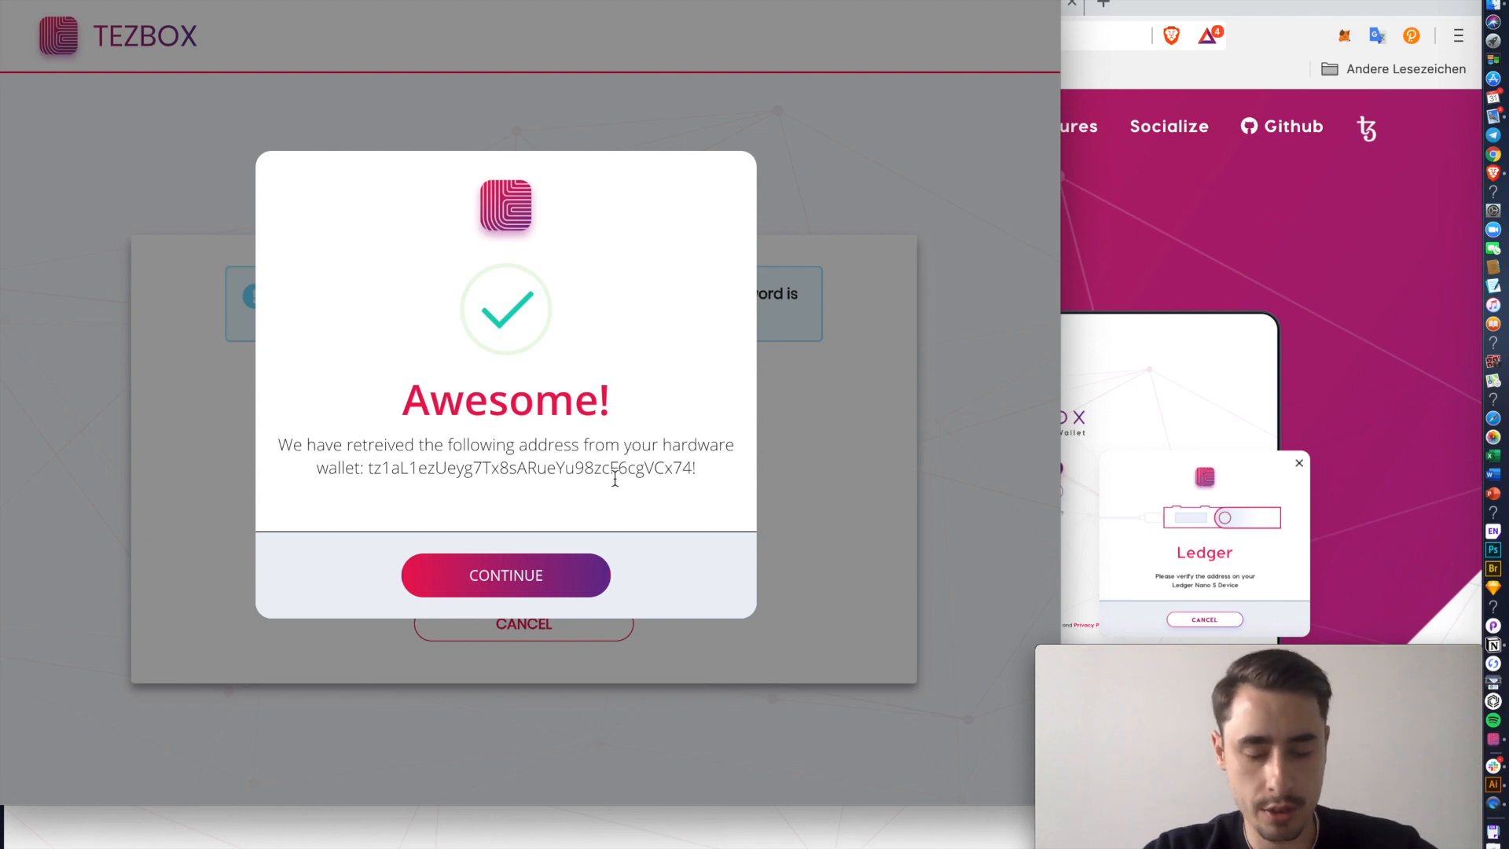
mouse_move(506, 579)
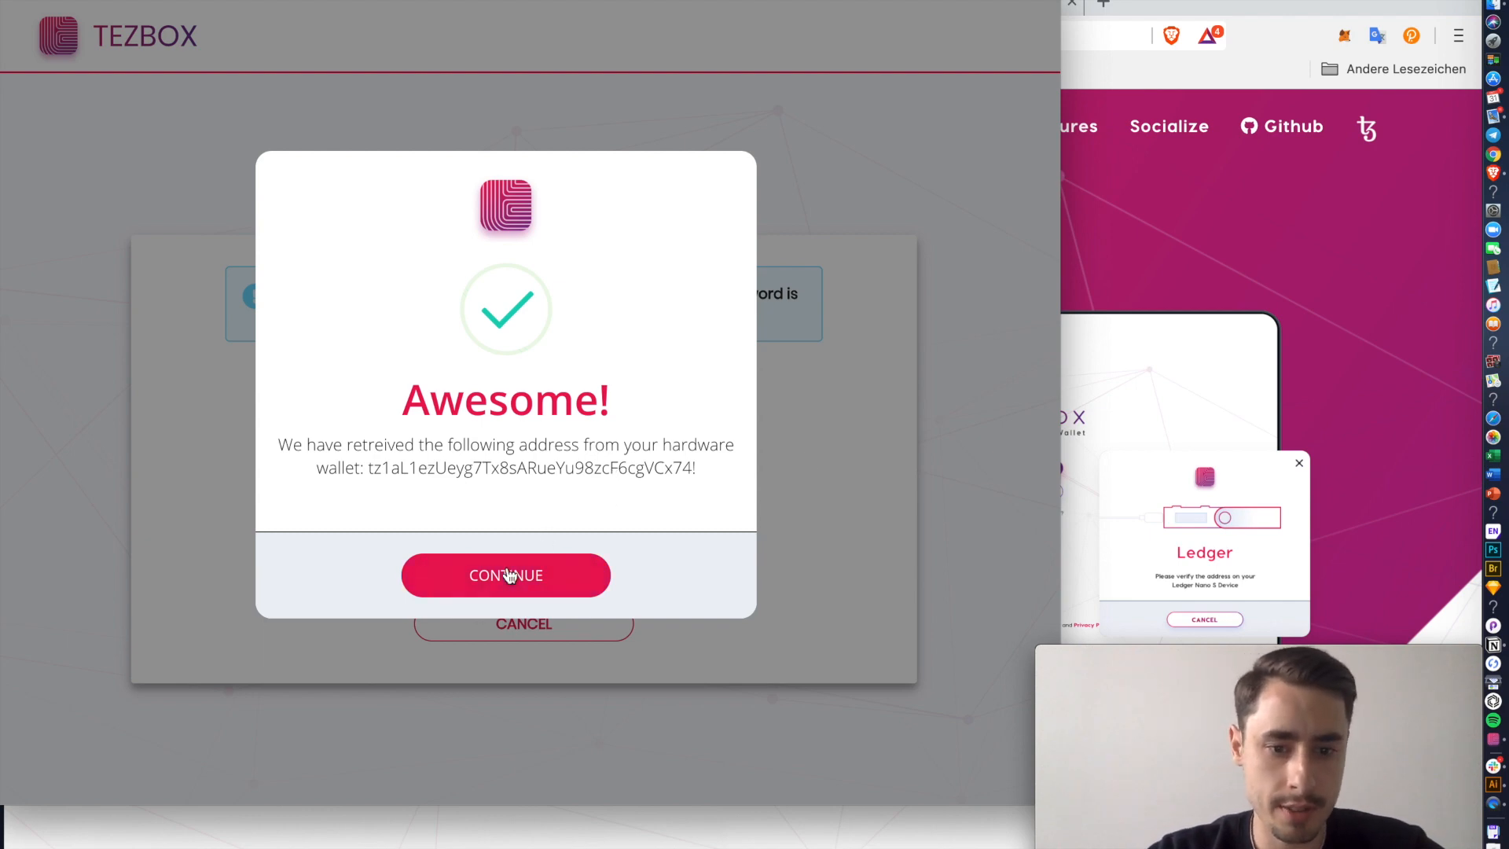
Accept the Ledger-retrieved address in the Awesome! dialog and continue
left_click(505, 575)
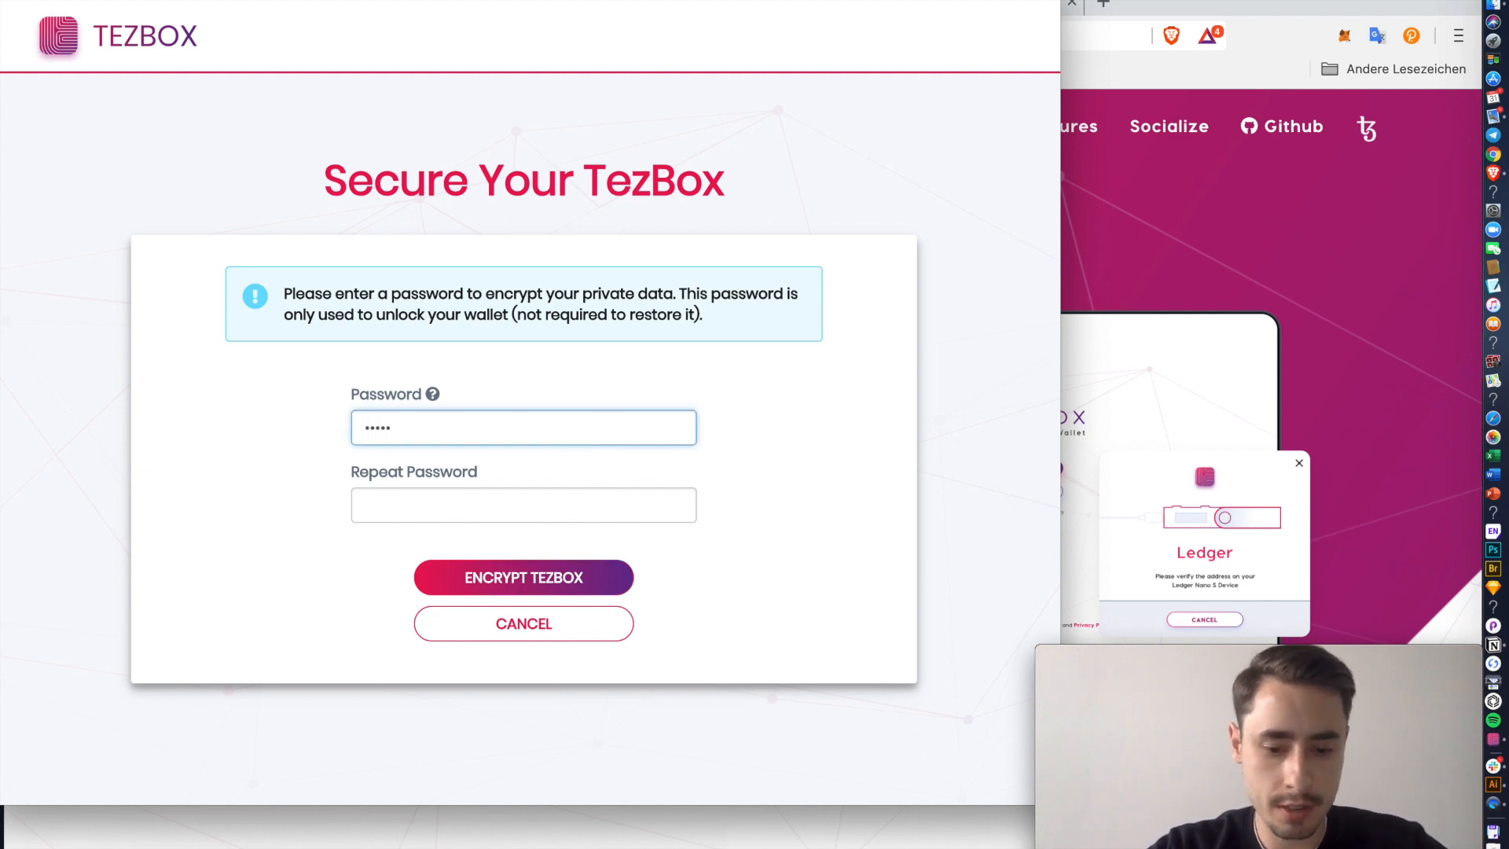
Enter and repeat the wallet password, then encrypt TezBox with it
type("••••")
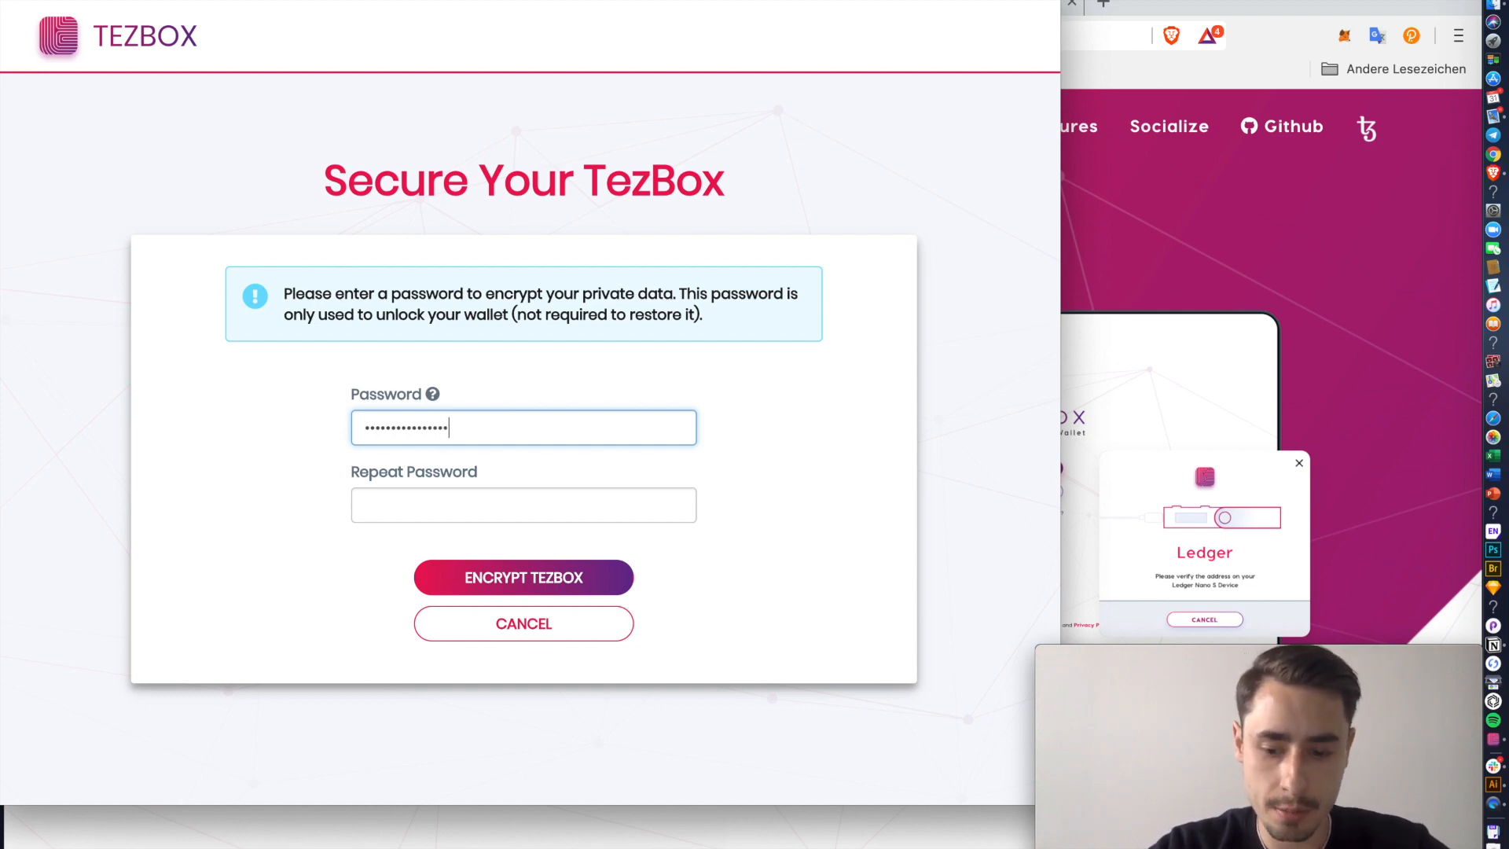
left_click(524, 505)
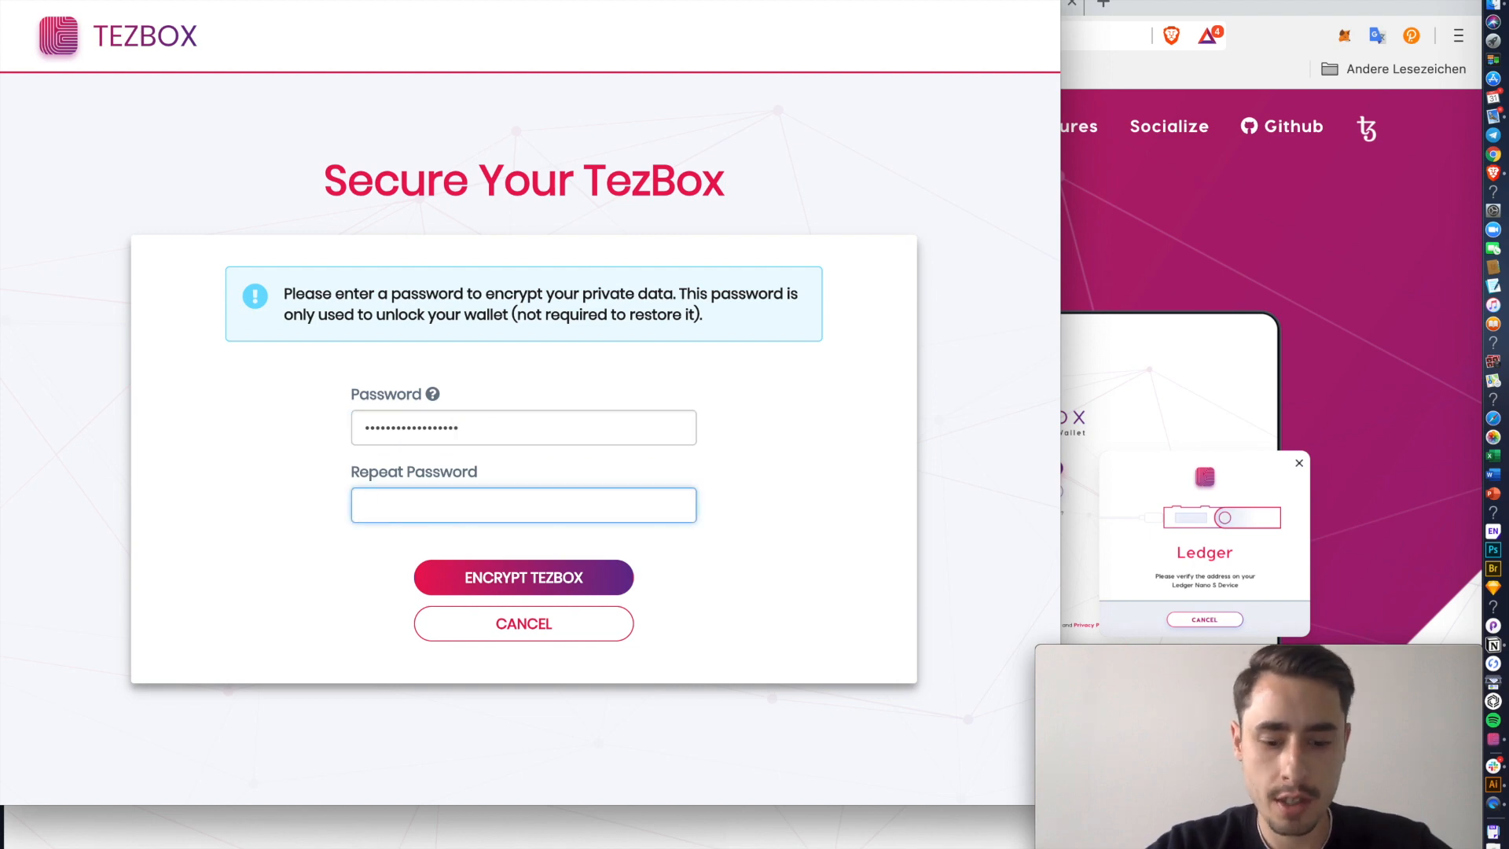
type("•••")
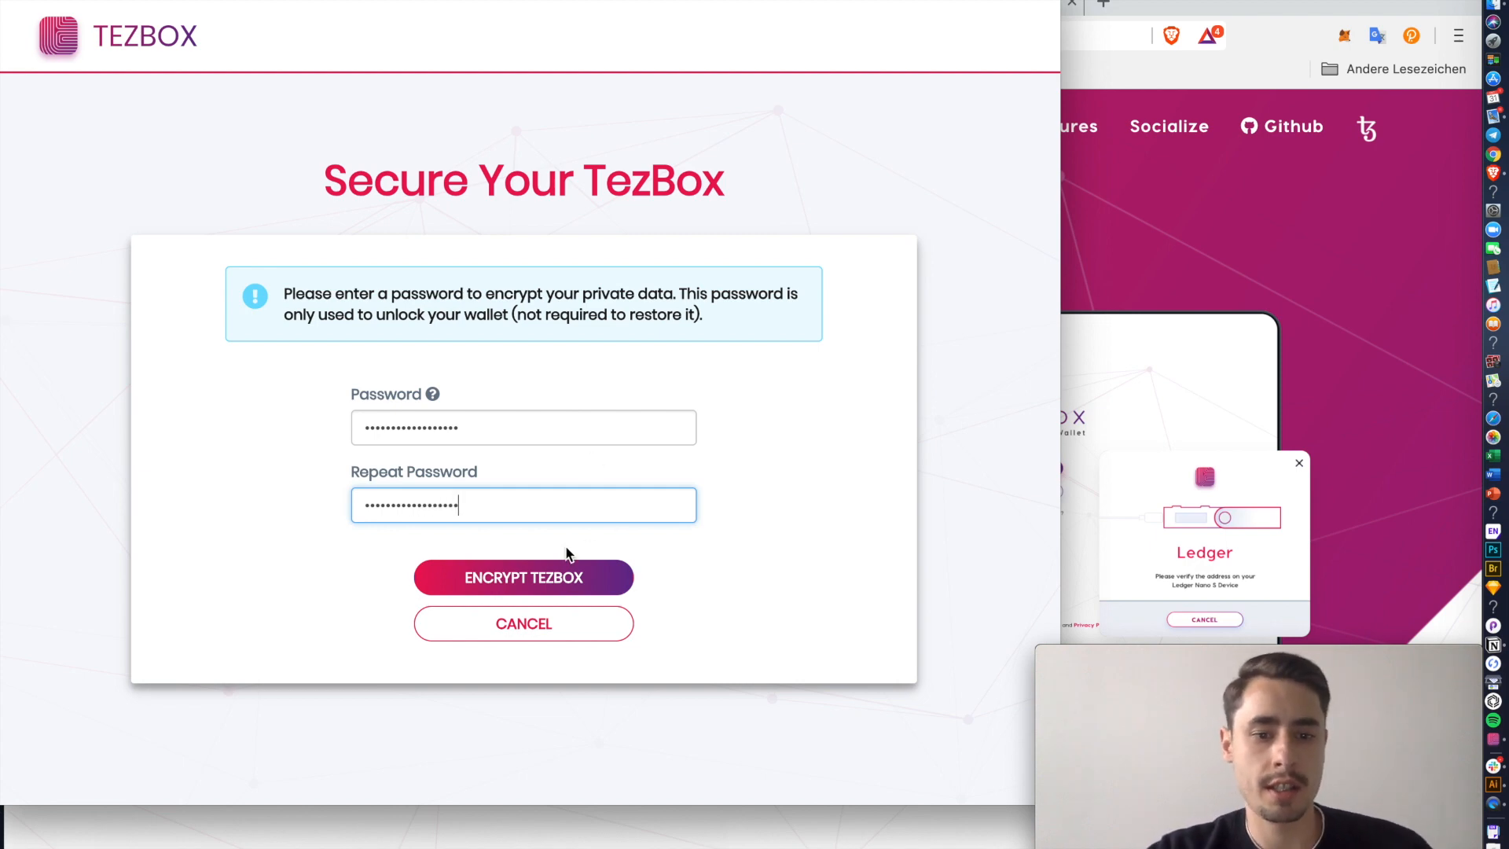
left_click(524, 578)
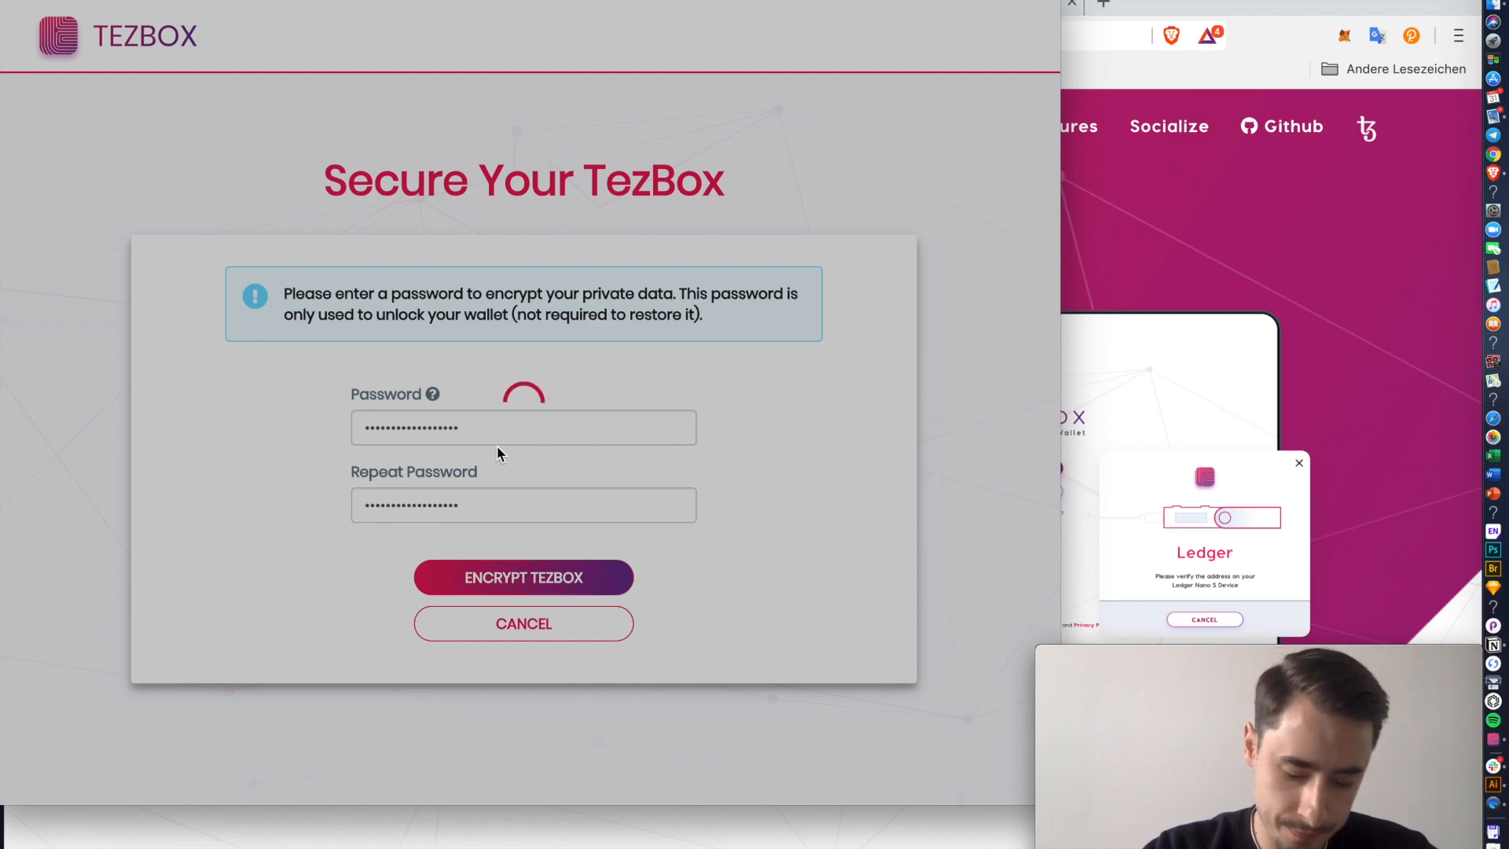
left_click(524, 577)
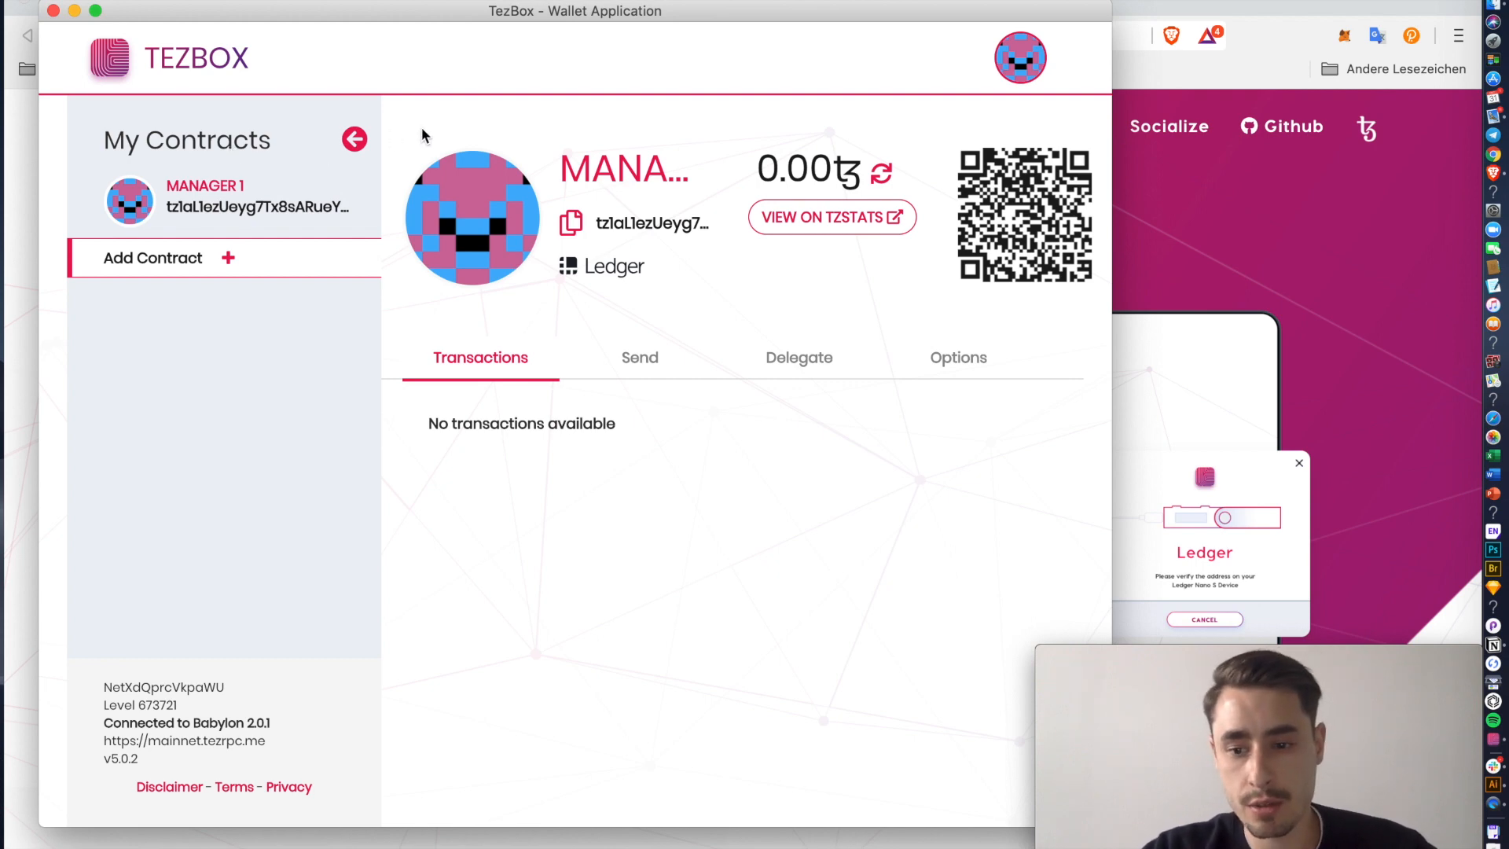
mouse_move(341, 122)
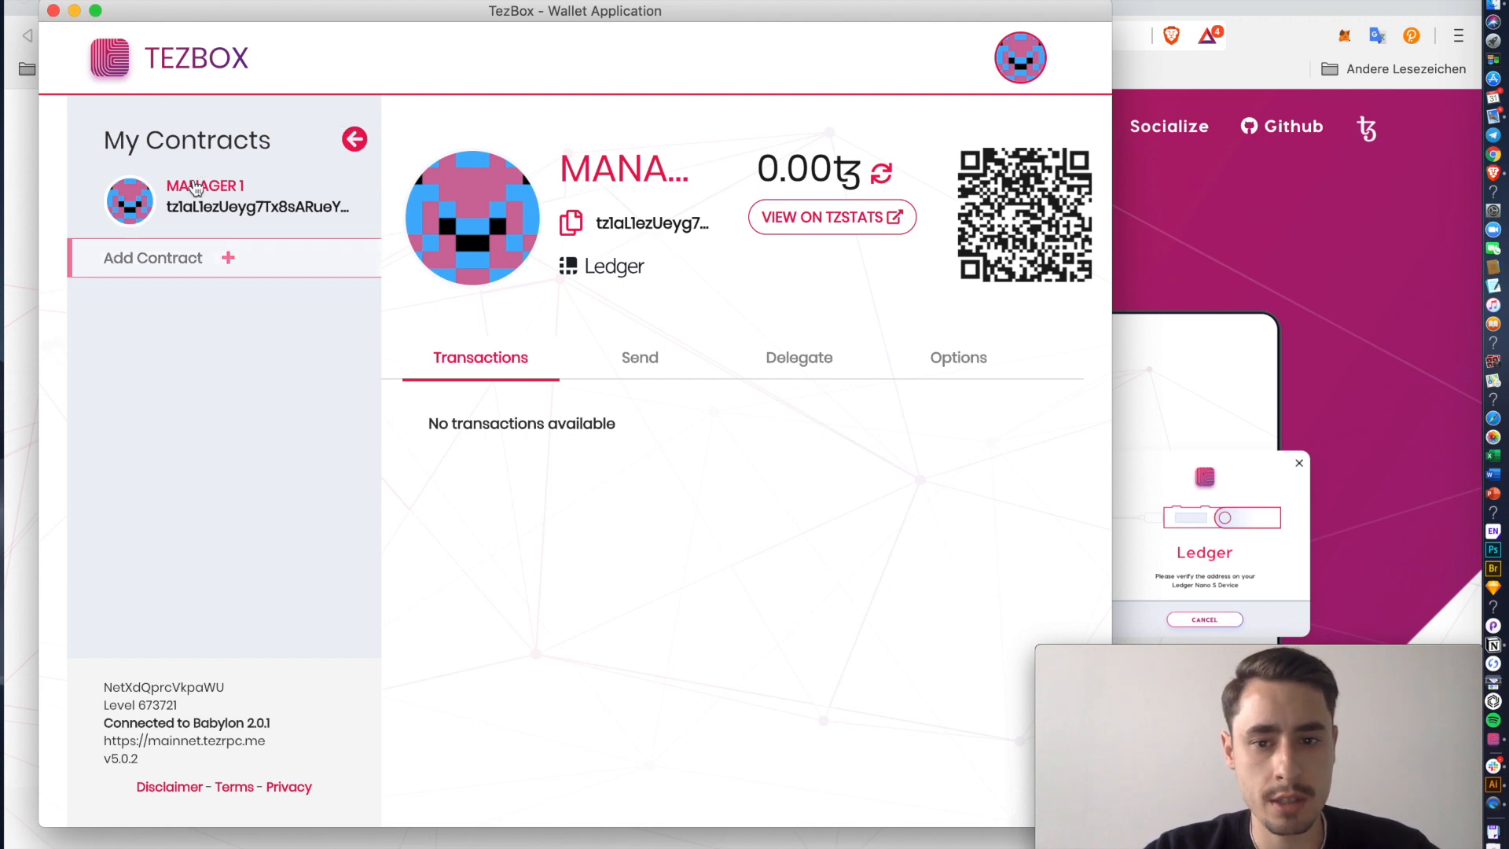
mouse_move(684, 407)
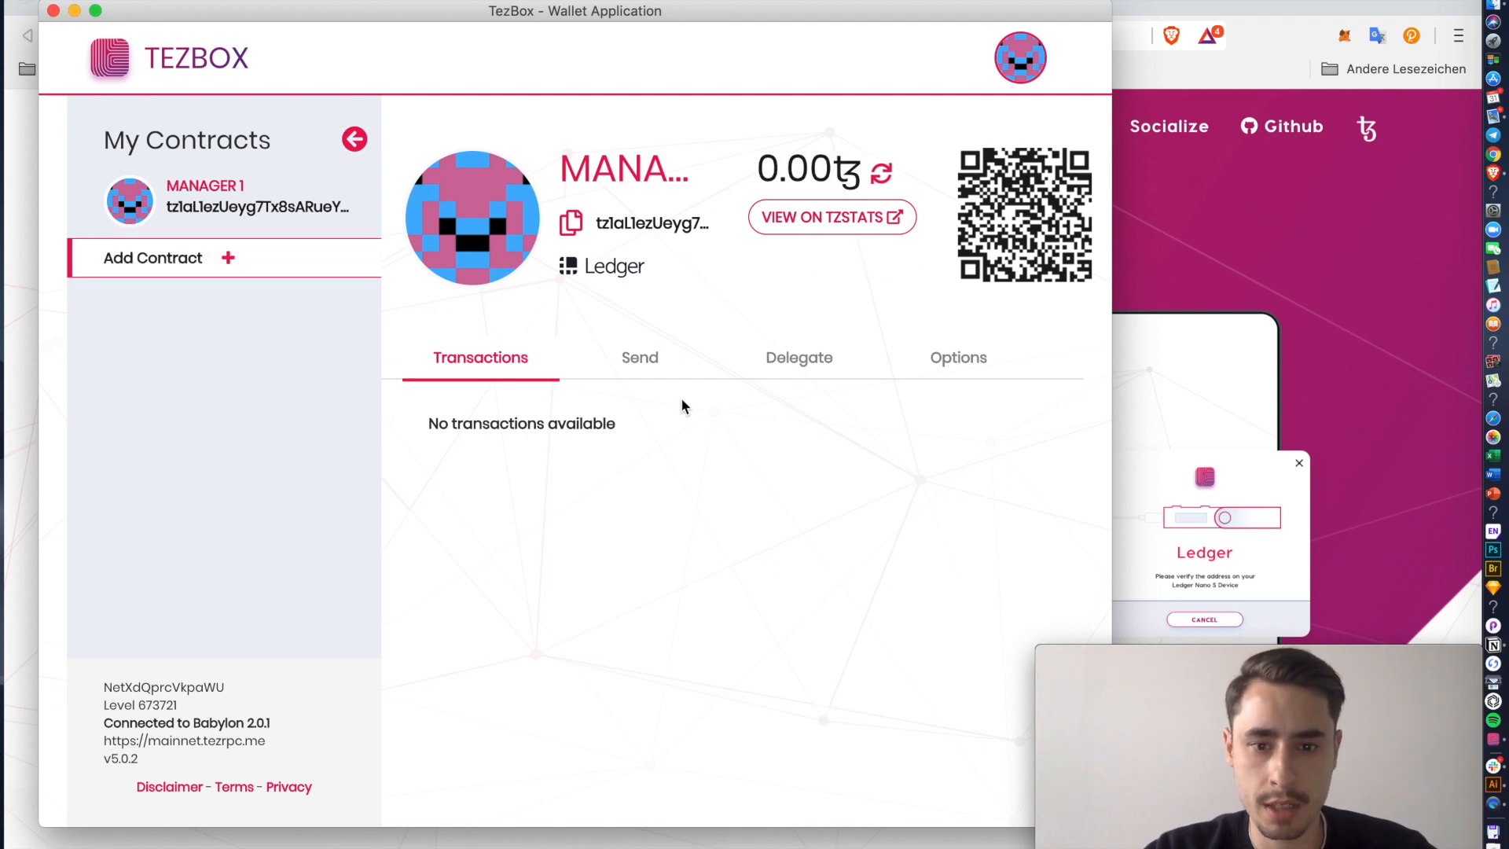
Retitle the Ledger account 'Robs Main Address' in Options, then view Transactions
left_click(959, 358)
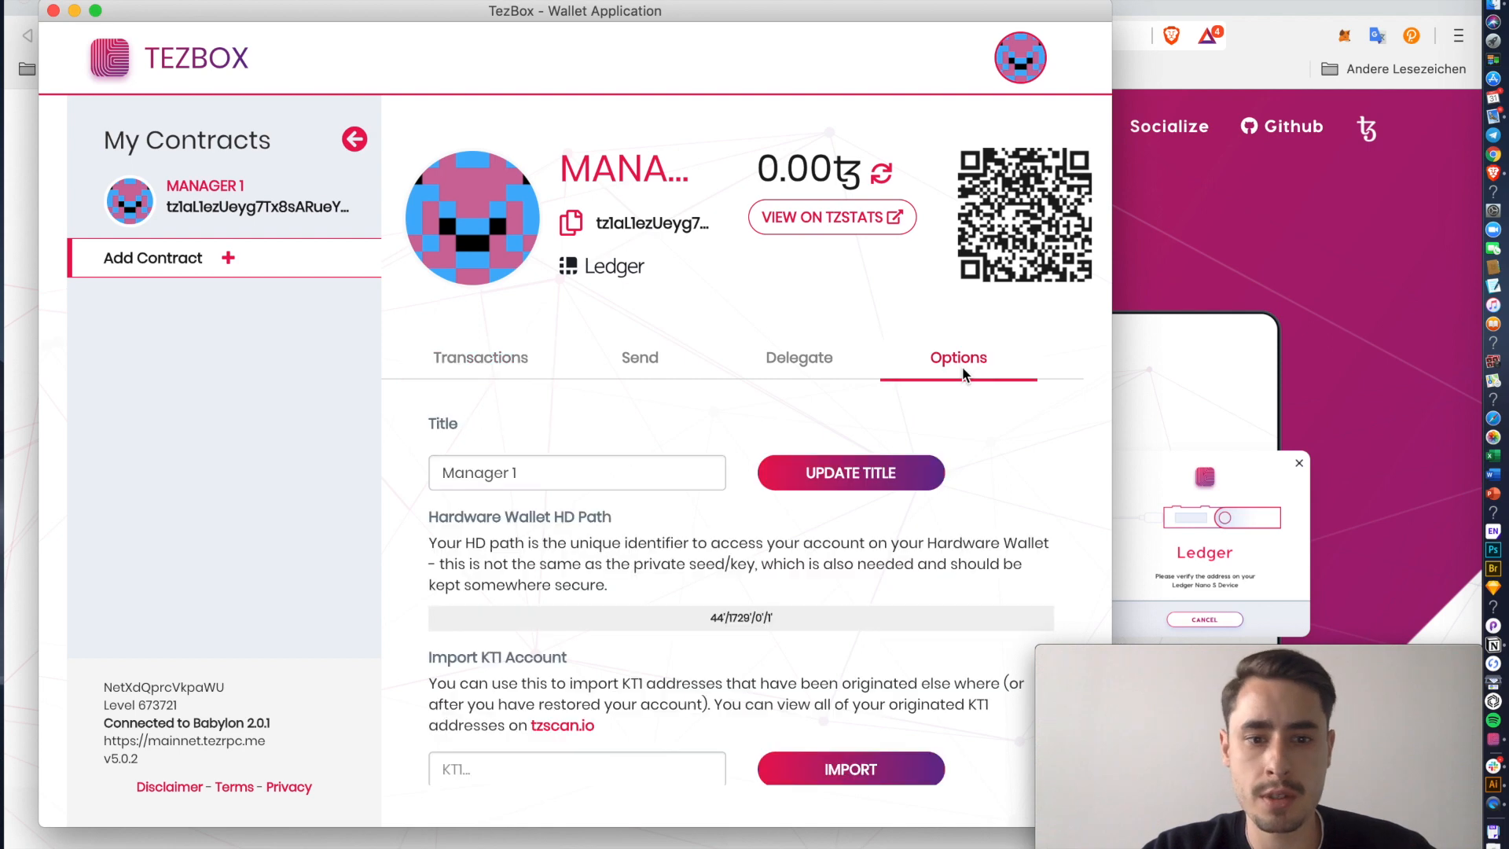
double_click(475, 472)
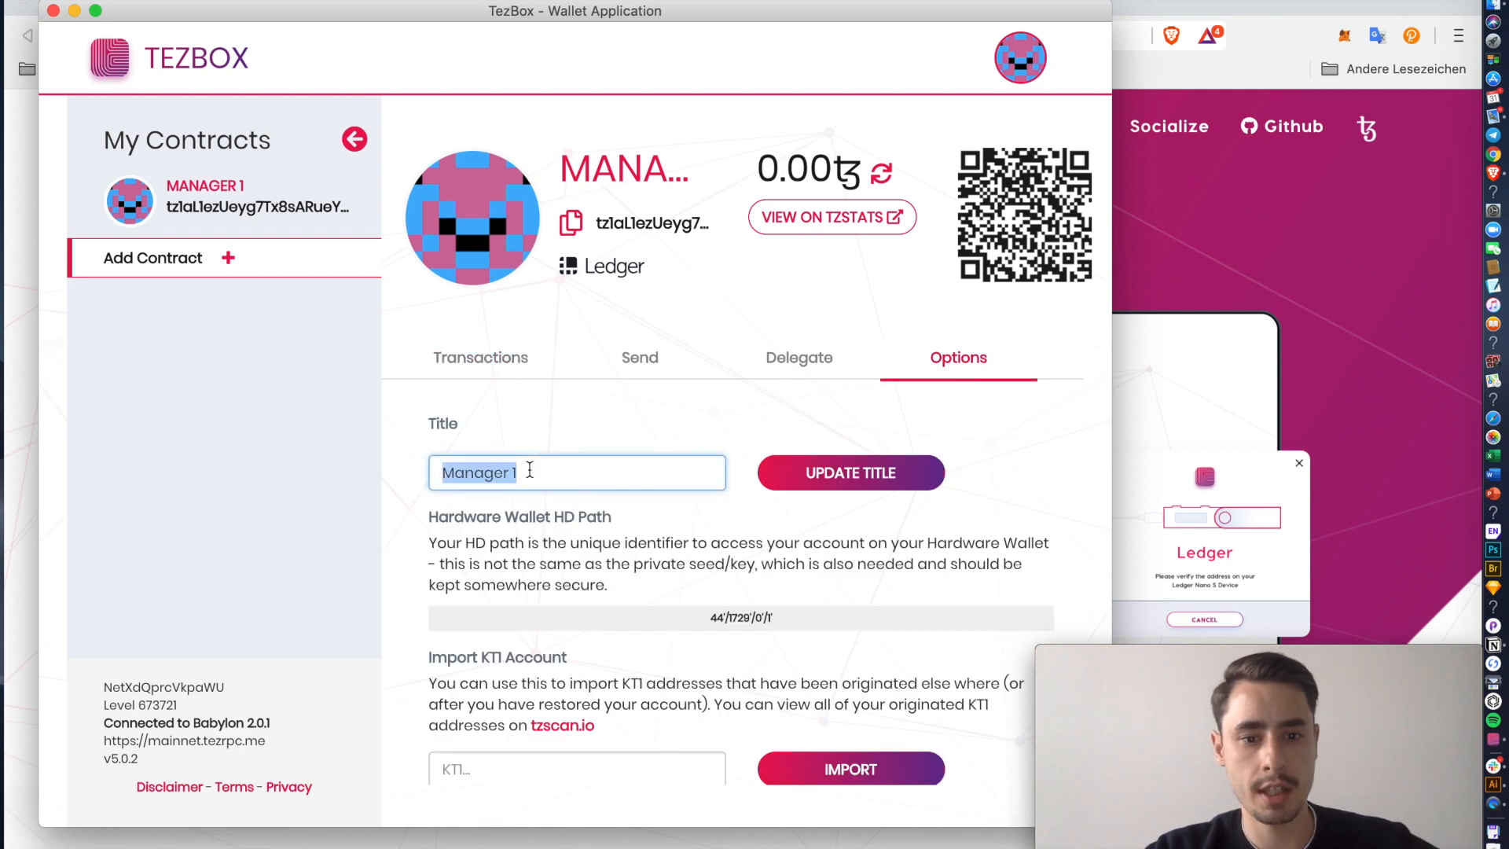
key("Backspace")
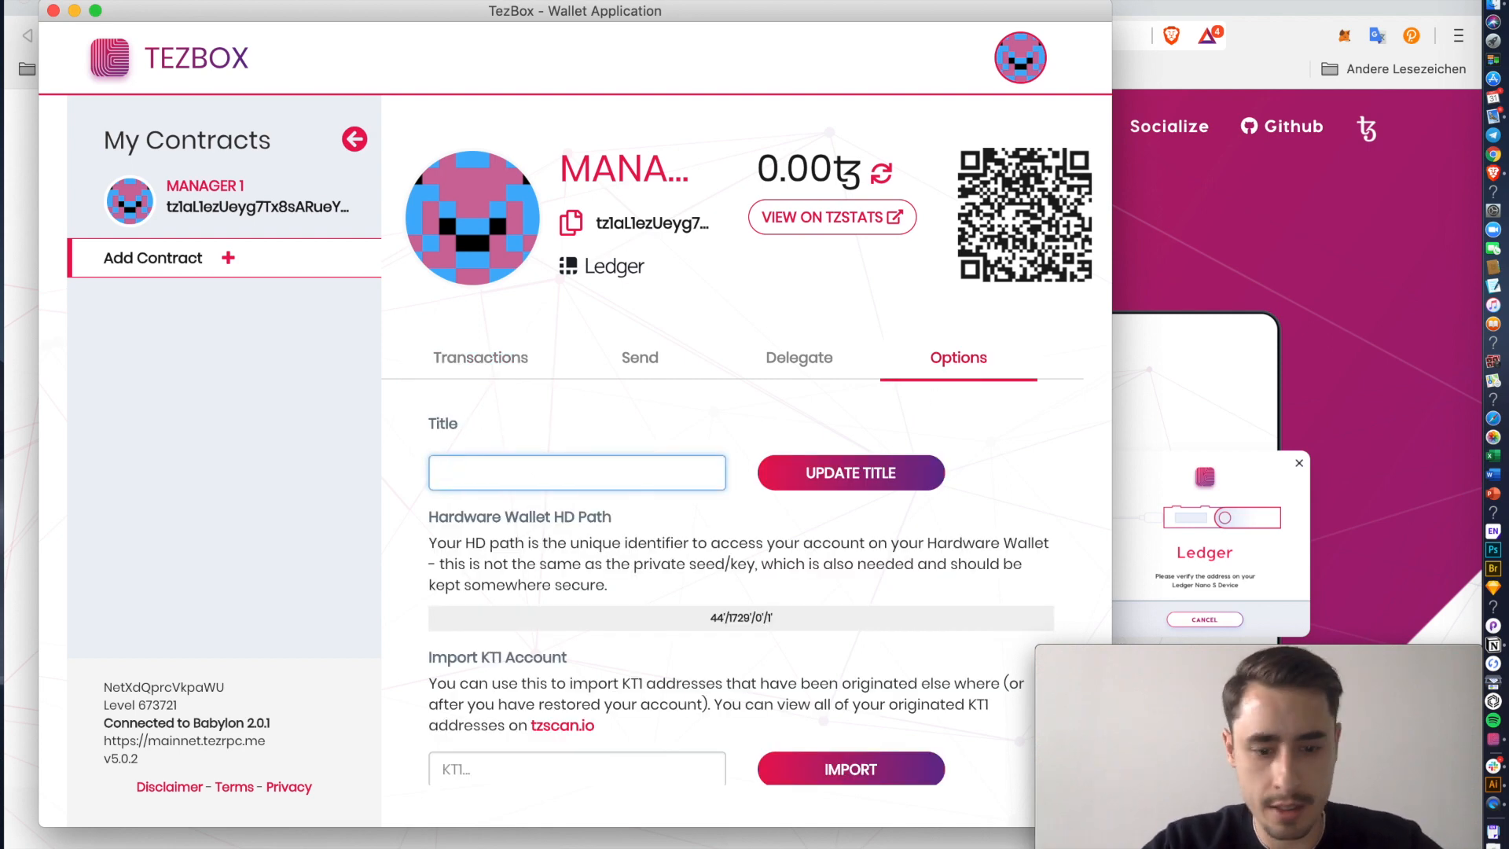
type("Rob")
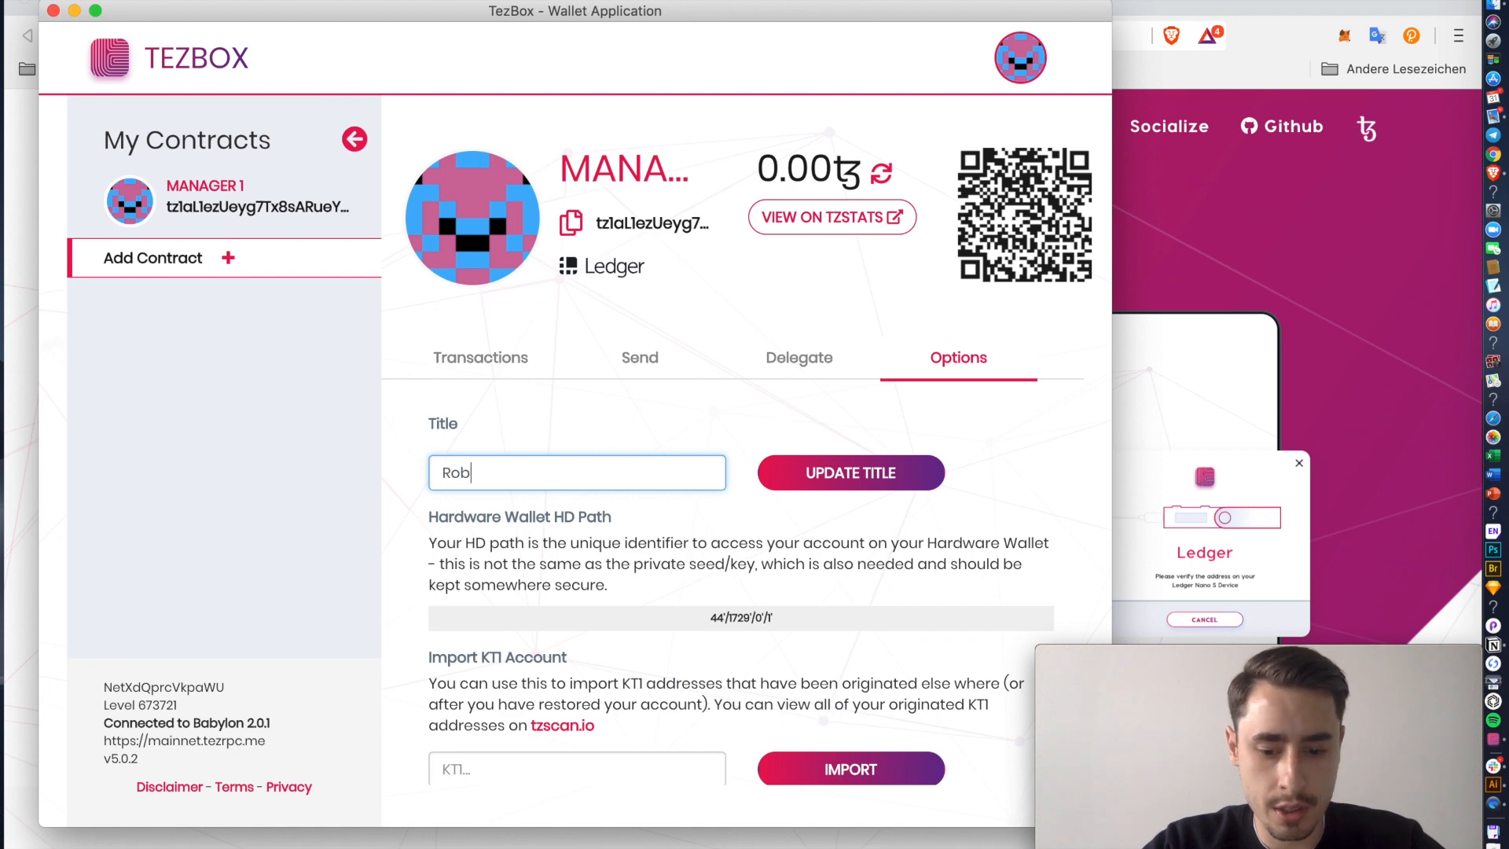
type("s")
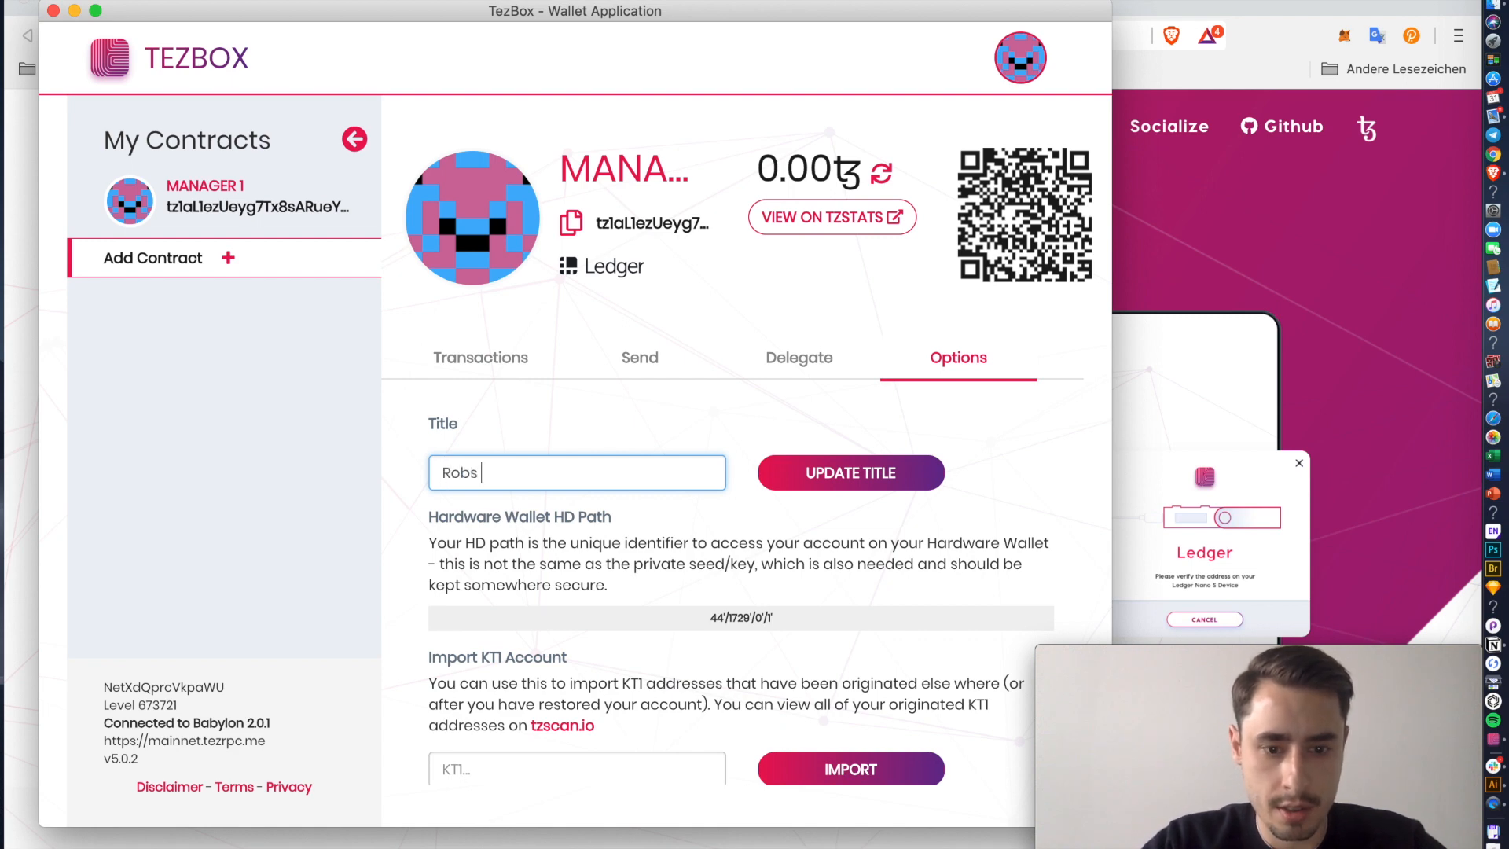
type("Main Address")
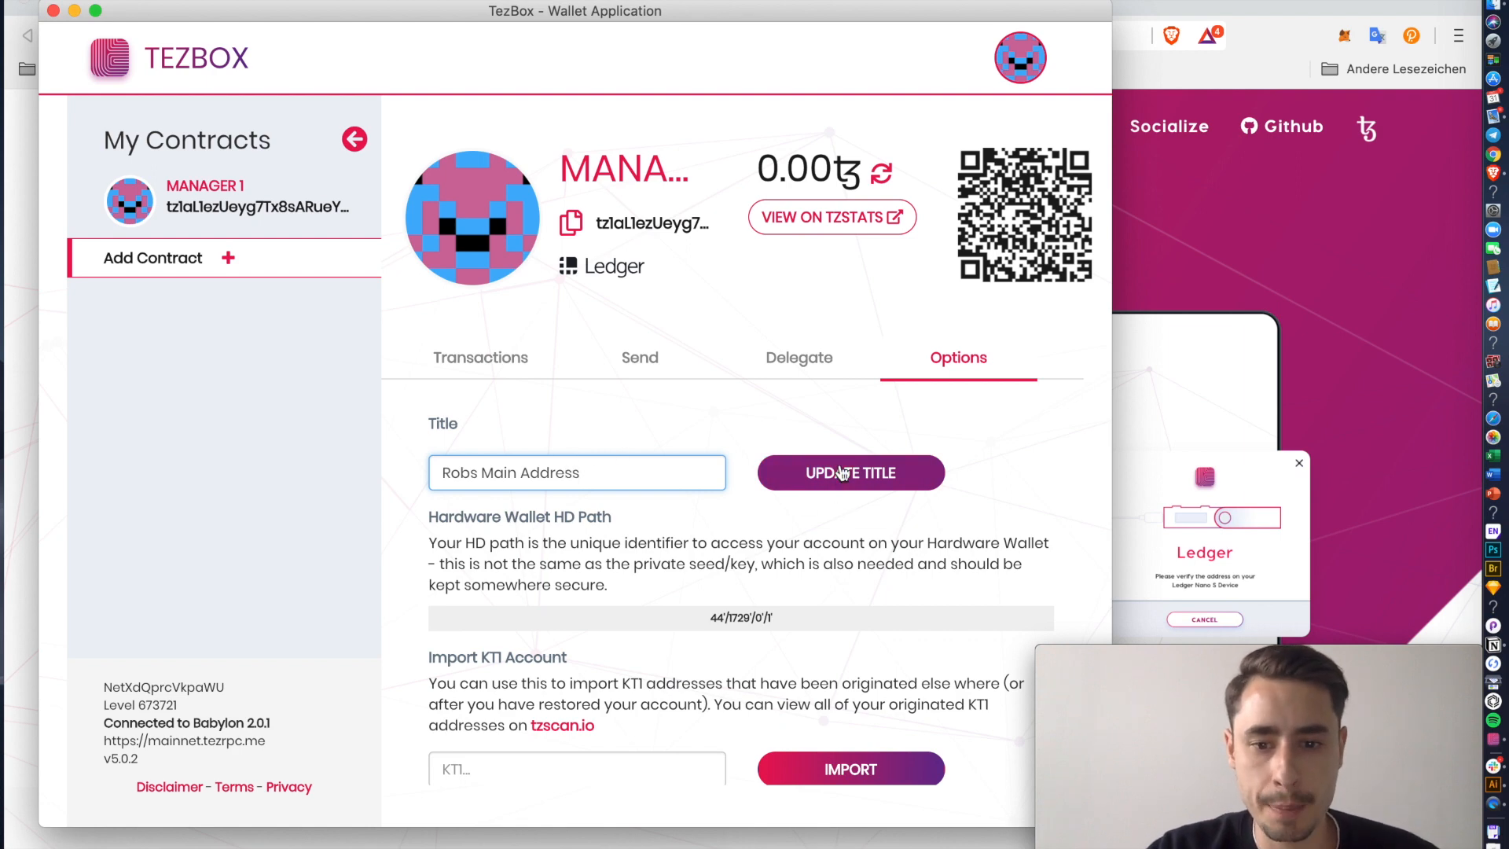
left_click(851, 473)
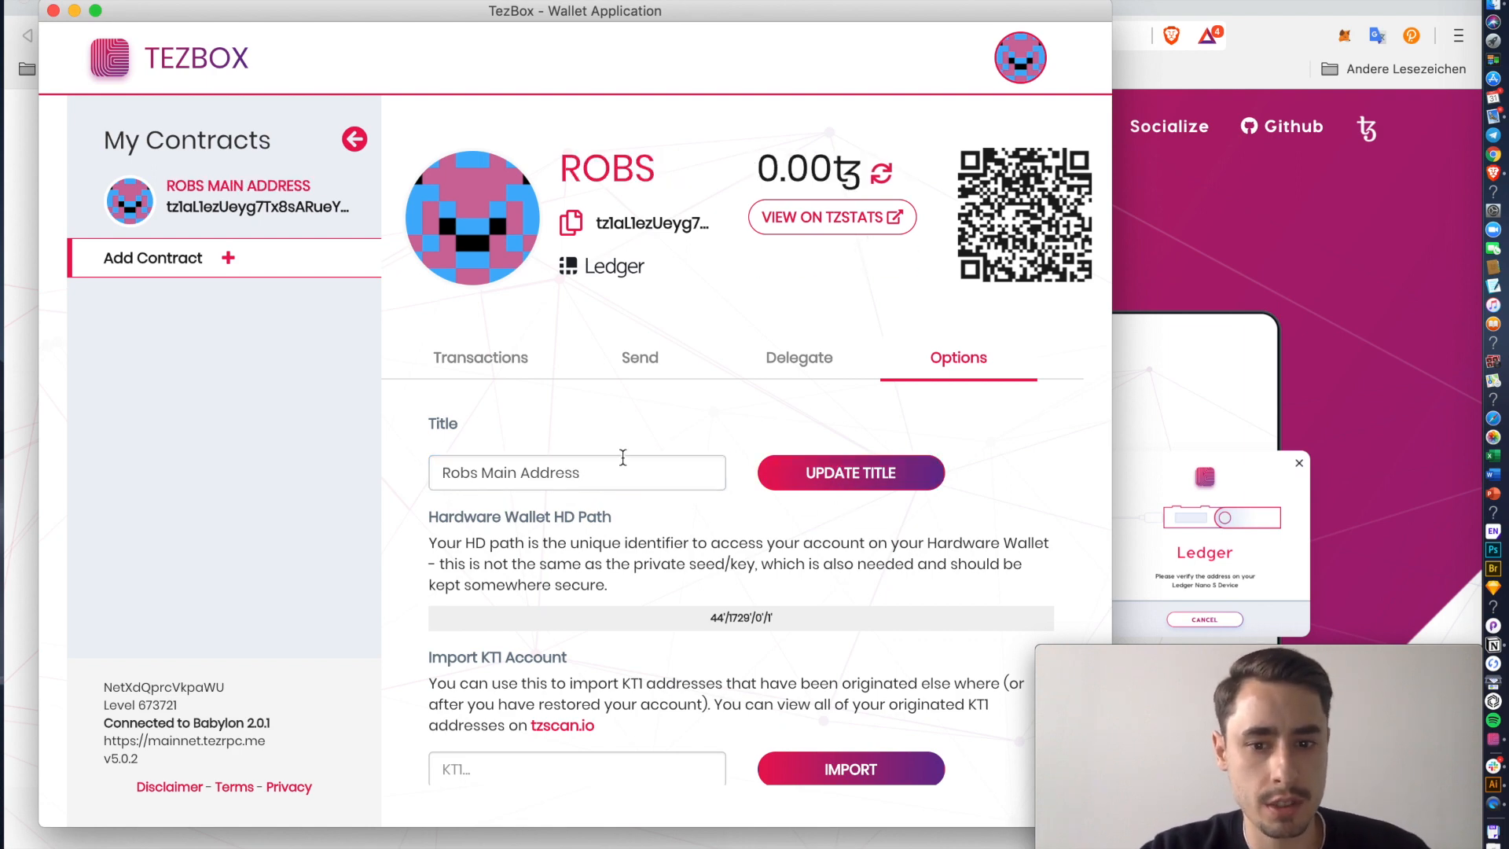
left_click(480, 357)
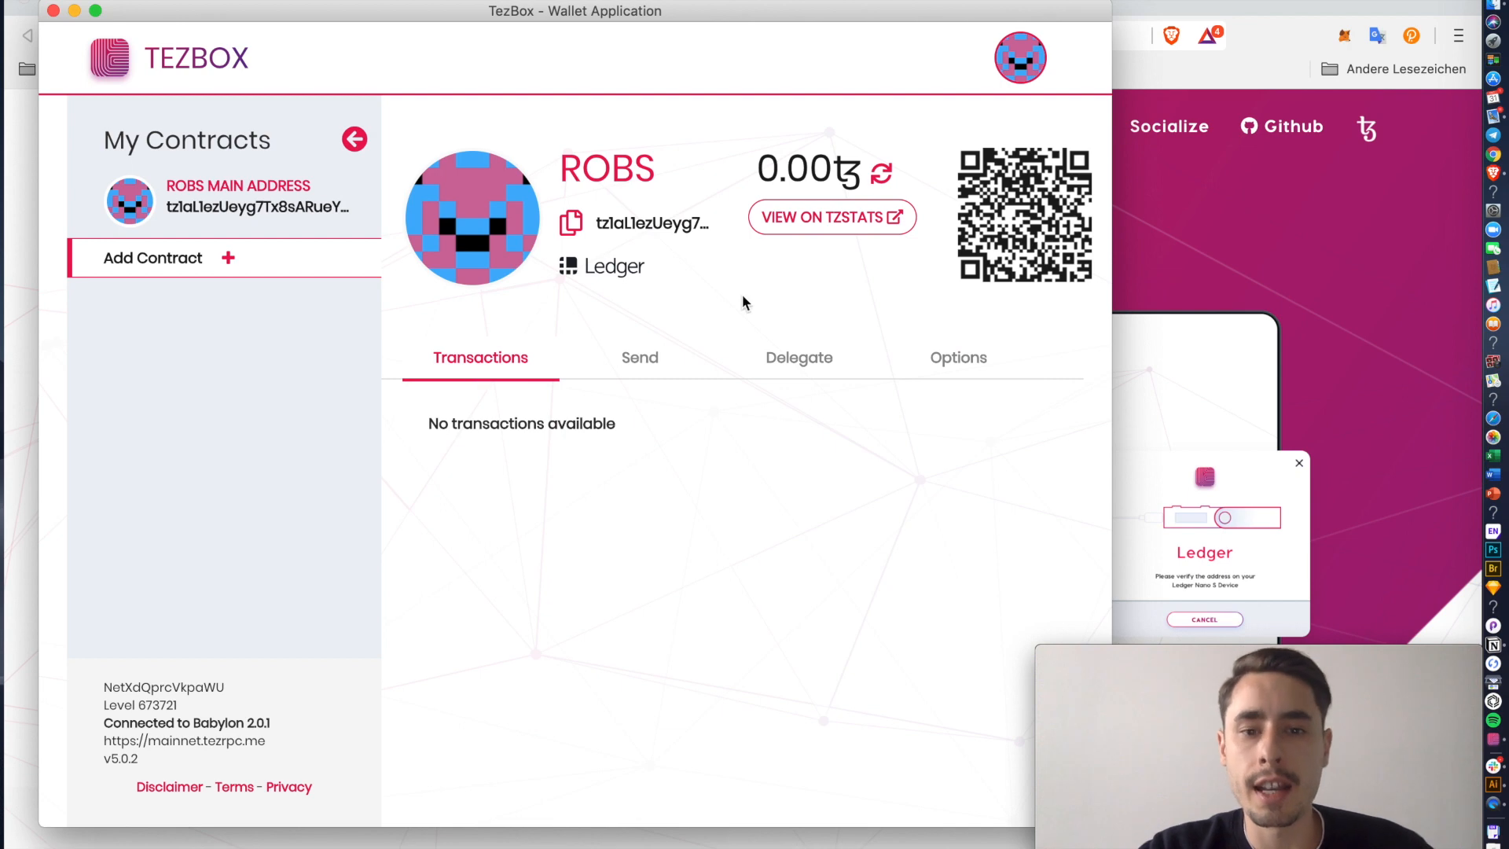
mouse_move(728, 124)
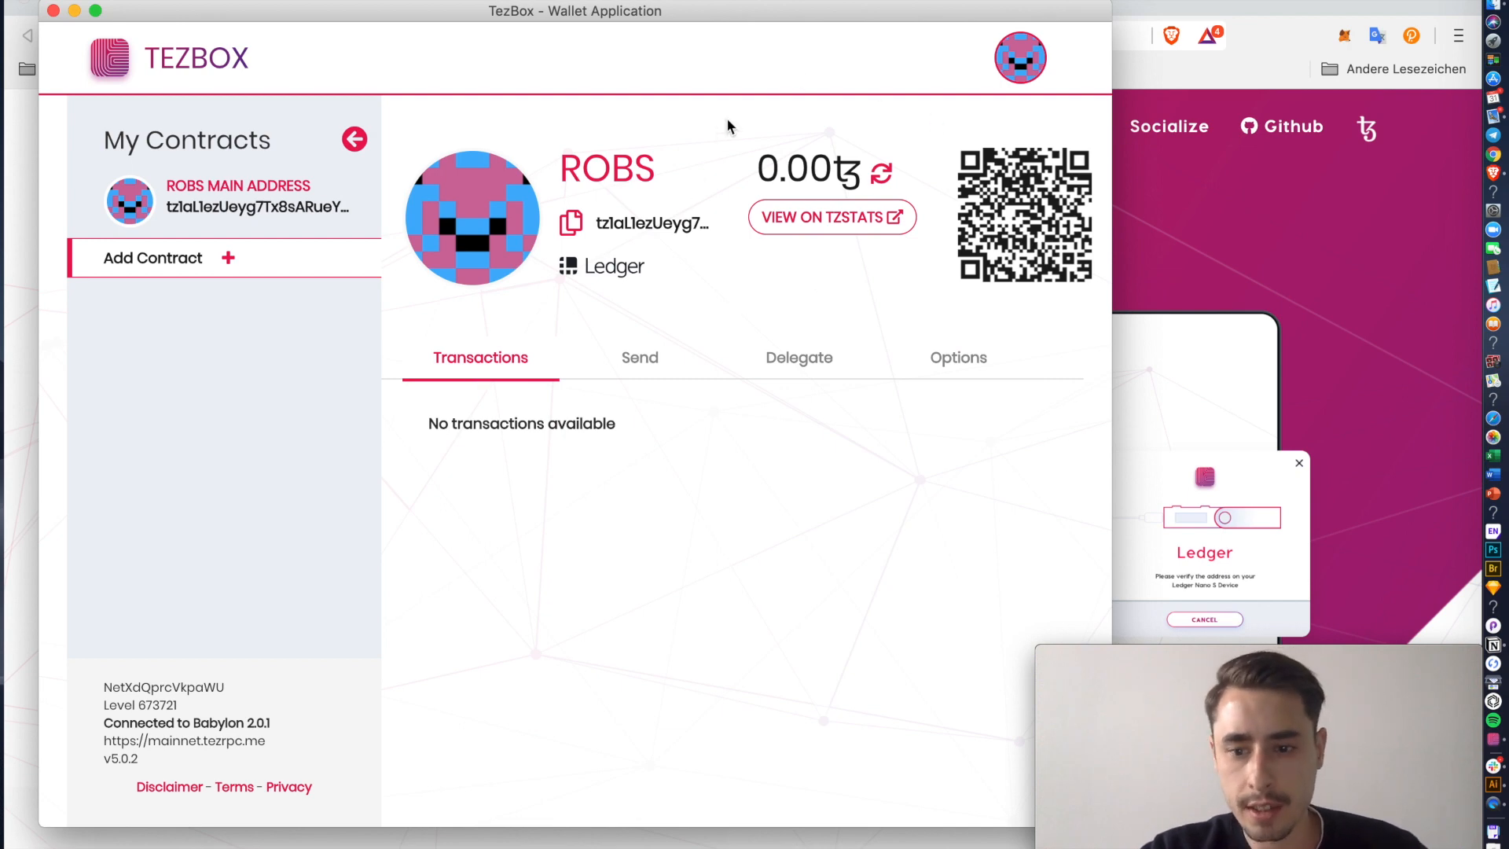
mouse_move(745, 149)
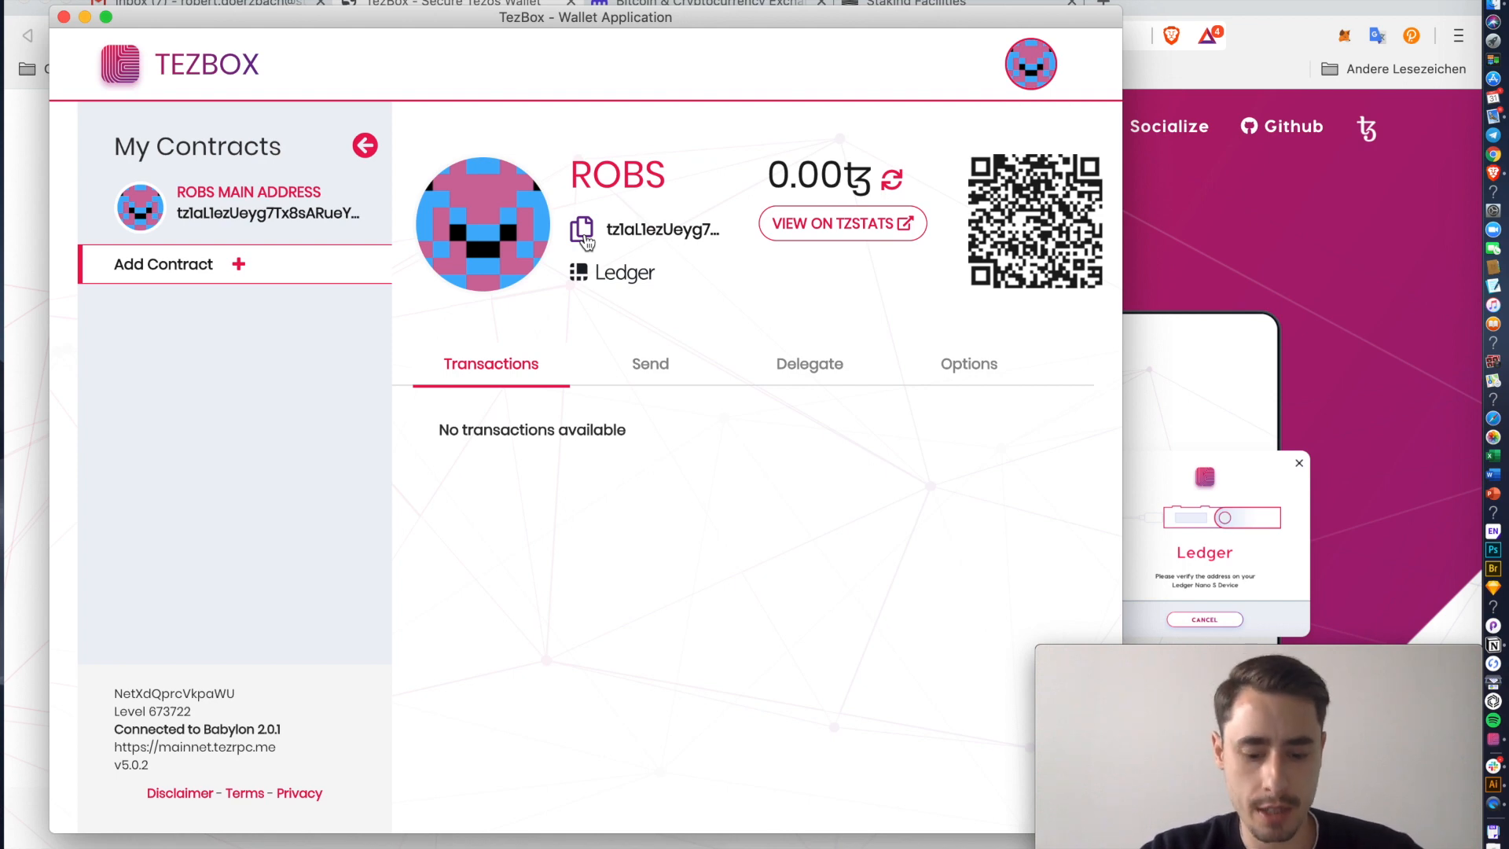
mouse_move(536, 242)
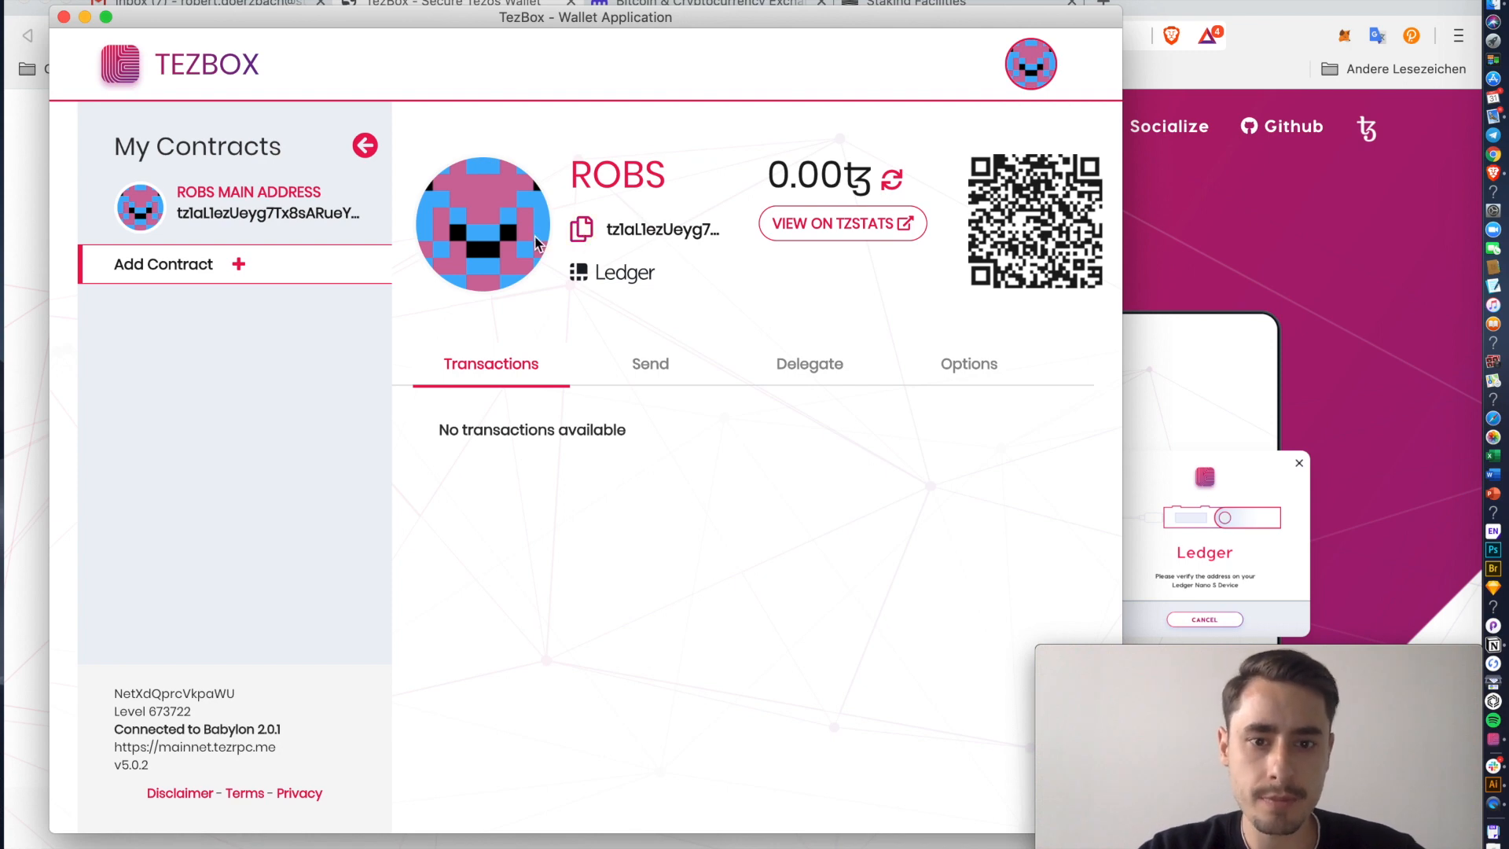
mouse_move(598, 309)
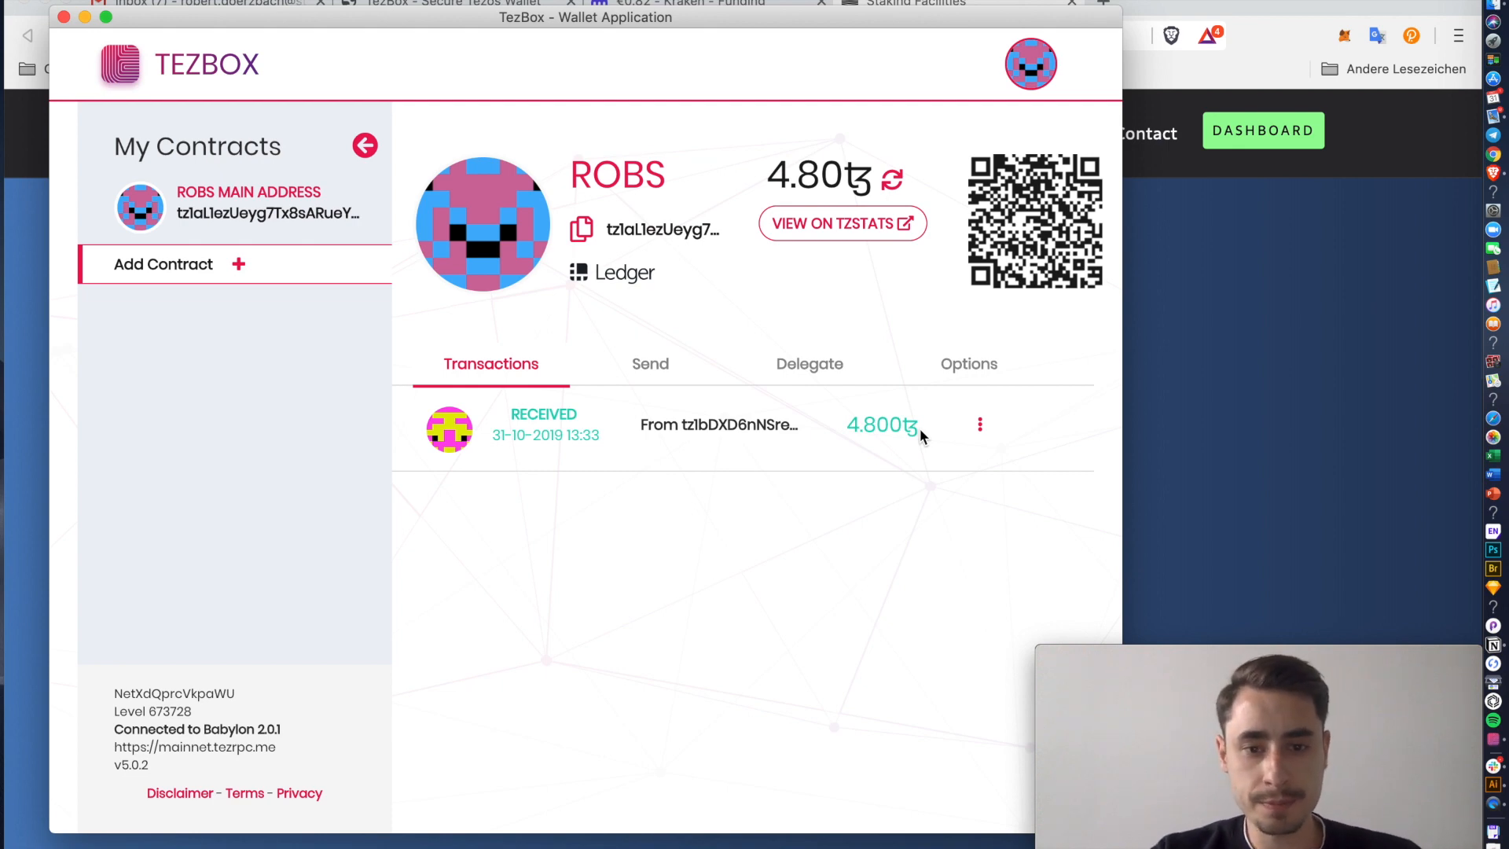
After the 4.80 tez transfer arrives, open the account's Delegate tab
left_click(810, 364)
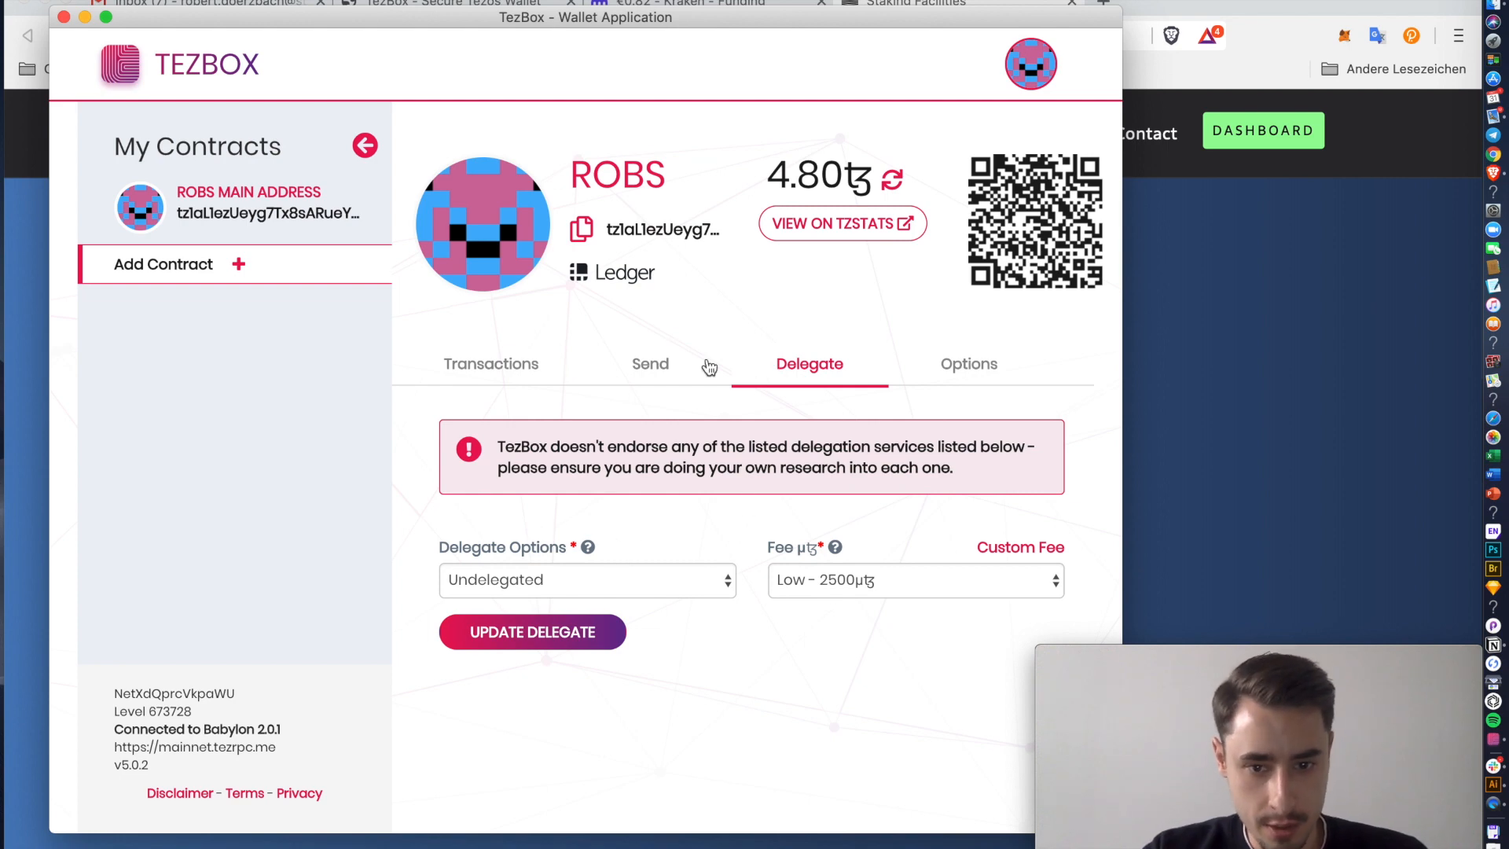
mouse_move(699, 641)
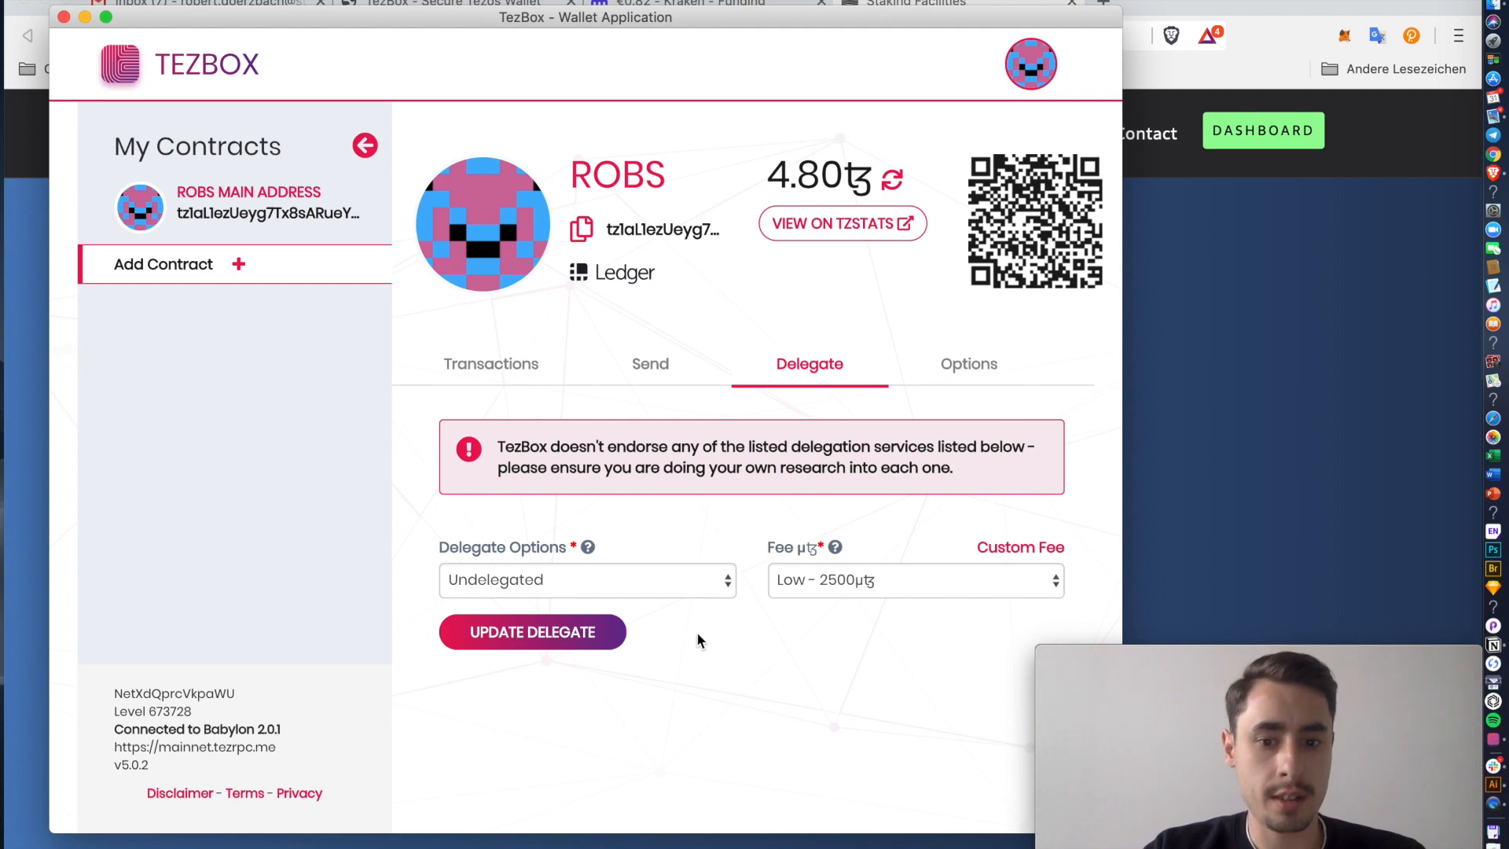
mouse_move(726, 595)
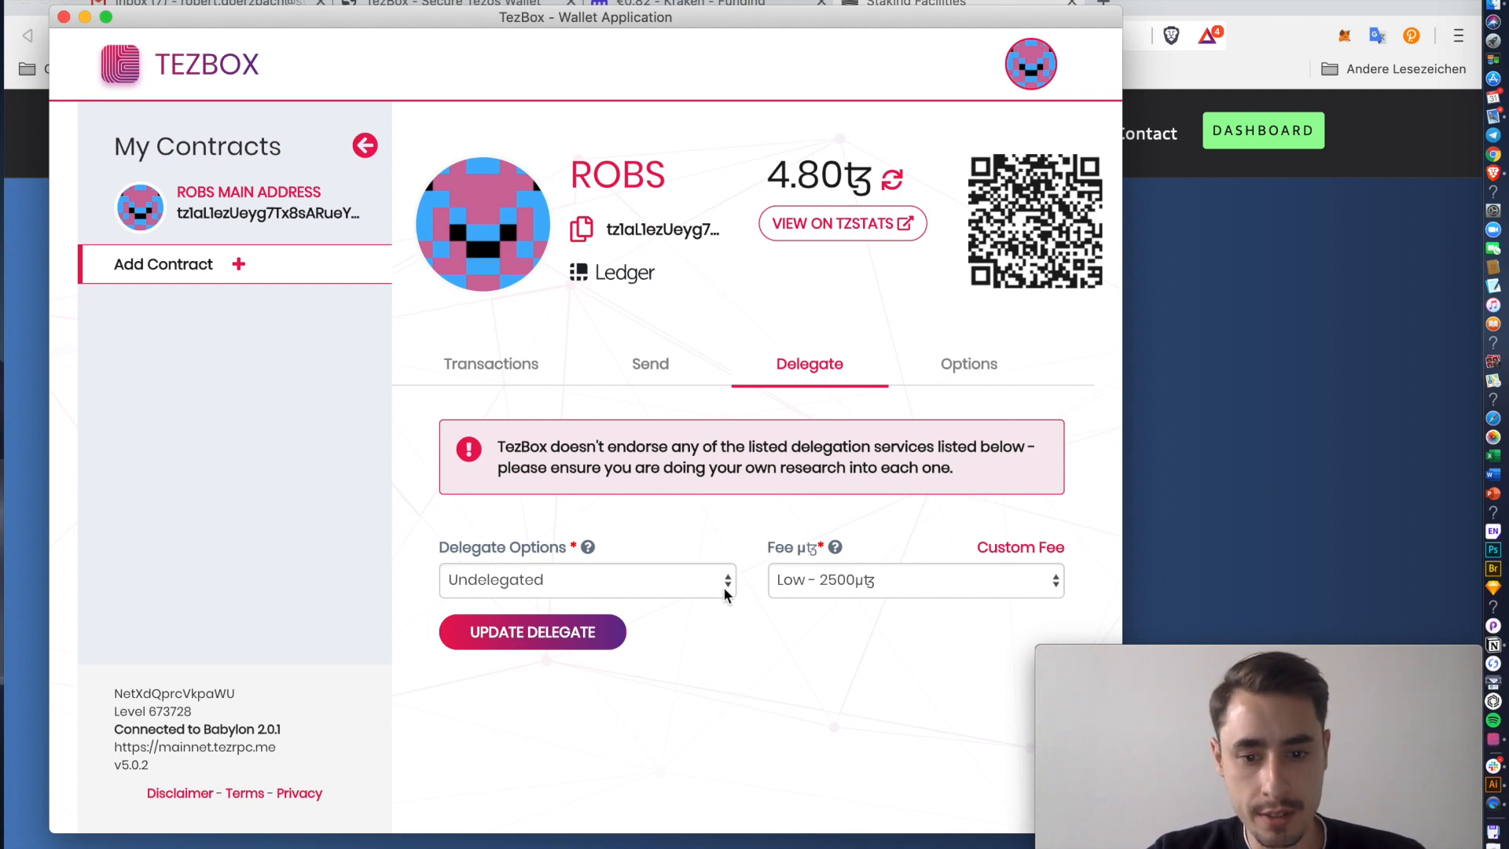
Pick Custom from the Delegate Options dropdown instead of a listed delegate
left_click(585, 580)
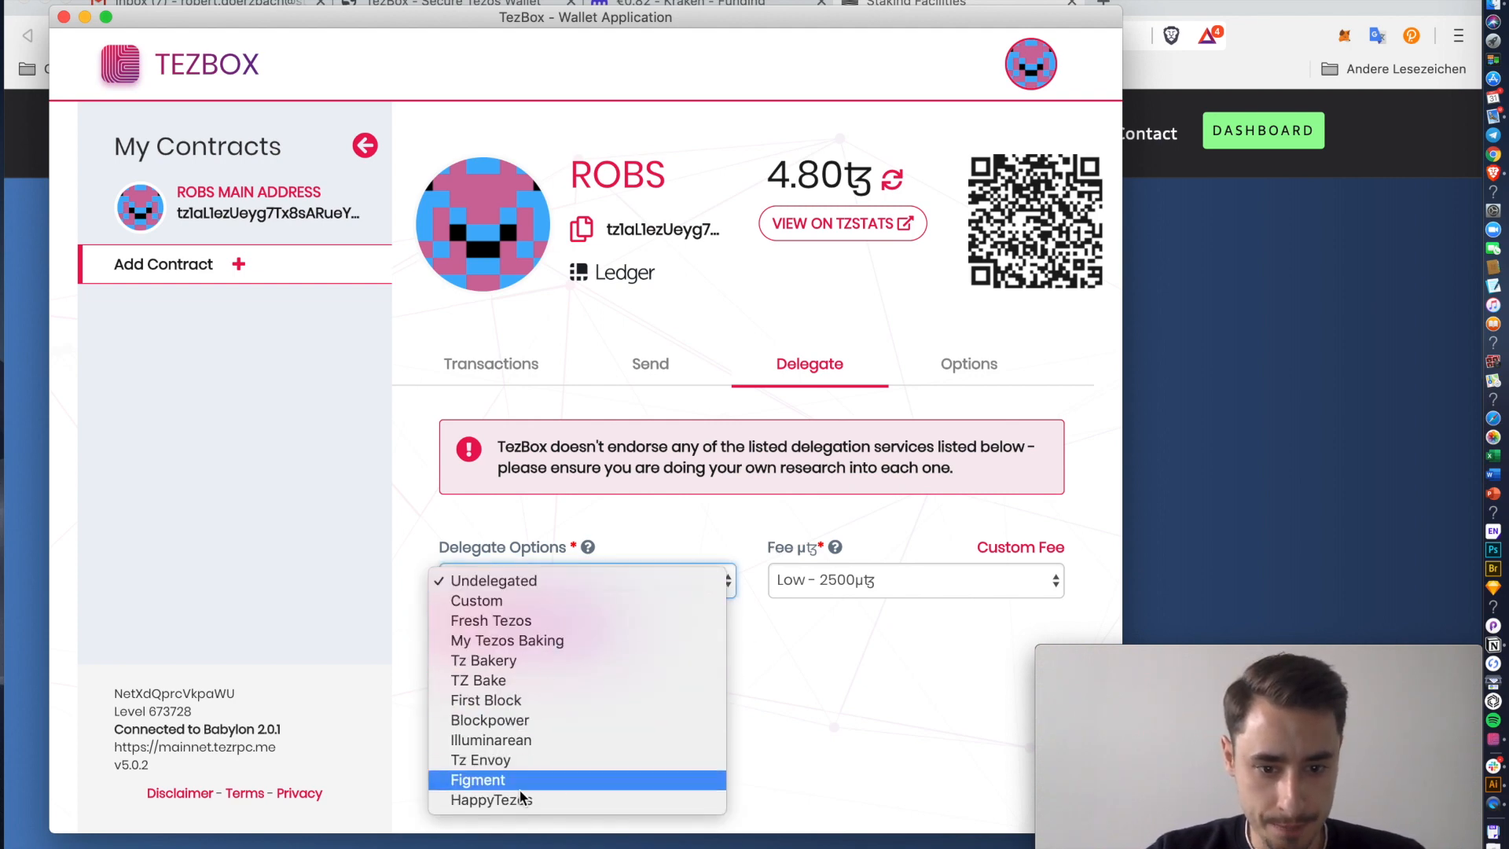
mouse_move(514, 629)
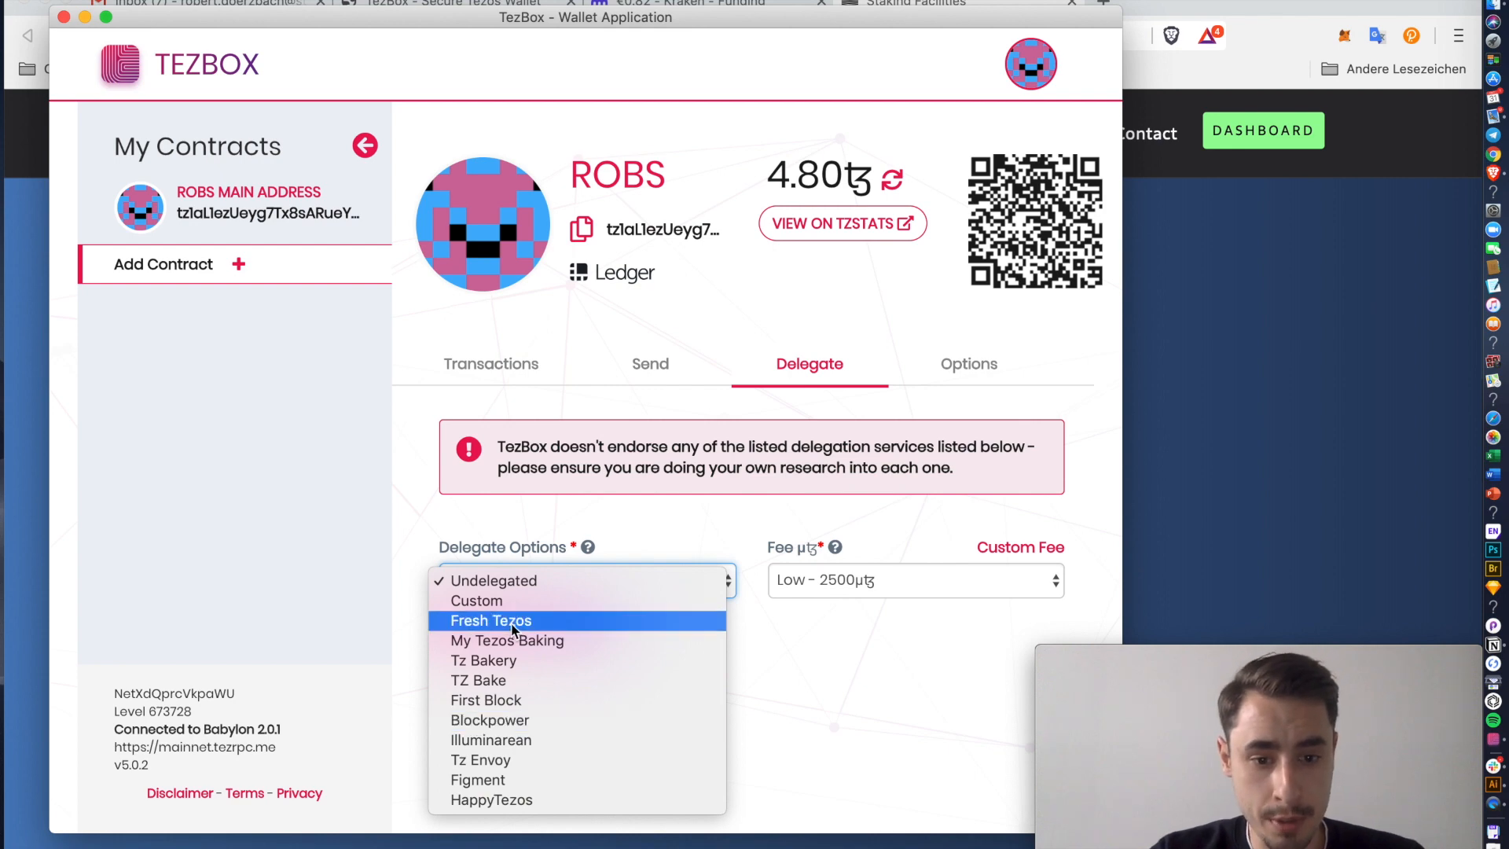
mouse_move(742, 716)
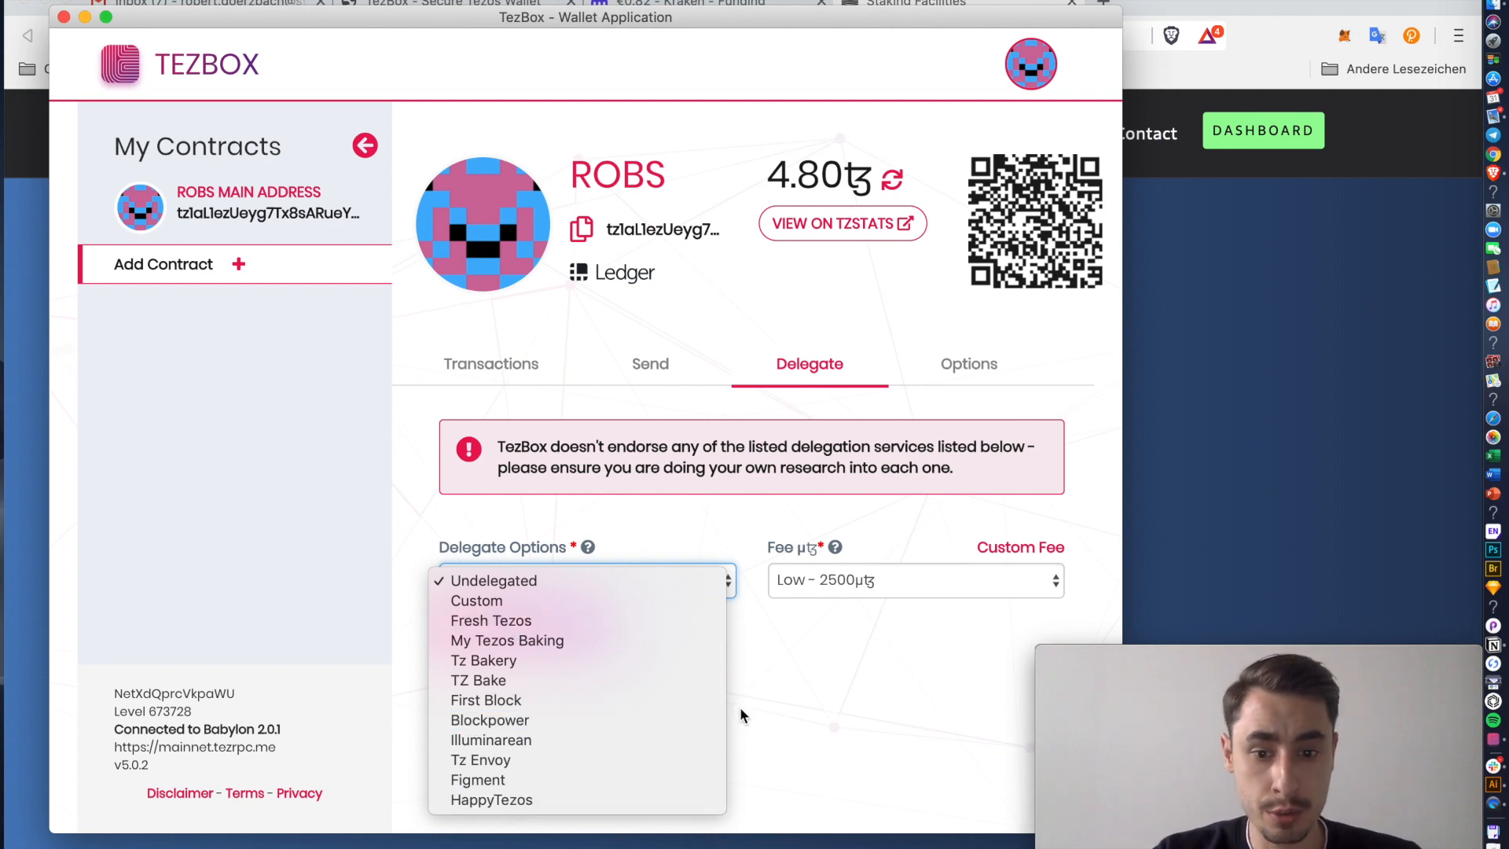
mouse_move(677, 602)
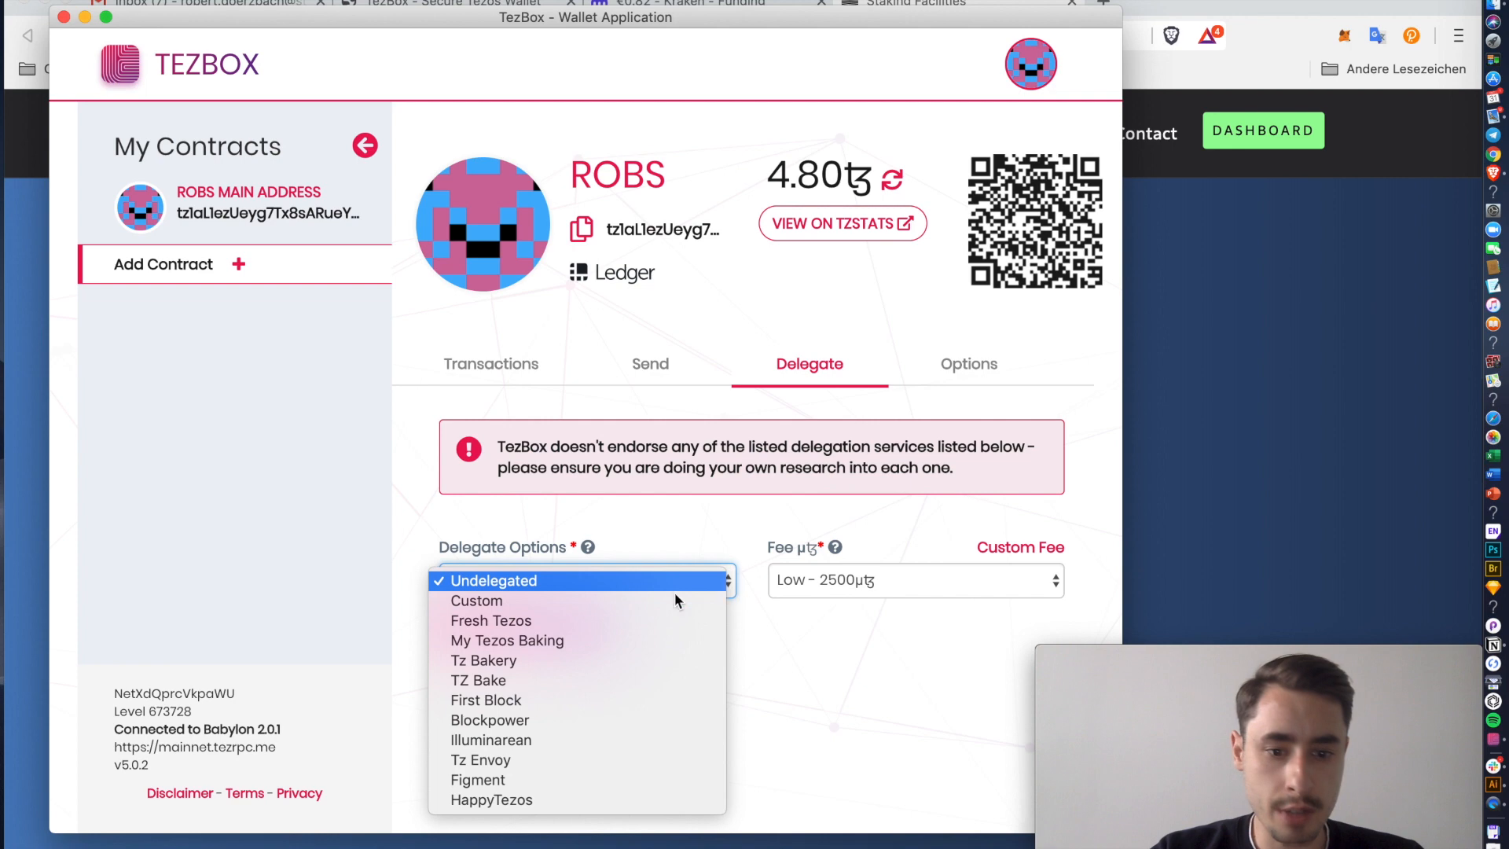
left_click(491, 581)
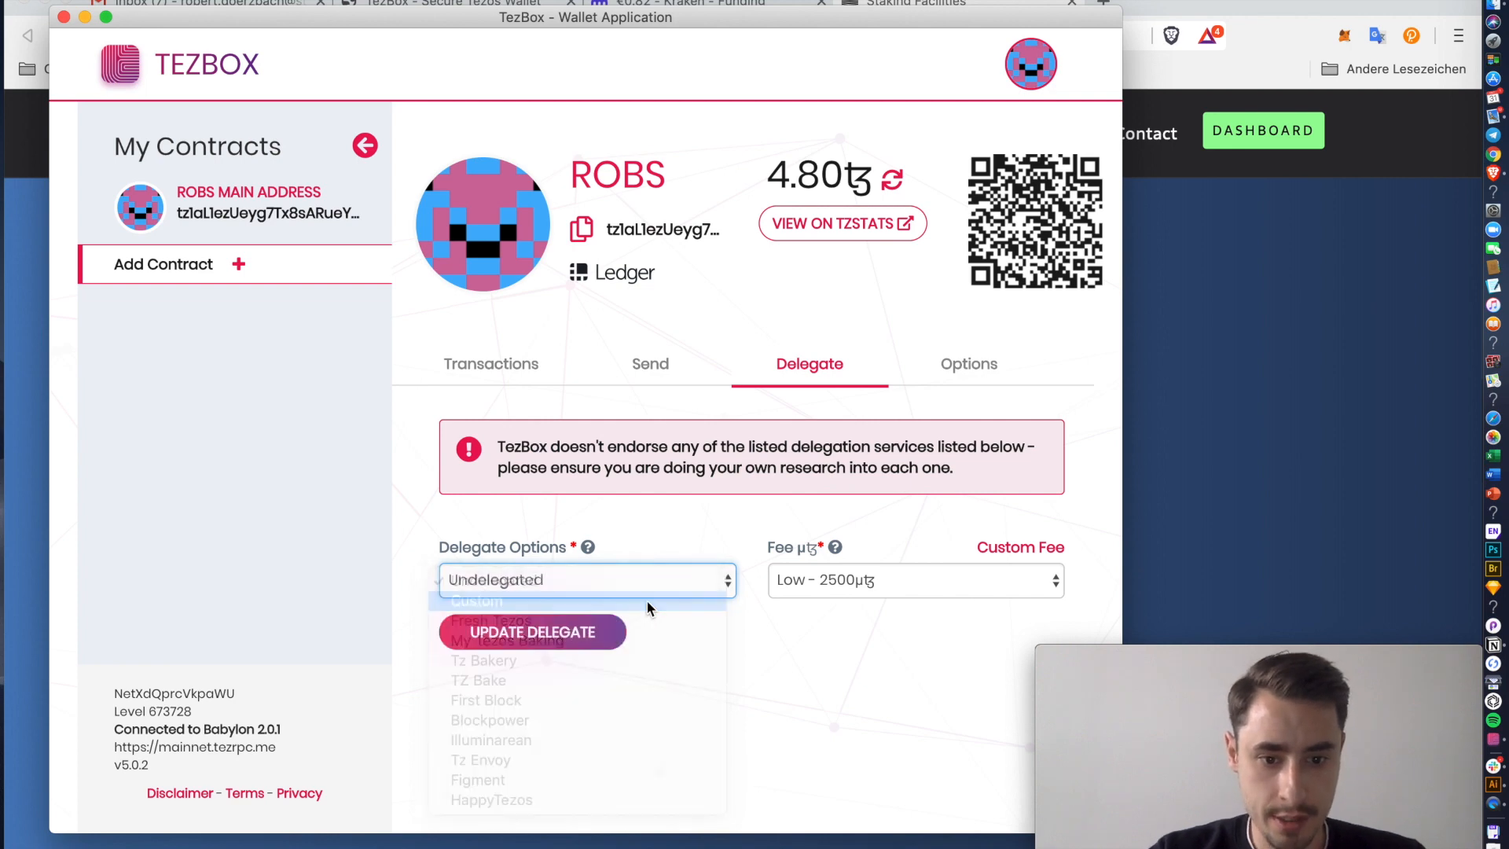
left_click(476, 602)
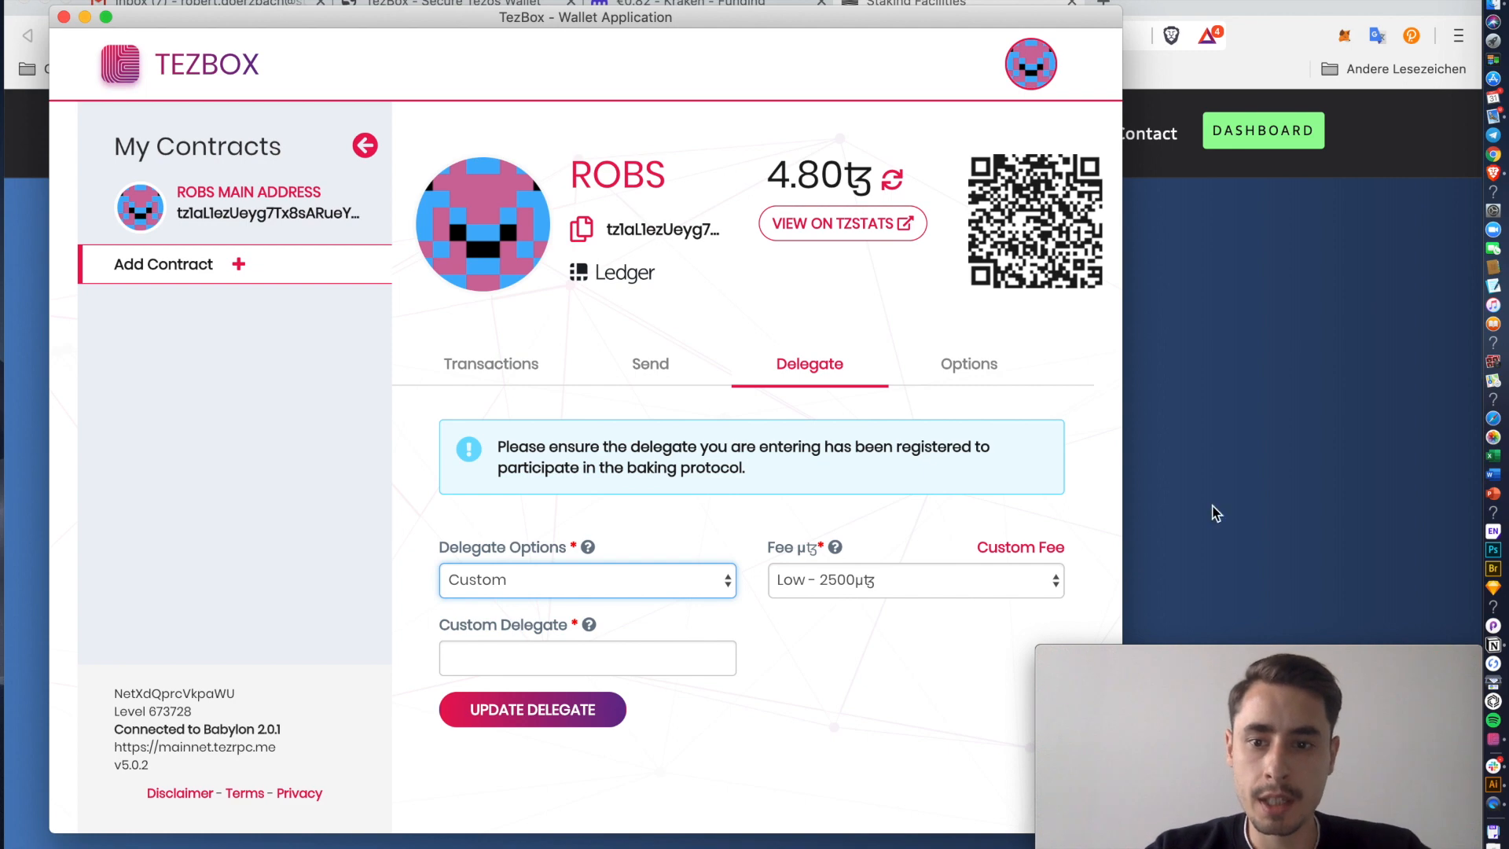
Copy the Tezos validator address from the Staking Facilities Tezos staking page
left_click(918, 3)
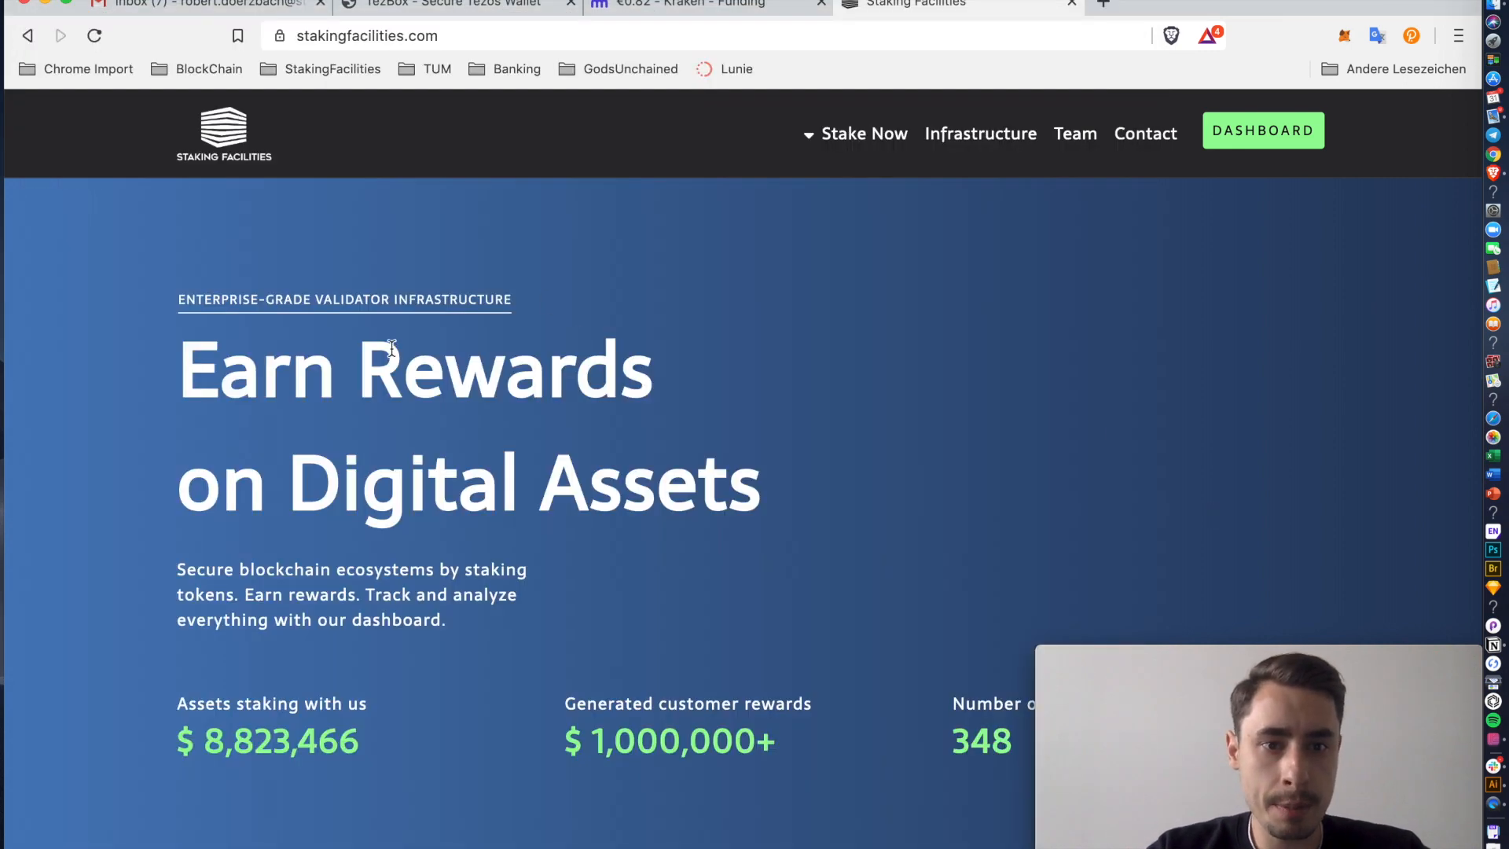
scroll("down", 3)
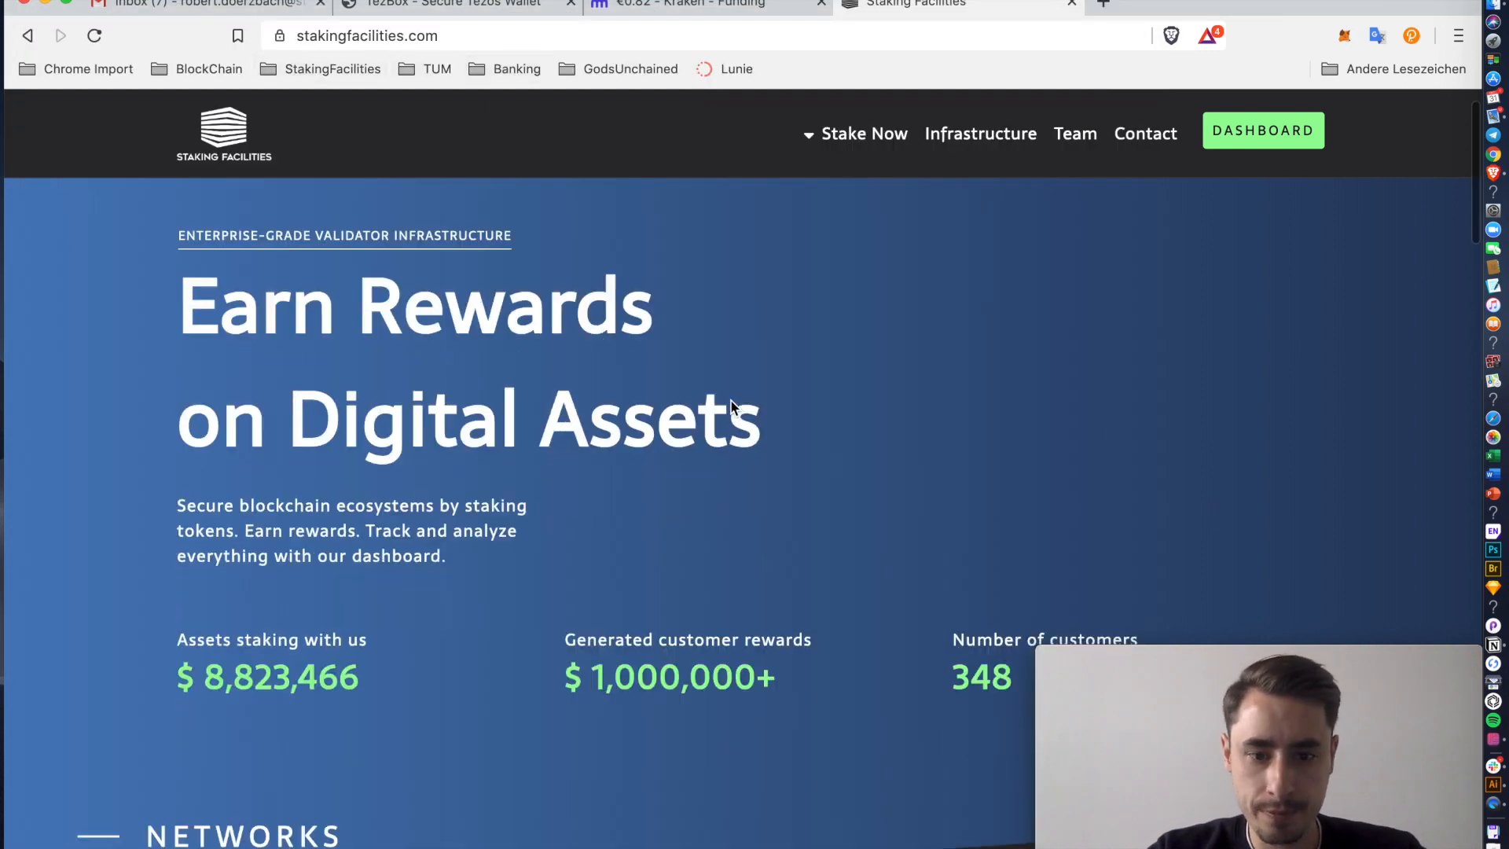
scroll("down", 3)
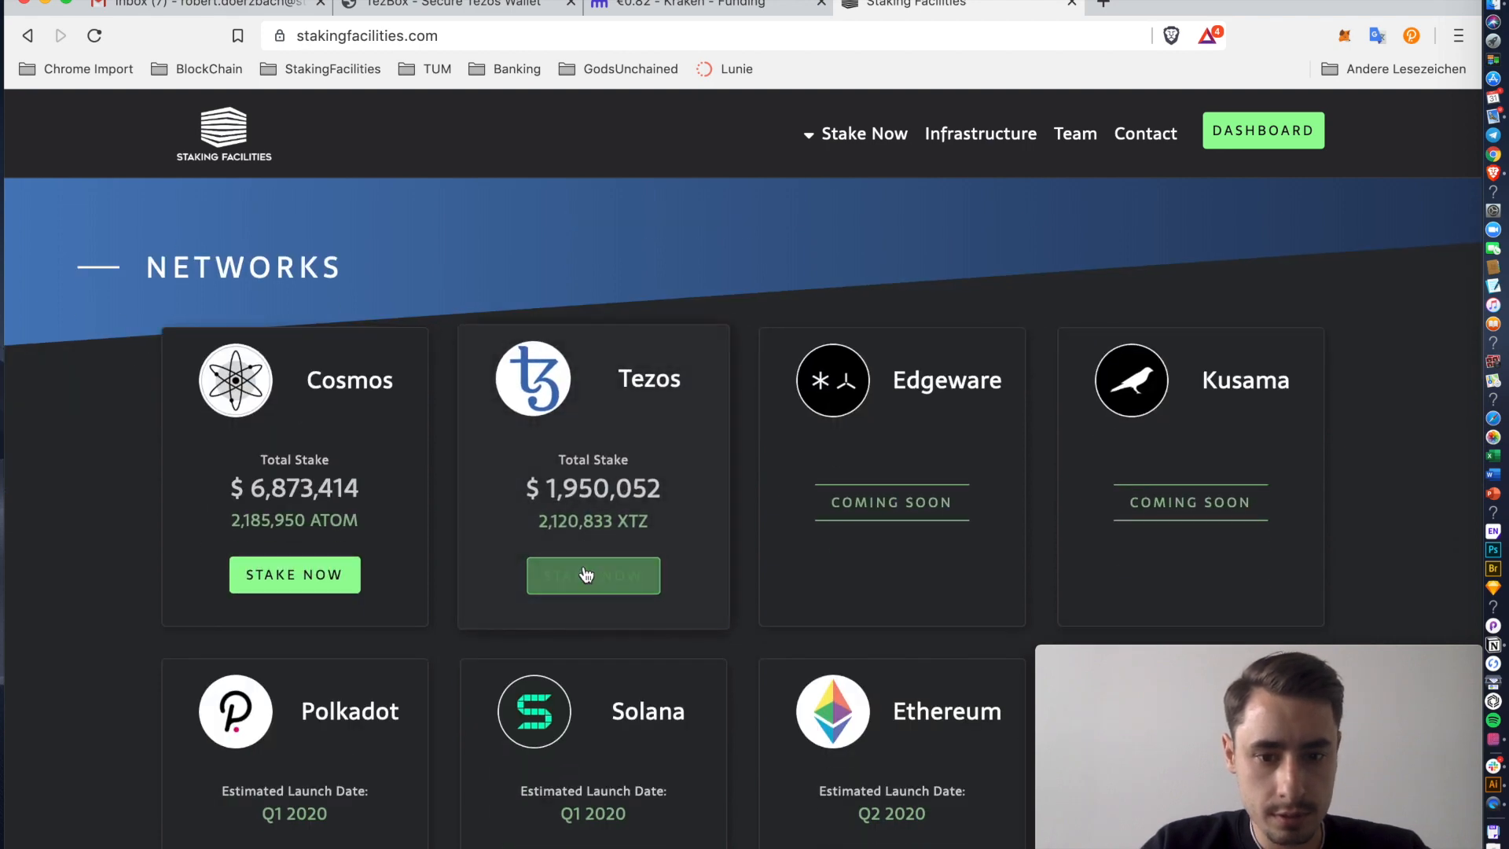
left_click(593, 575)
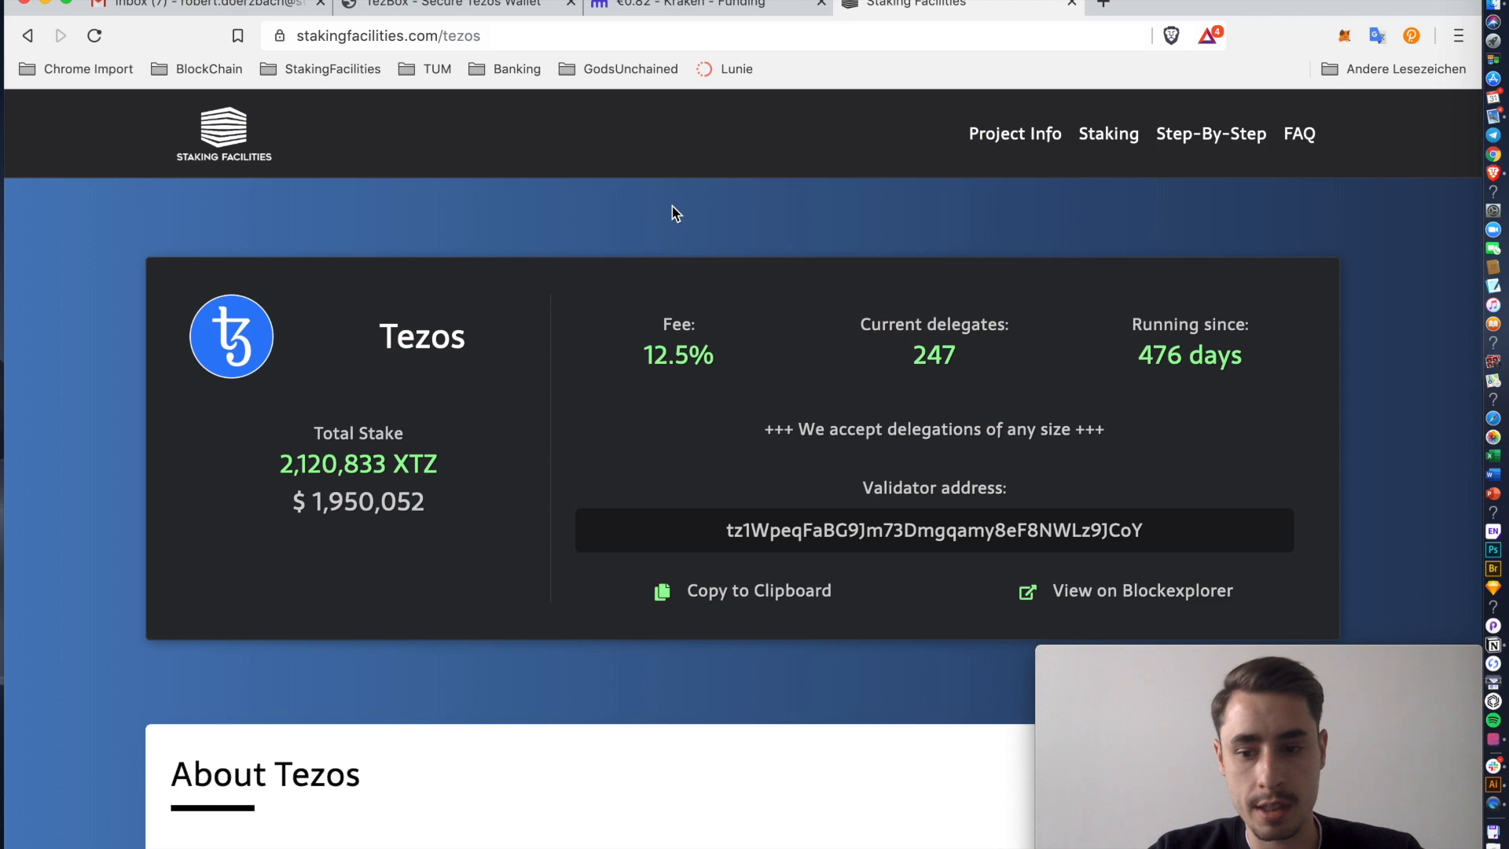
scroll("down", 3)
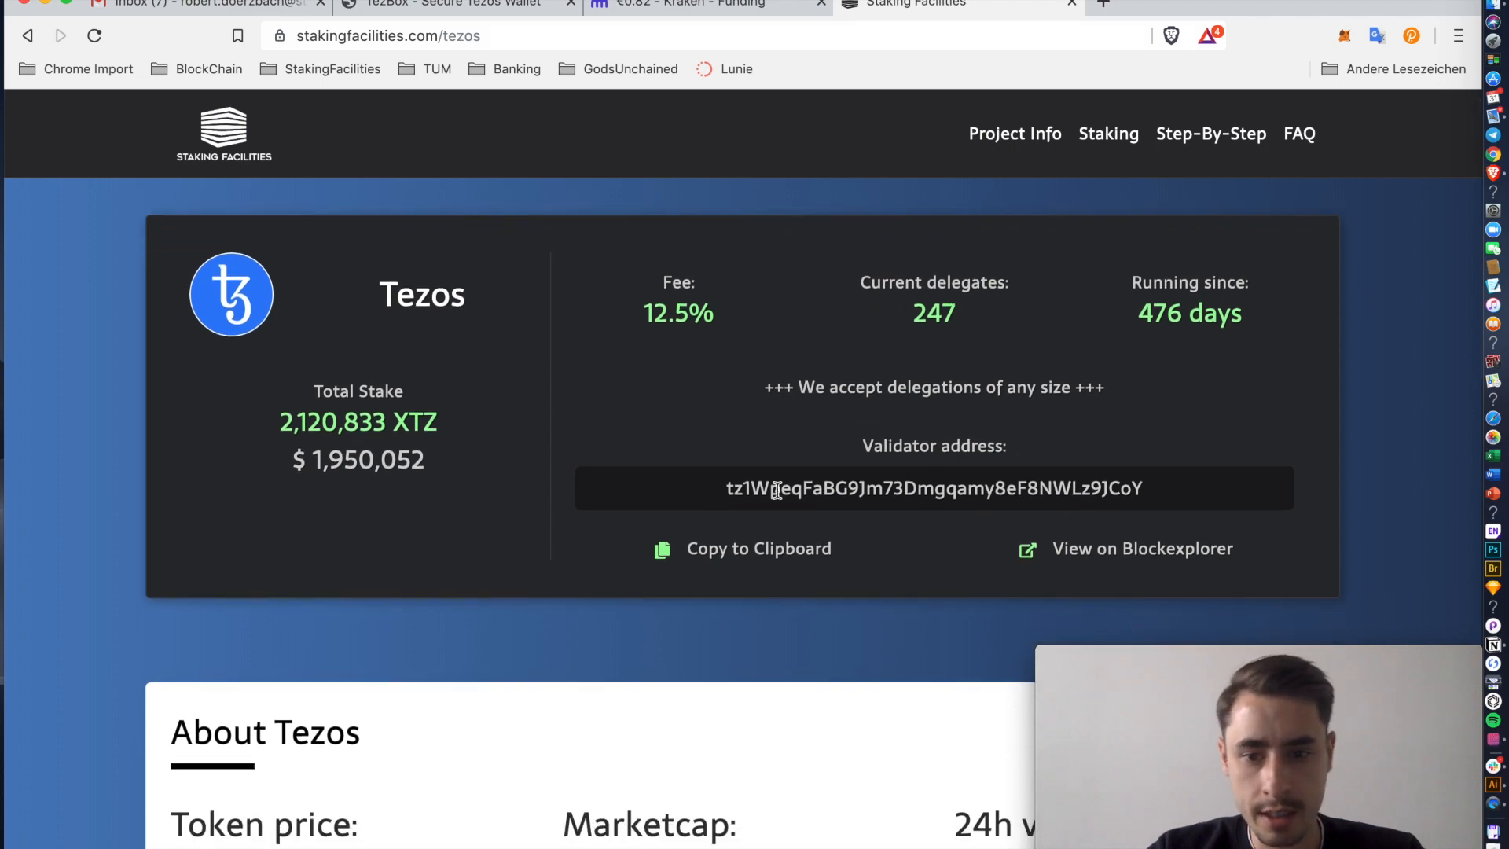
mouse_move(1126, 553)
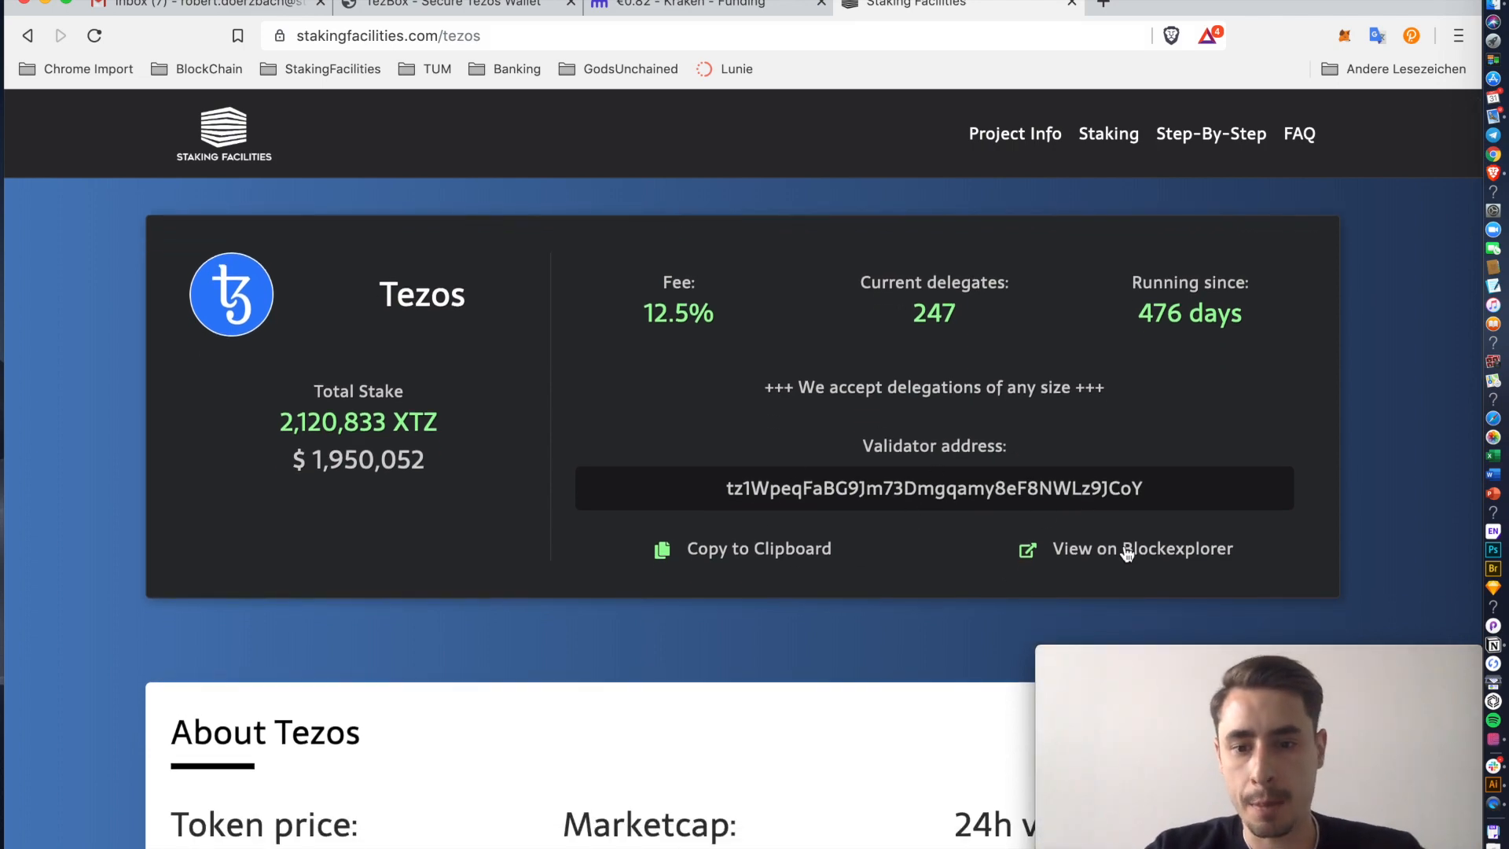
mouse_move(733, 560)
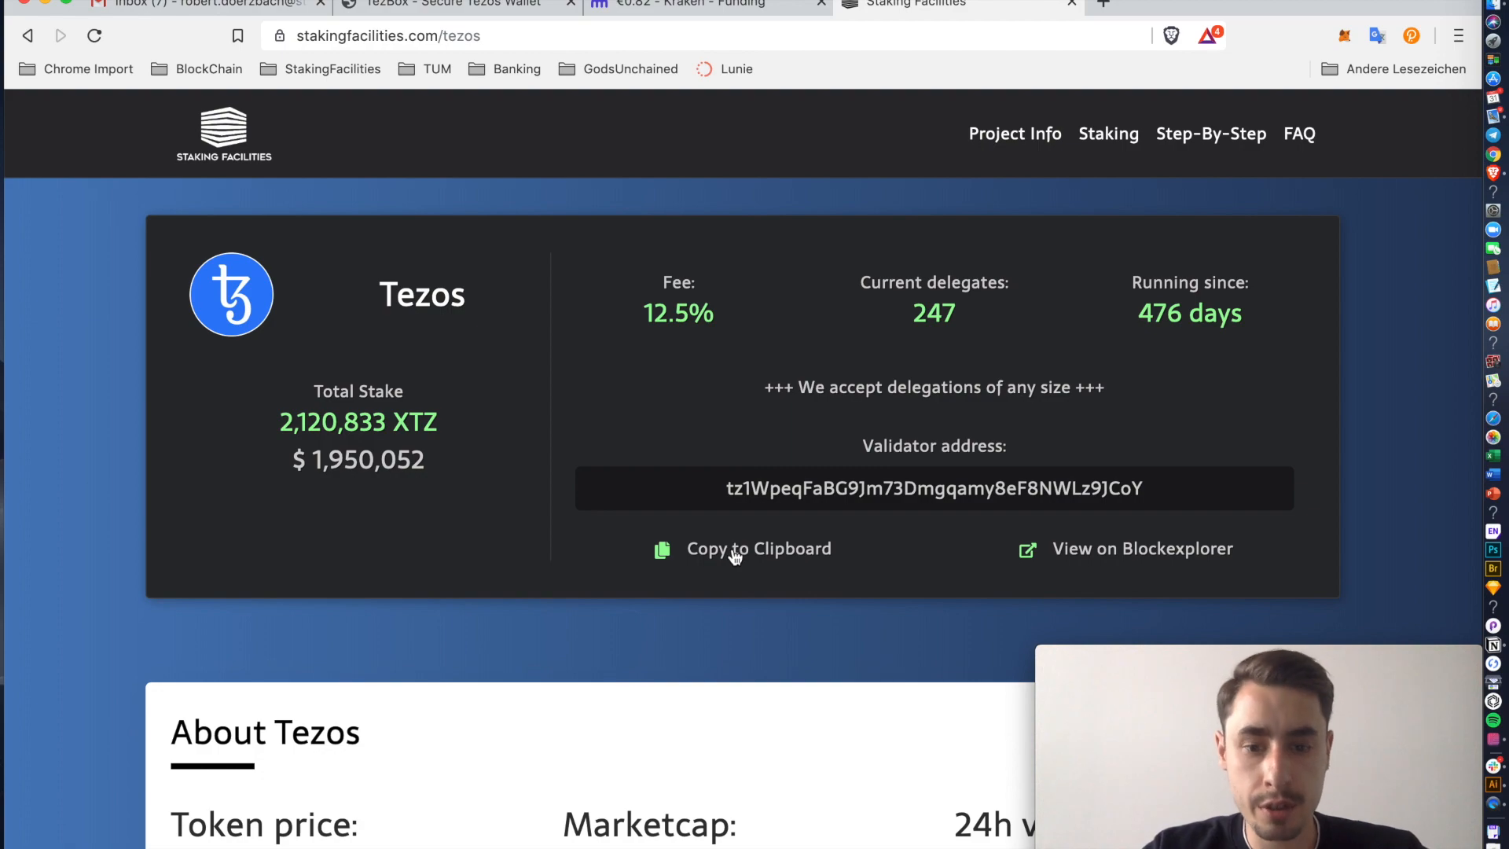
left_click(737, 550)
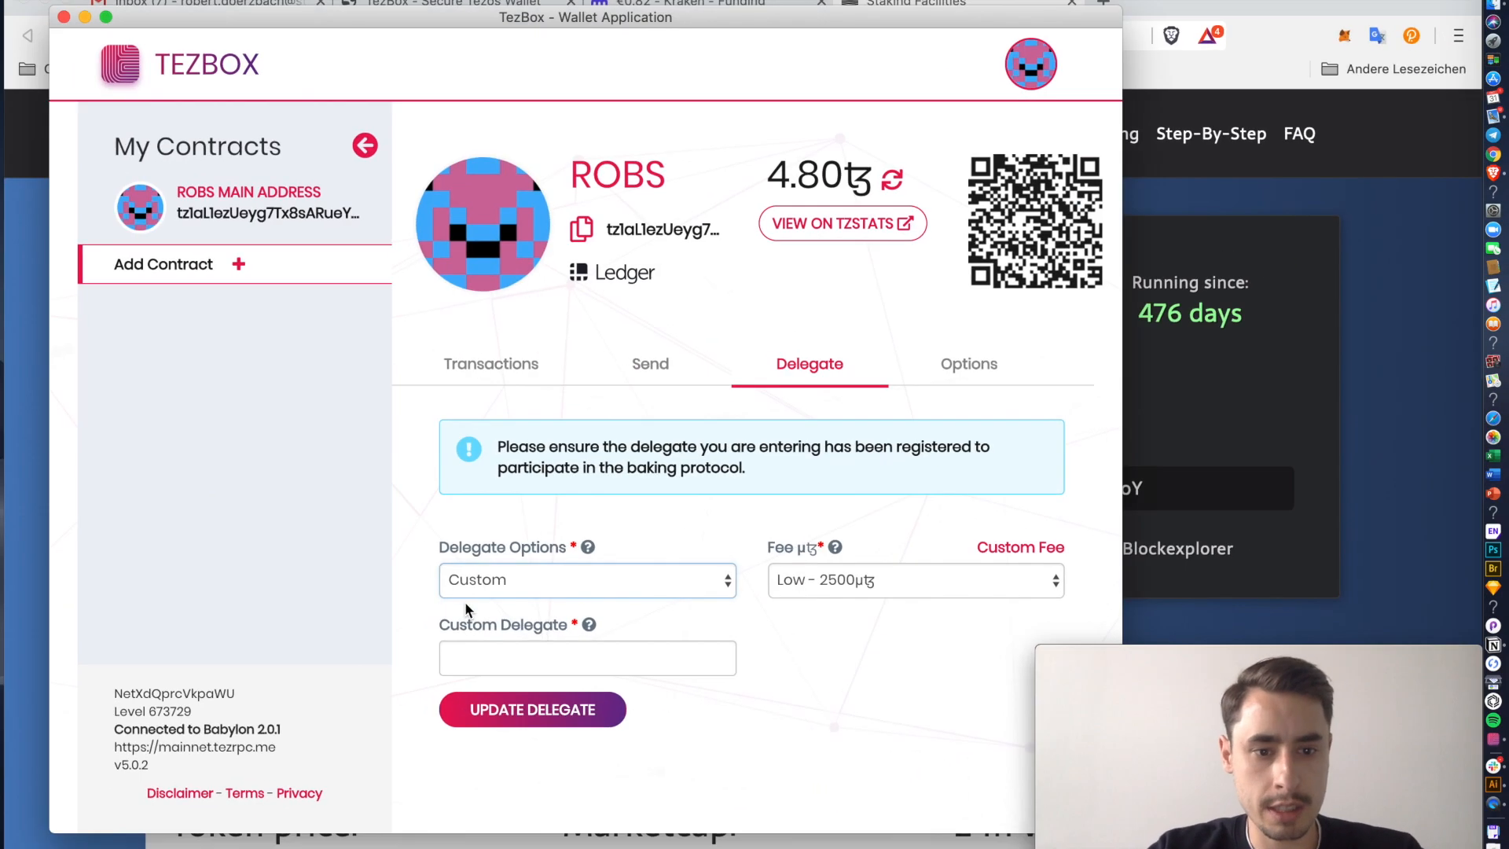
Paste the Staking Facilities address (…BG9Jm73Dmgqamy8eF8NWLz9JCoY) as custom delegate and submit the delegation
type("BG9Jm73Dmgqamy8eF8NWLz9JCoY")
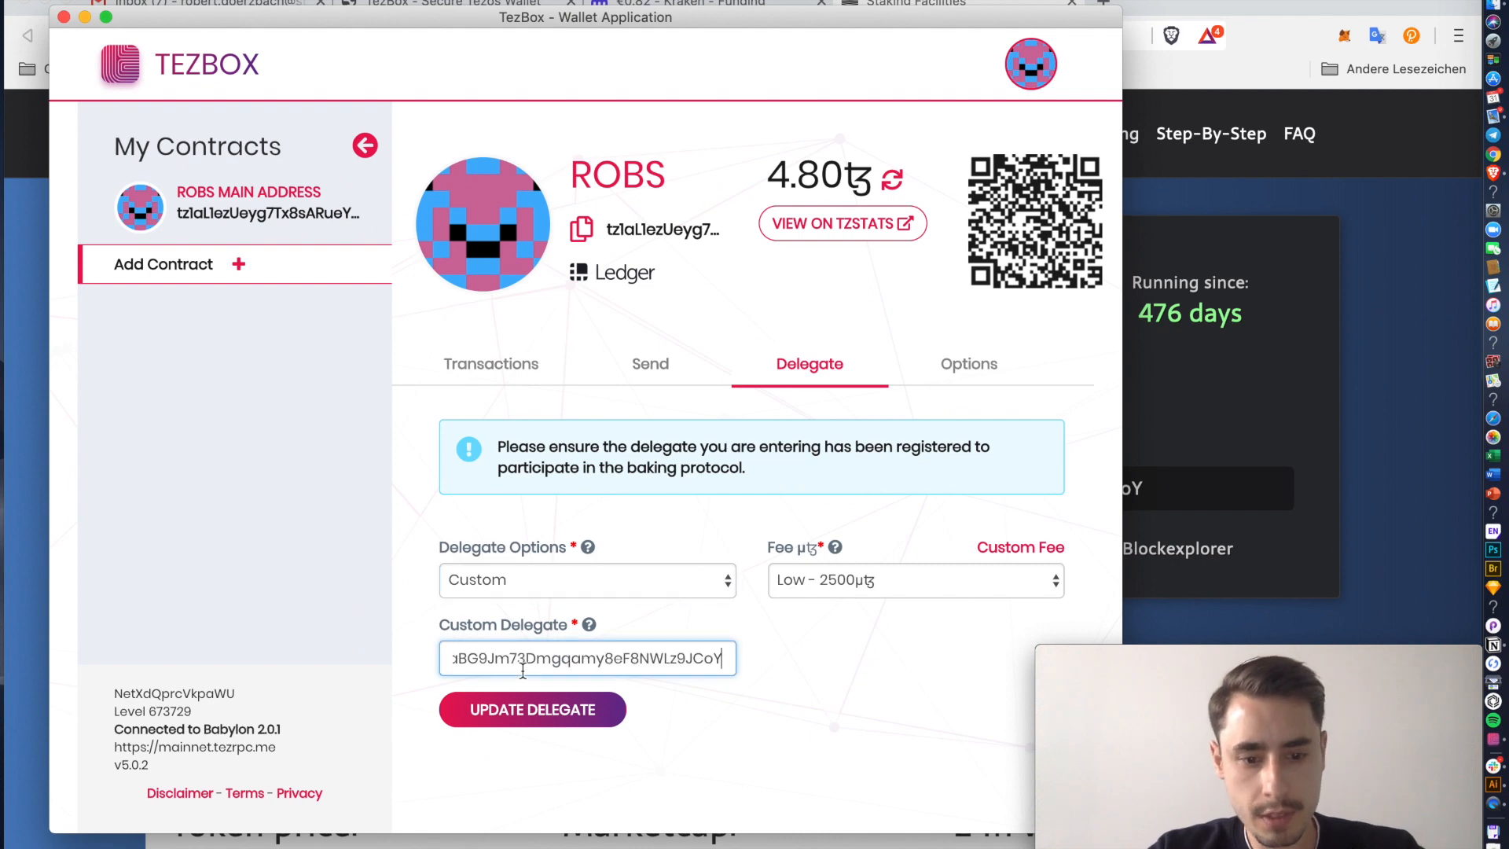
mouse_move(719, 736)
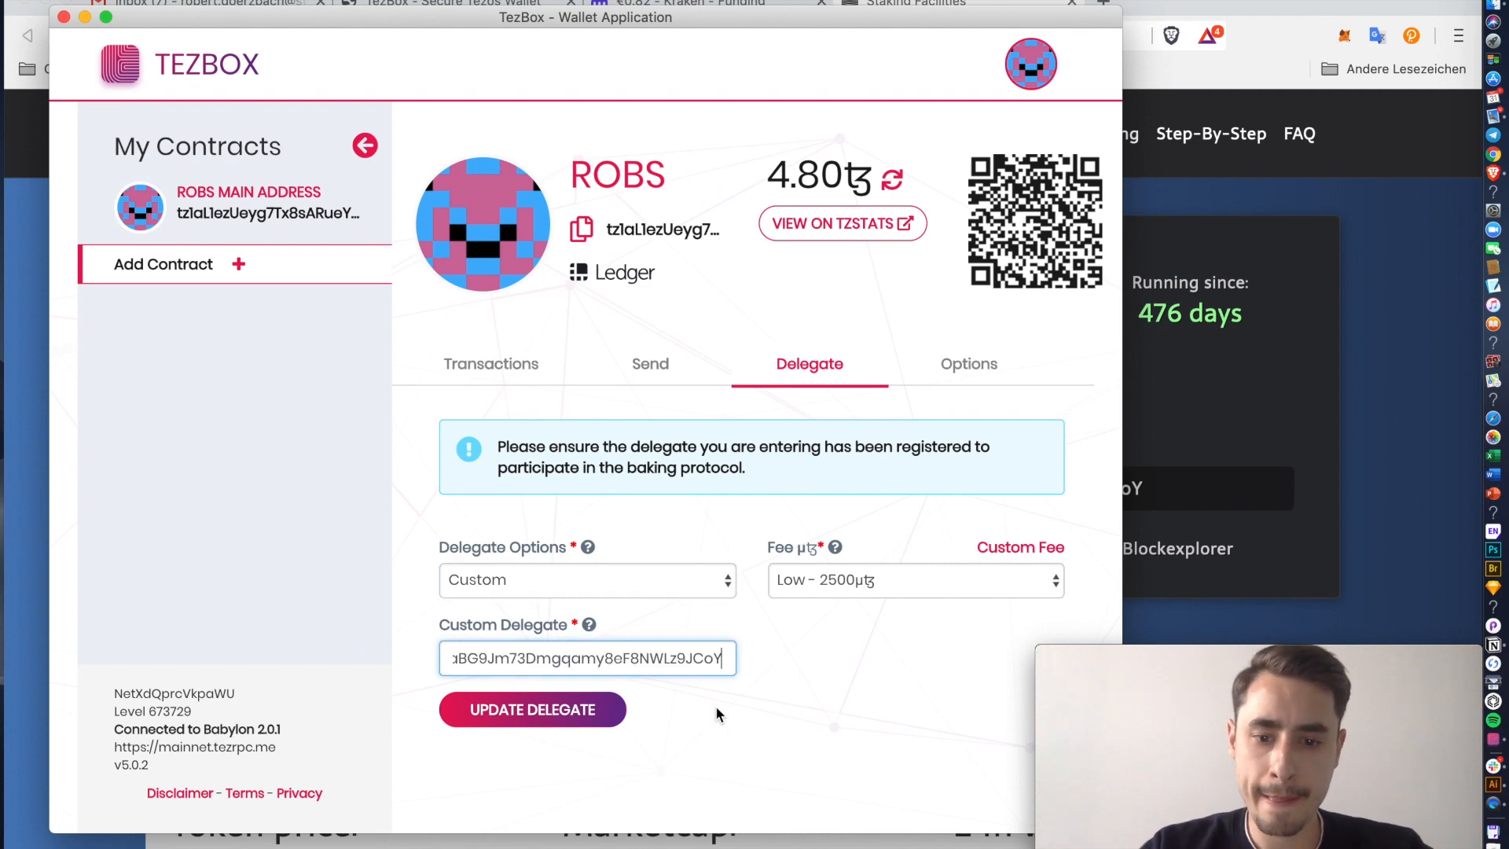
mouse_move(785, 592)
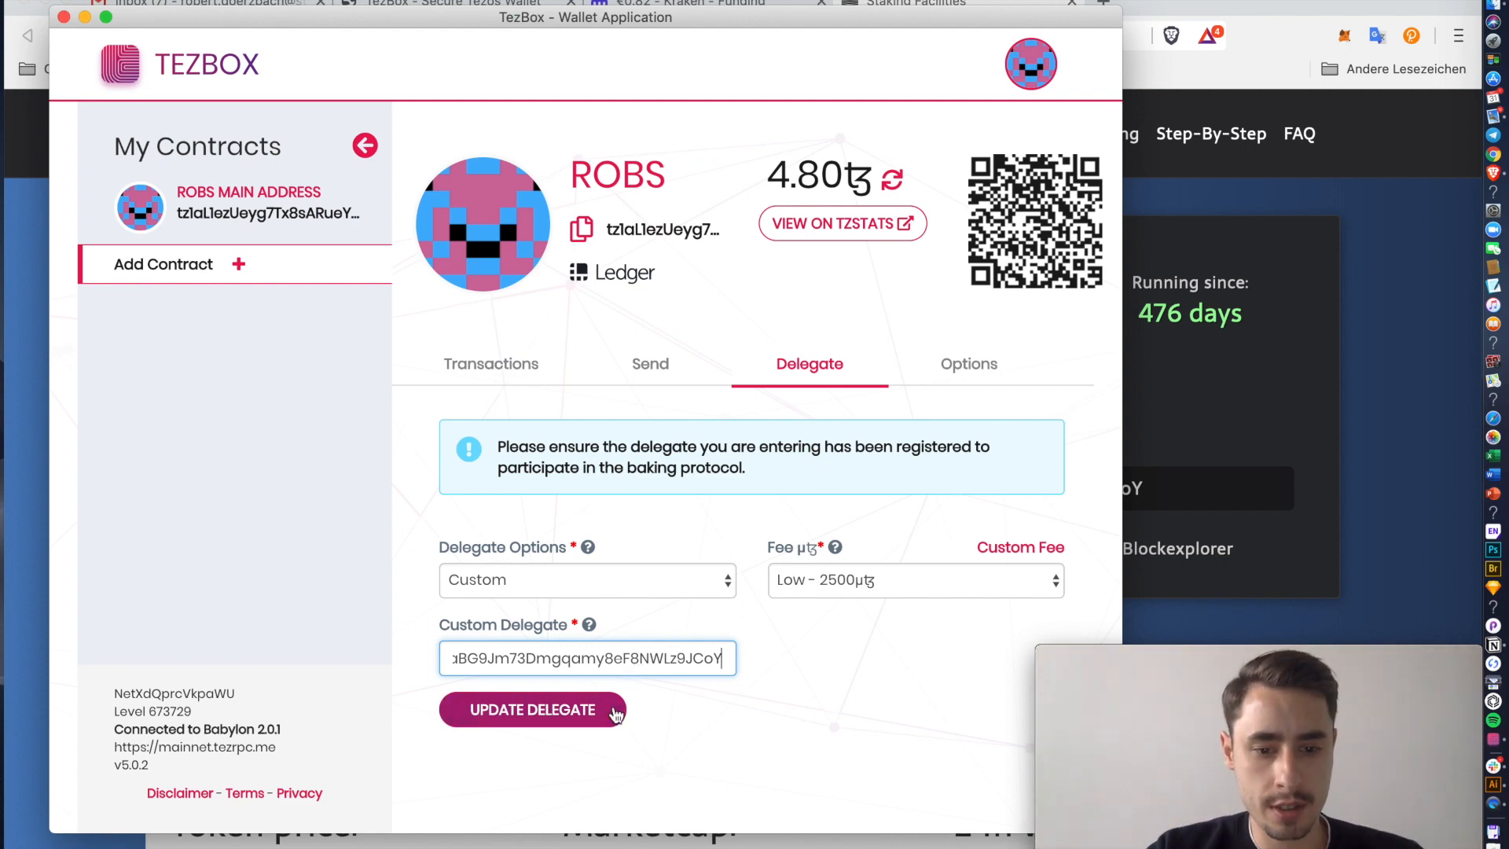
left_click(532, 709)
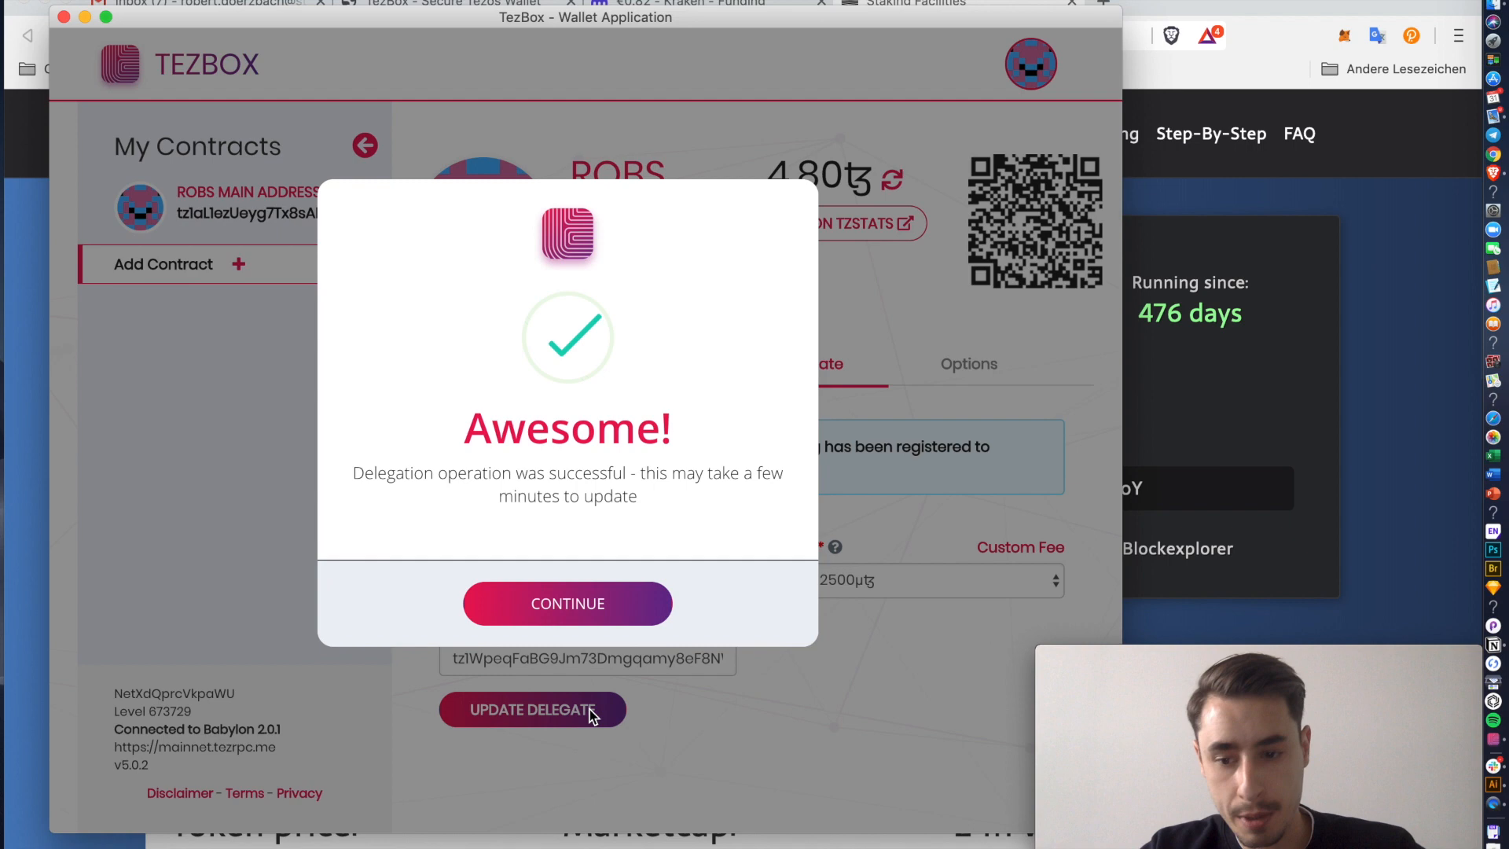
mouse_move(475, 811)
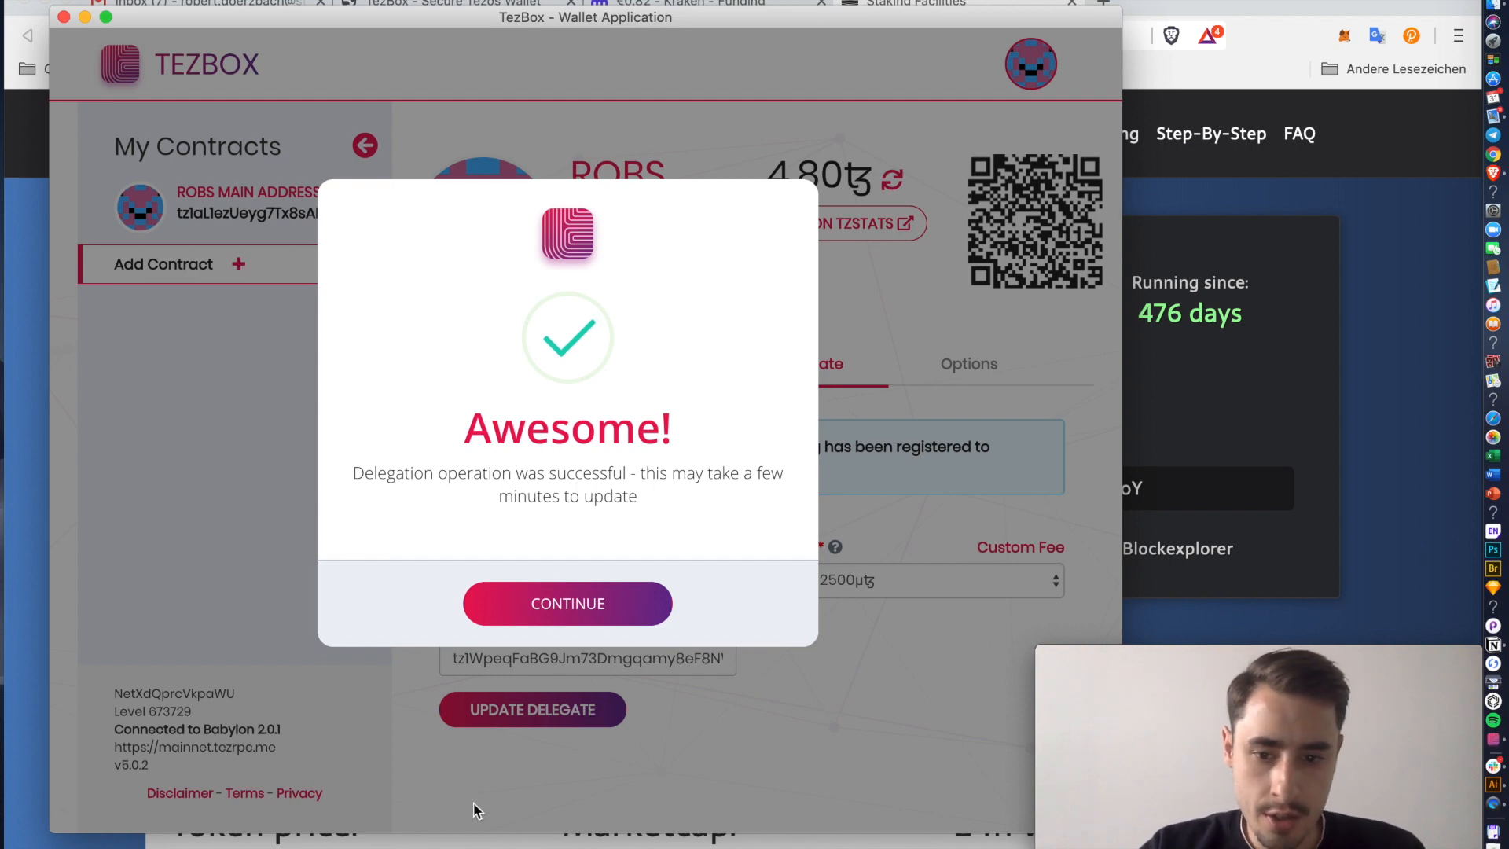
mouse_move(632, 642)
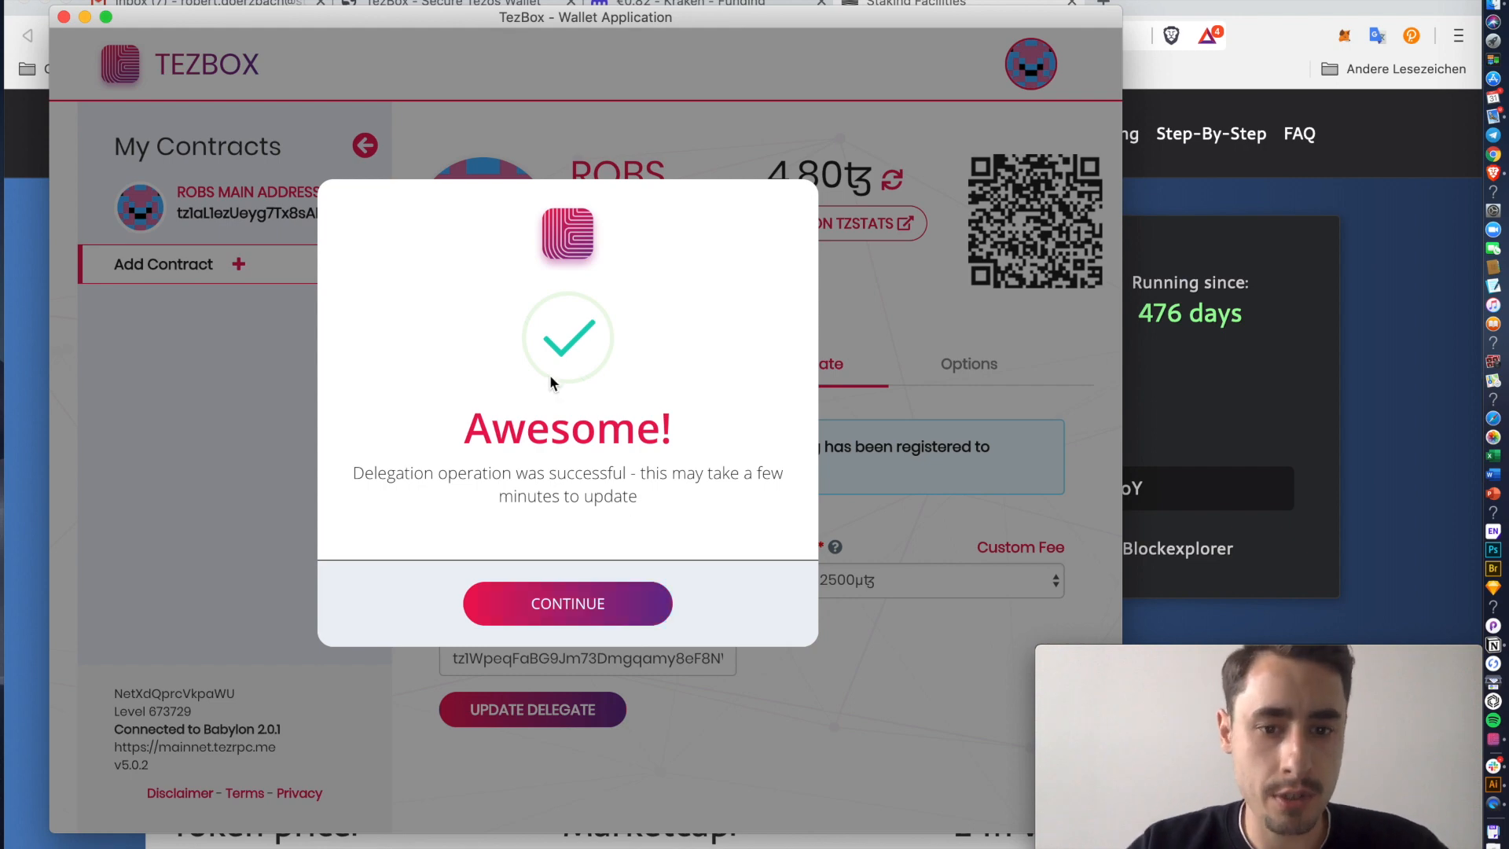
mouse_move(781, 528)
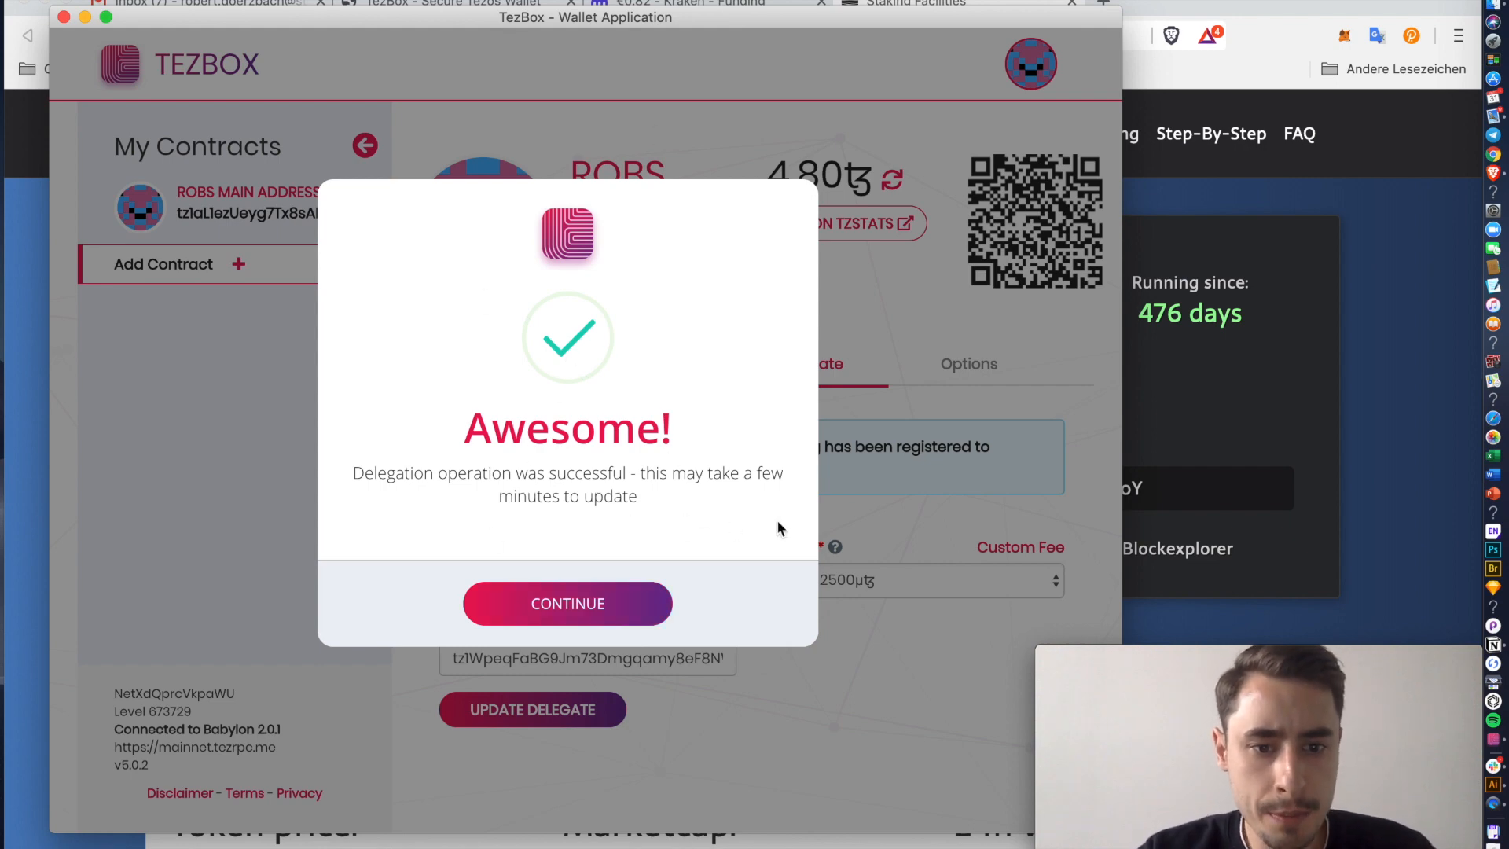
Close the delegation success dialog and view the account on TzStats
left_click(567, 603)
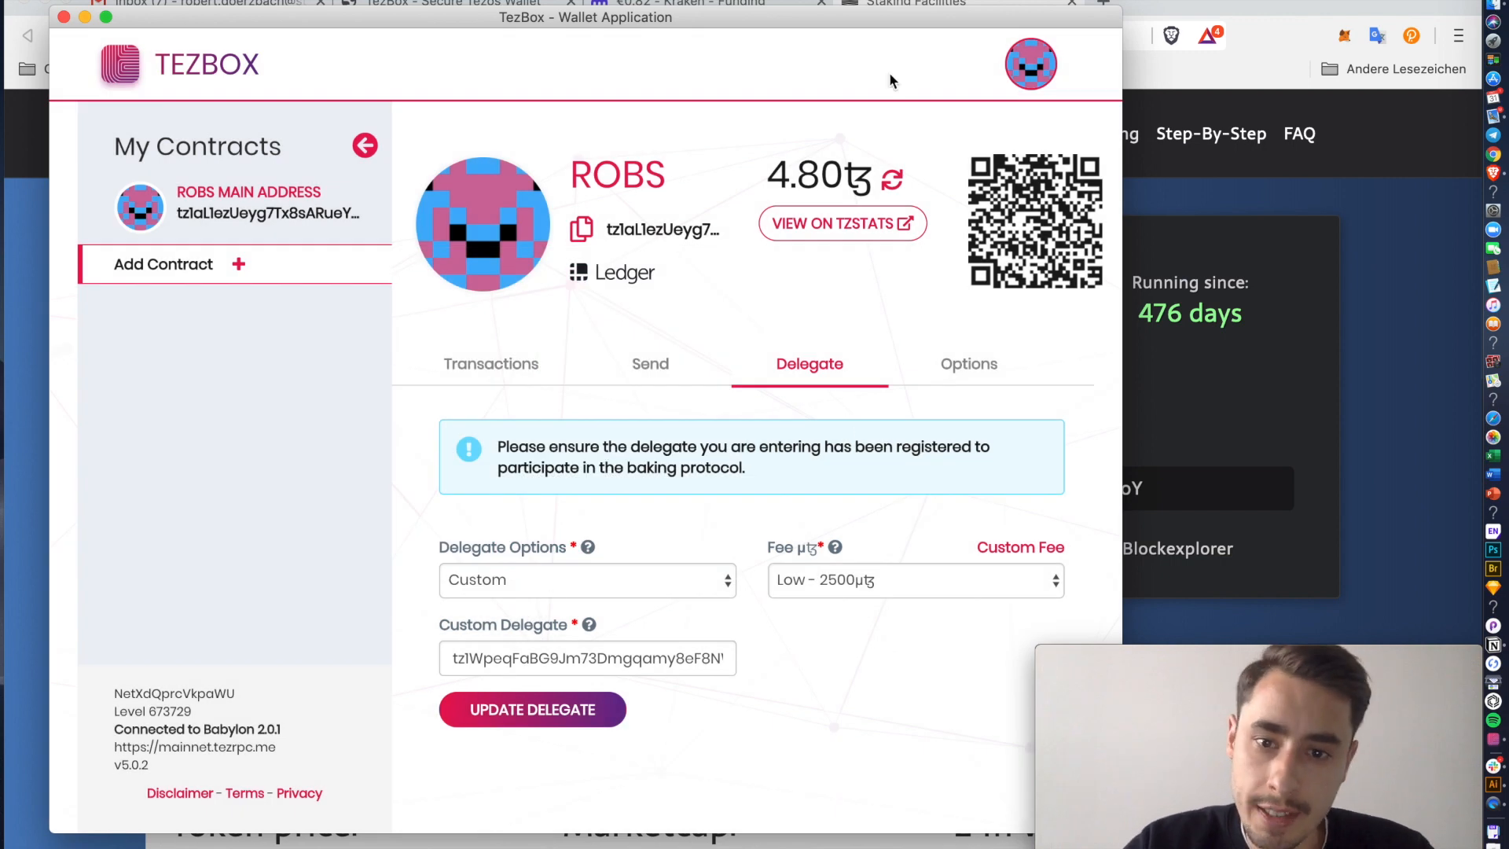
mouse_move(789, 253)
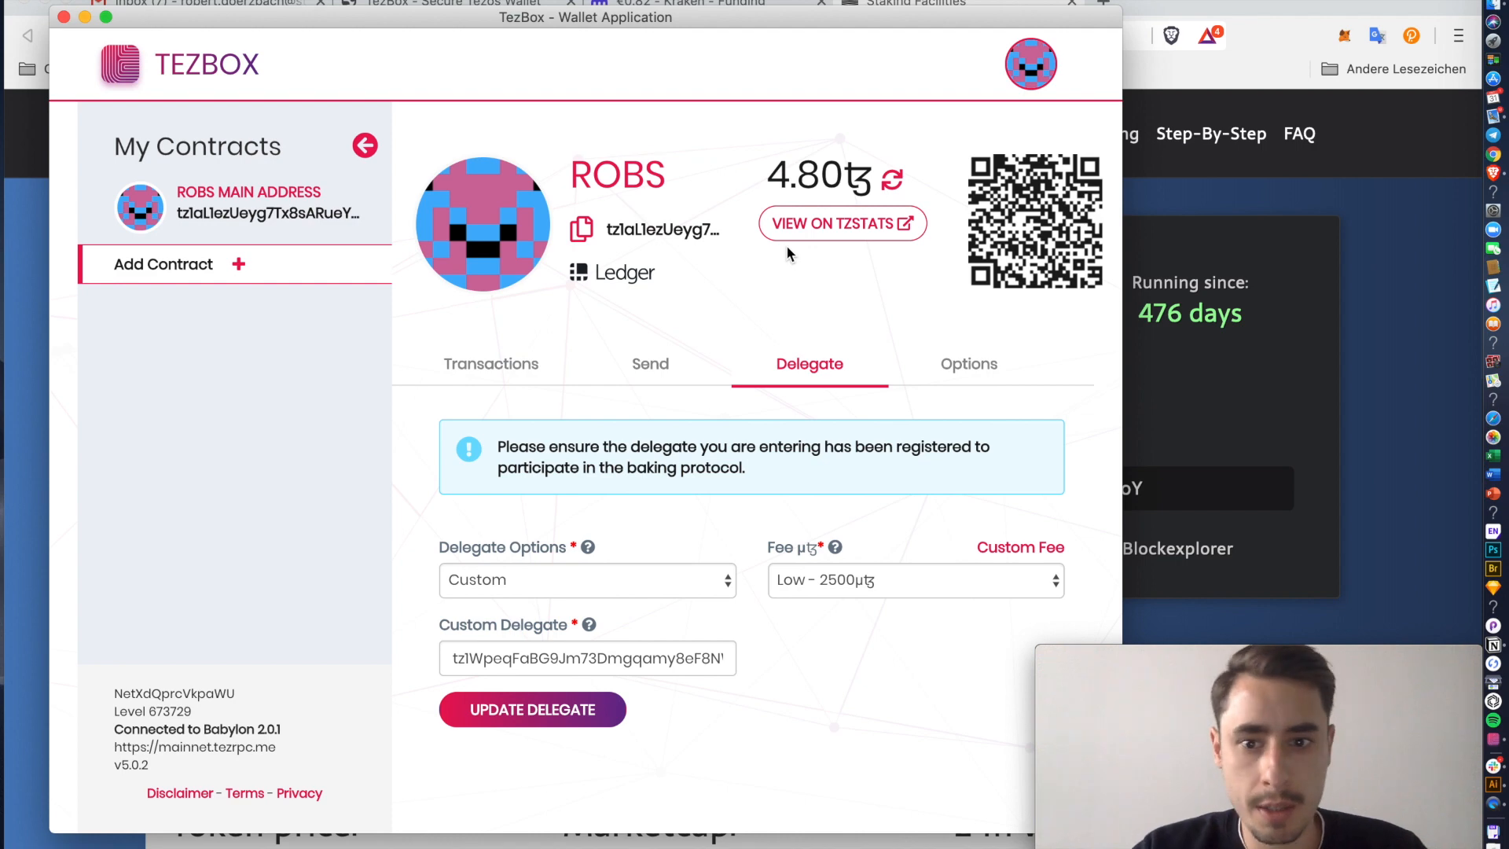
mouse_move(861, 153)
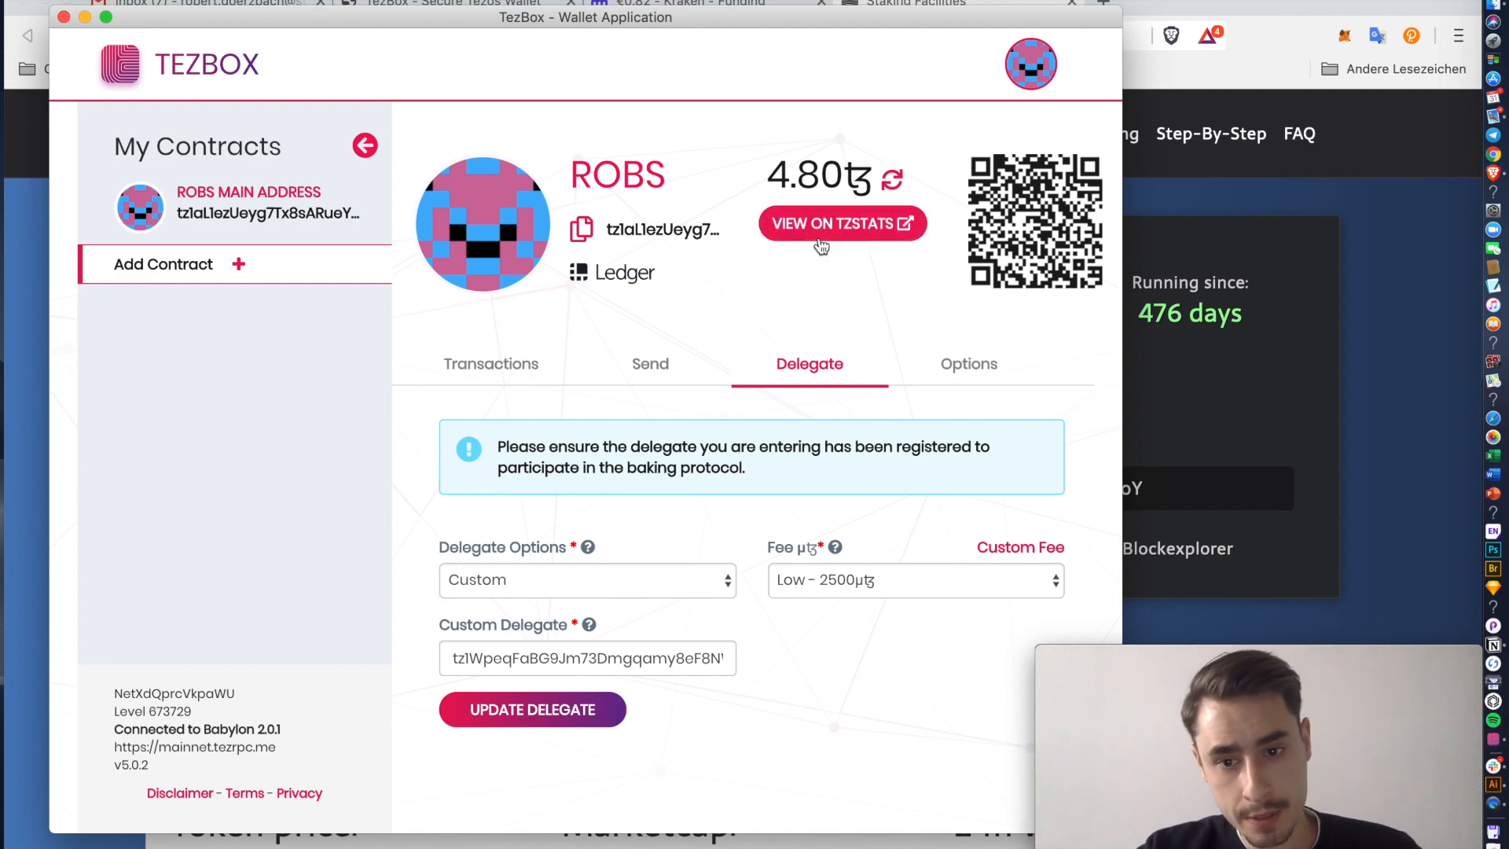
mouse_move(753, 580)
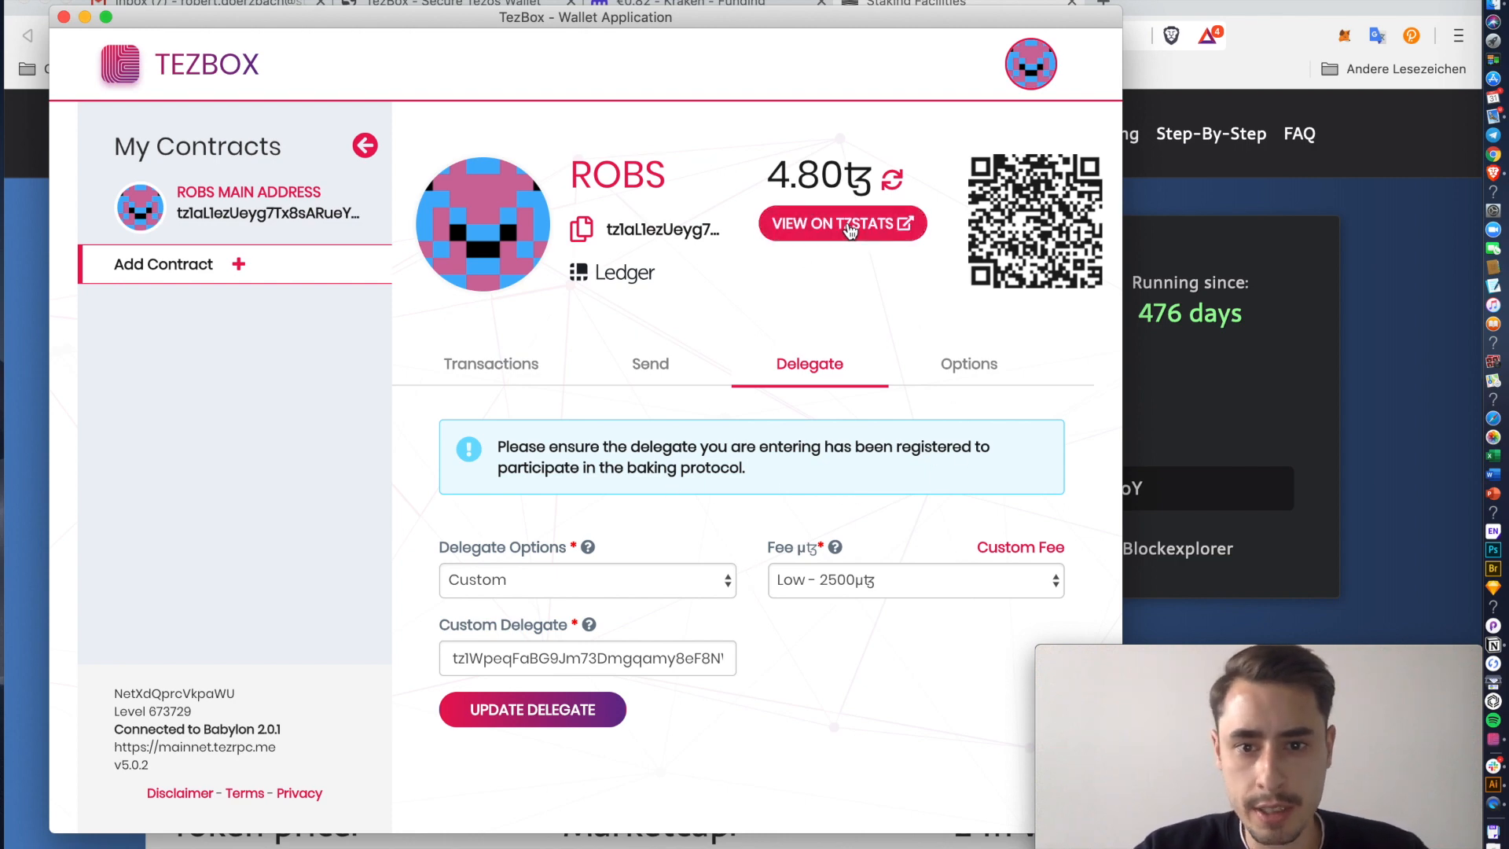
left_click(843, 224)
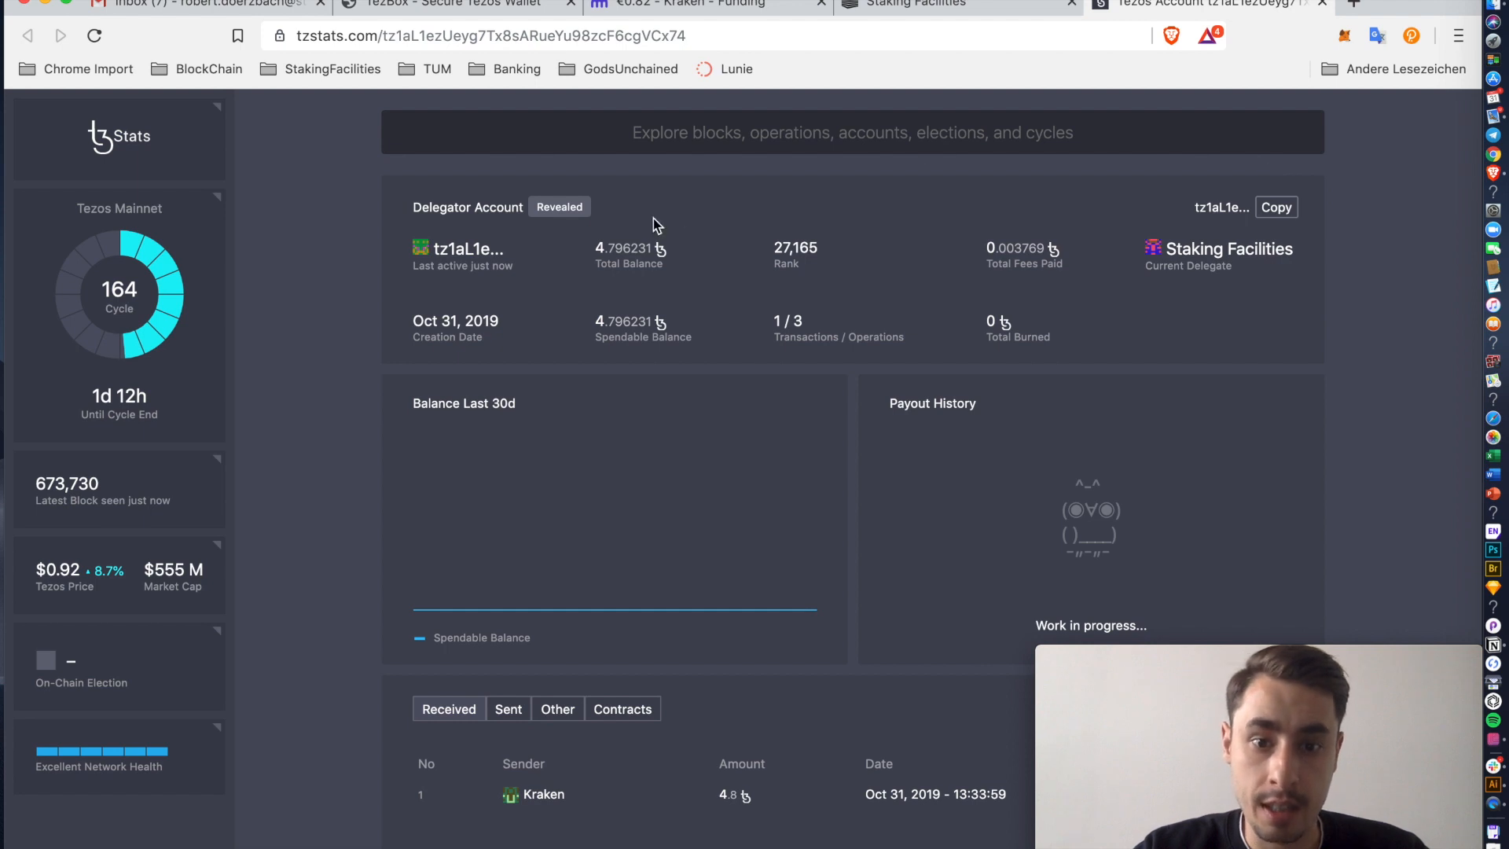
mouse_move(465, 295)
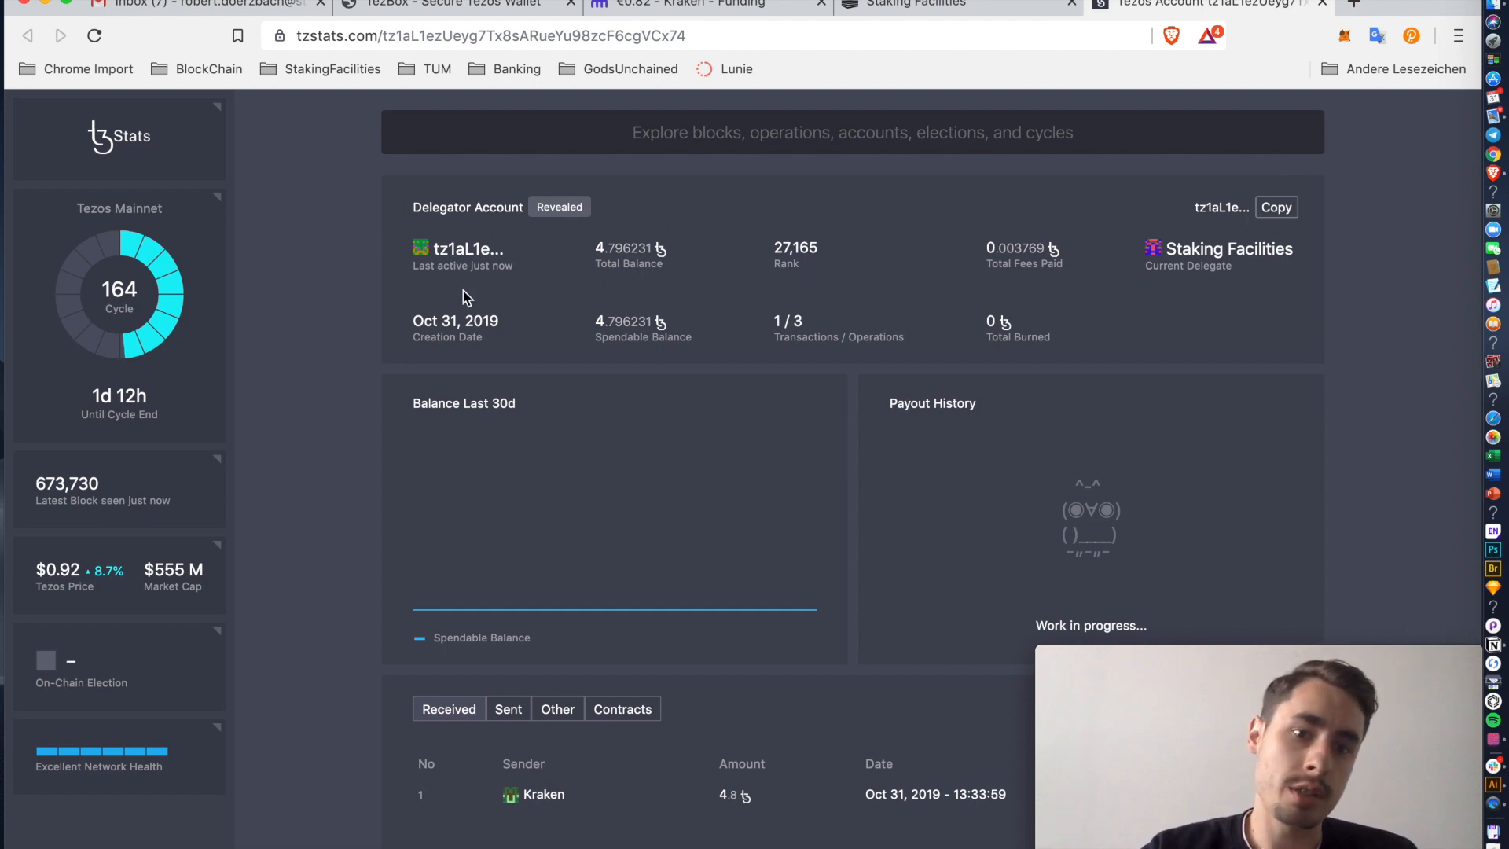
Scroll the TzStats account page to the Received list showing the 4.8 tez Kraken transfer
scroll("down", 3)
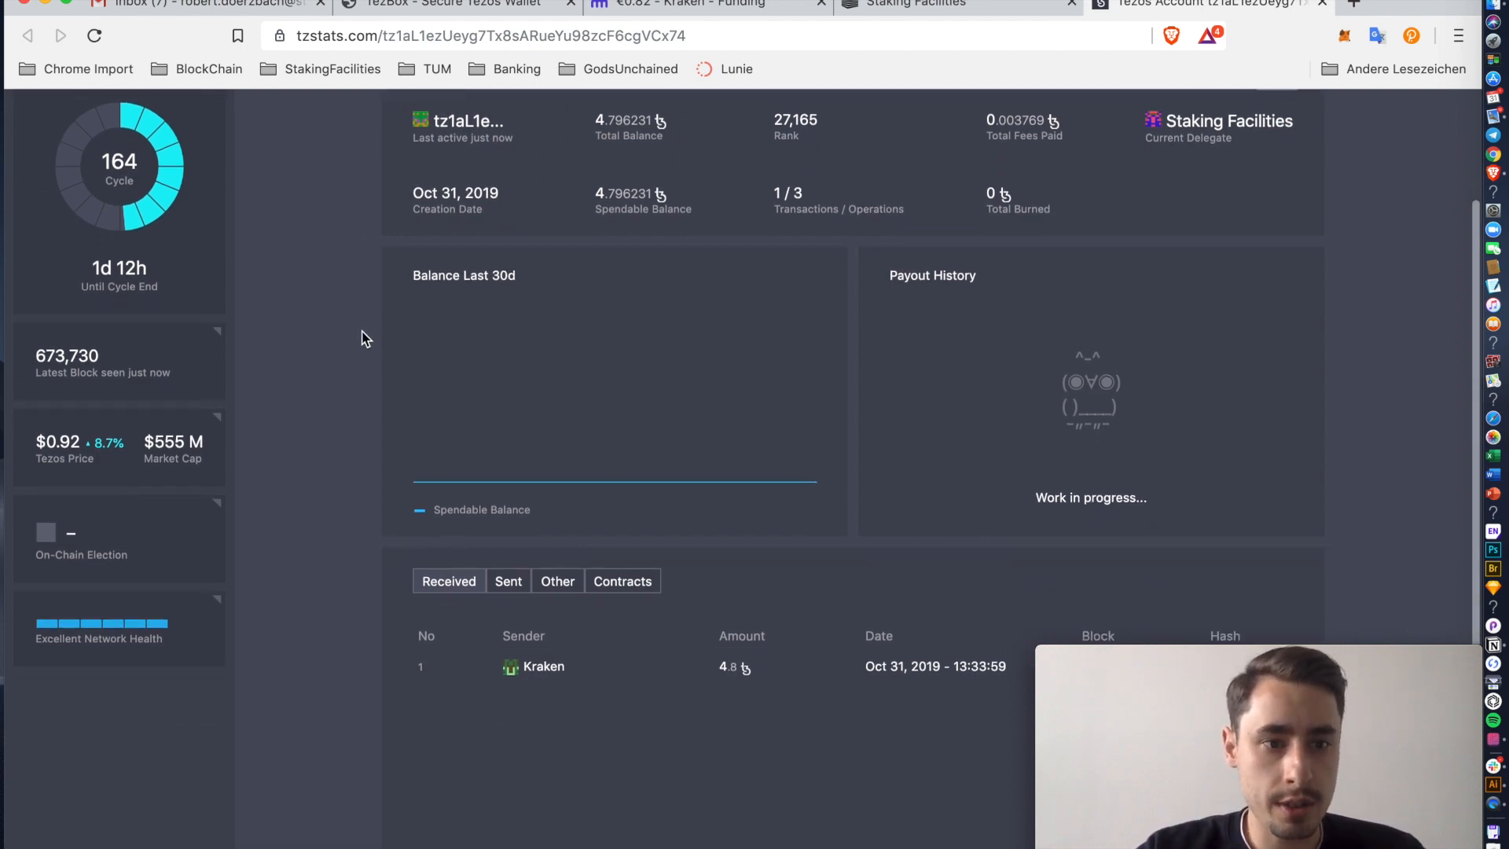
scroll("down", 3)
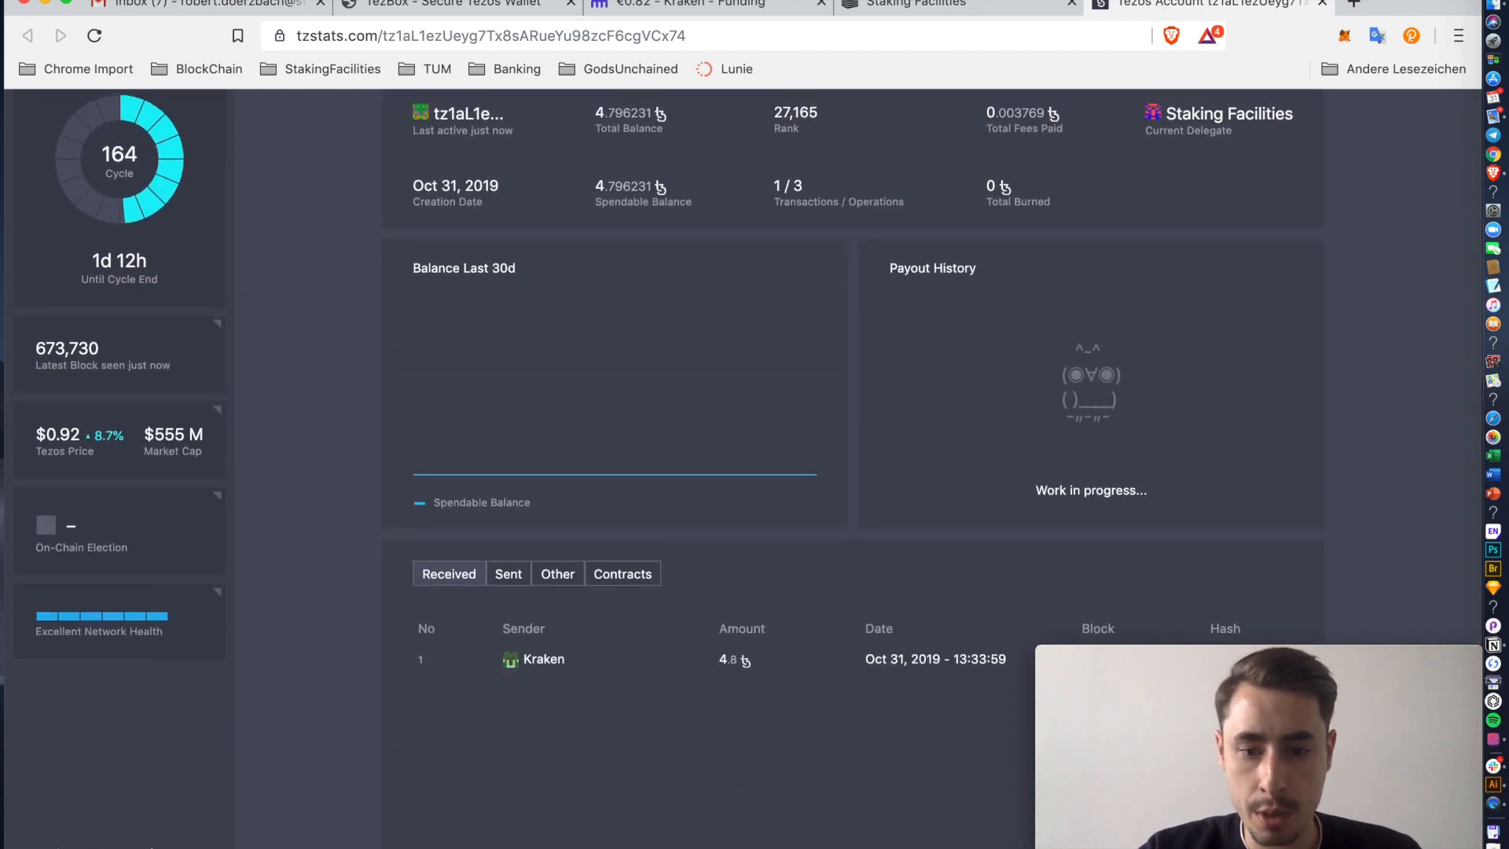
mouse_move(674, 812)
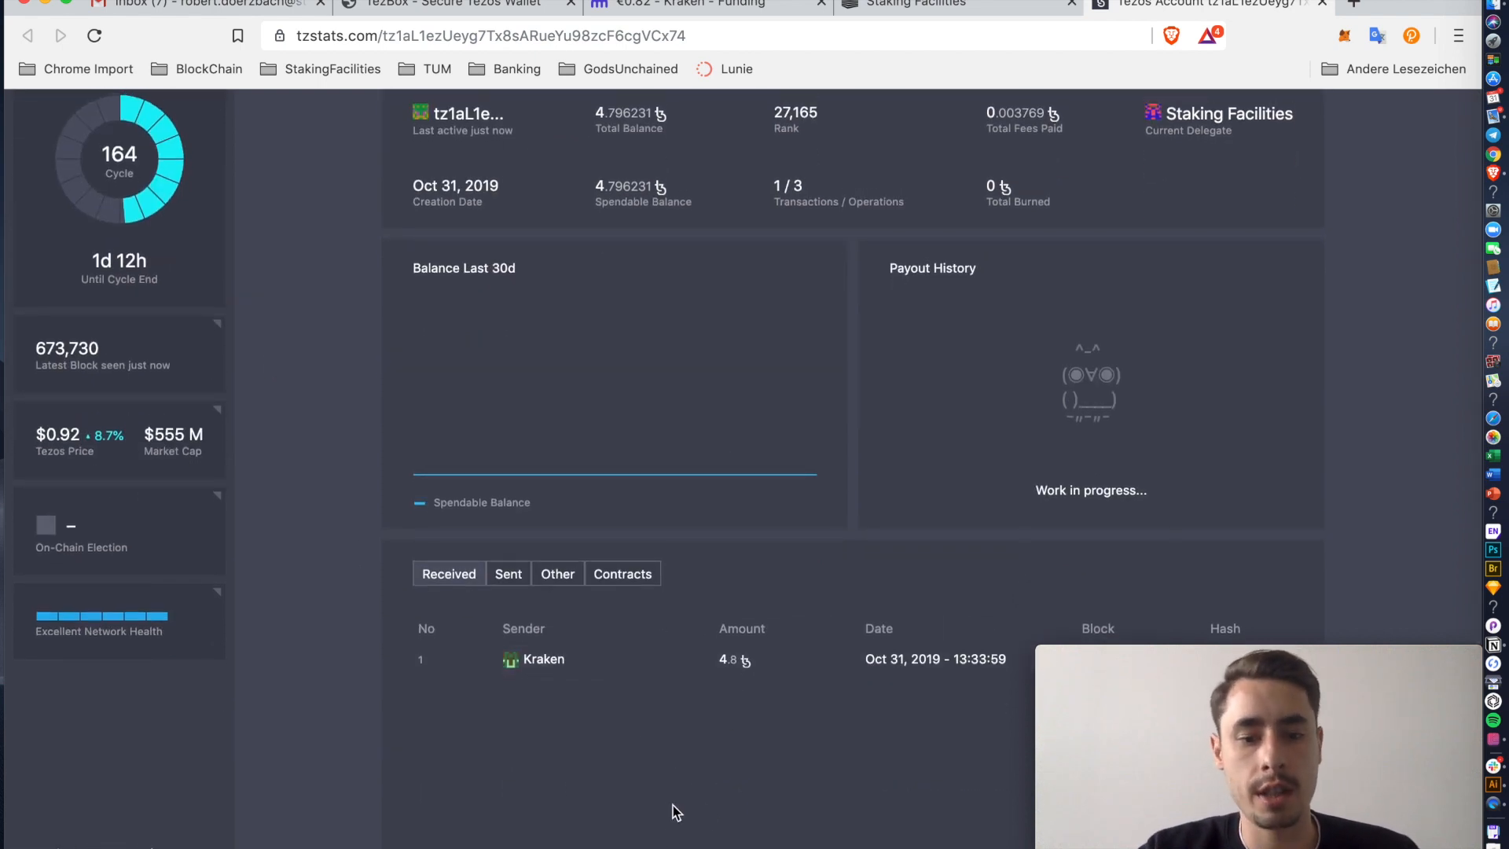
mouse_move(683, 794)
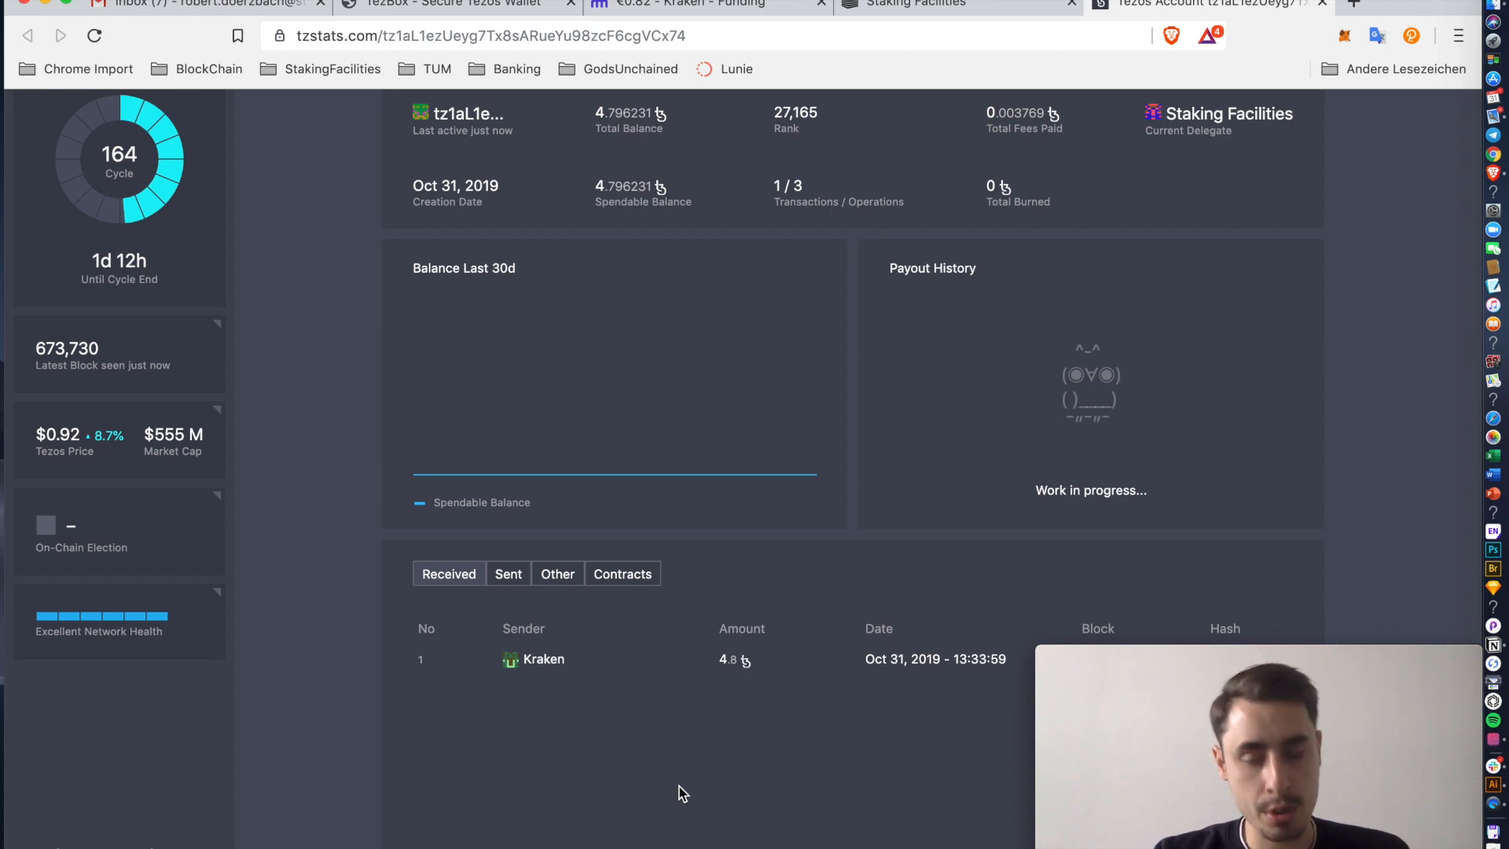
mouse_move(1046, 575)
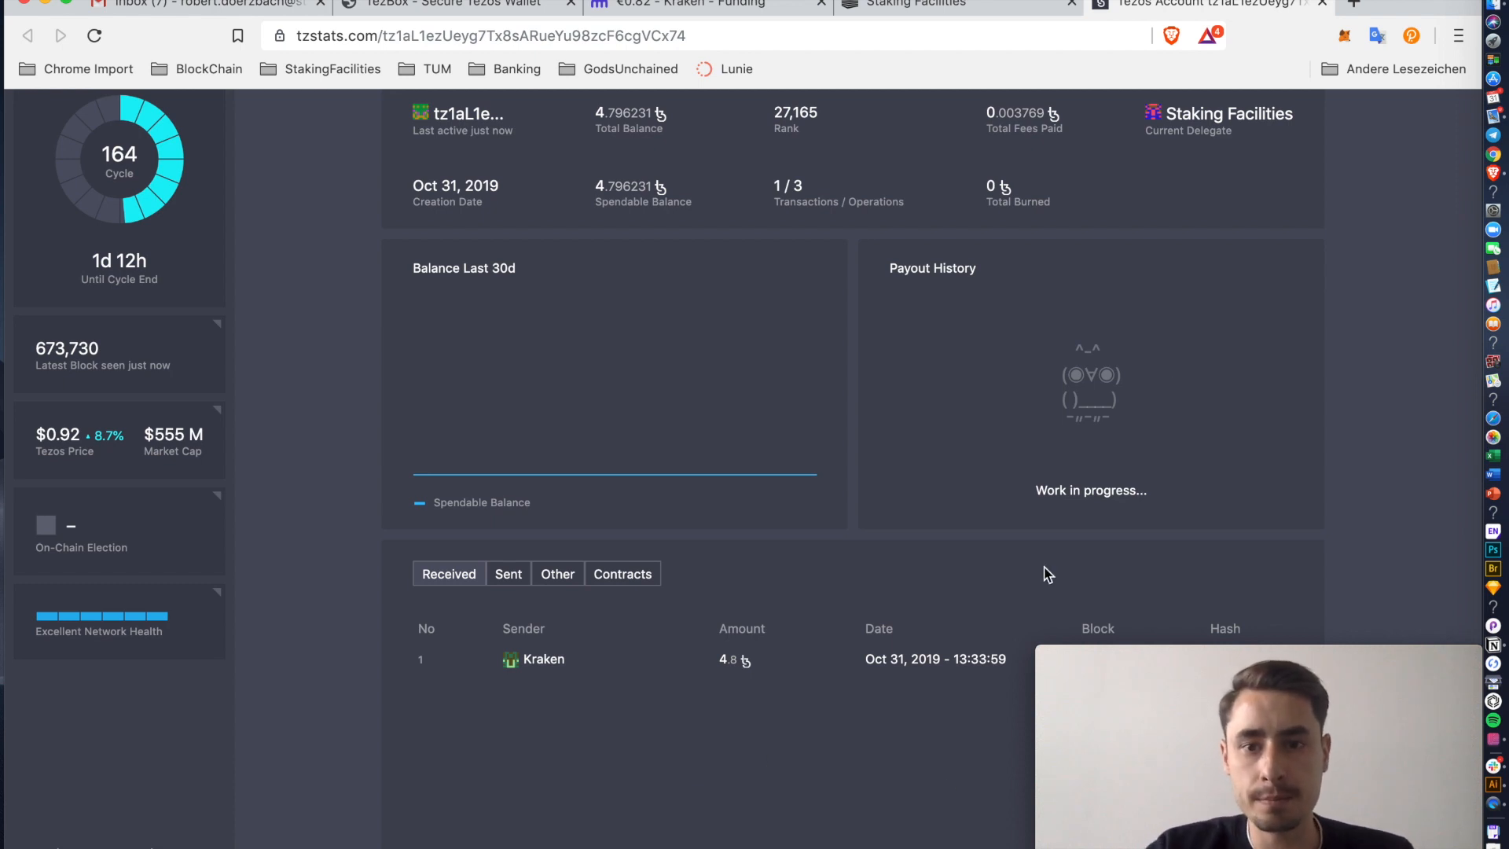
mouse_move(1132, 285)
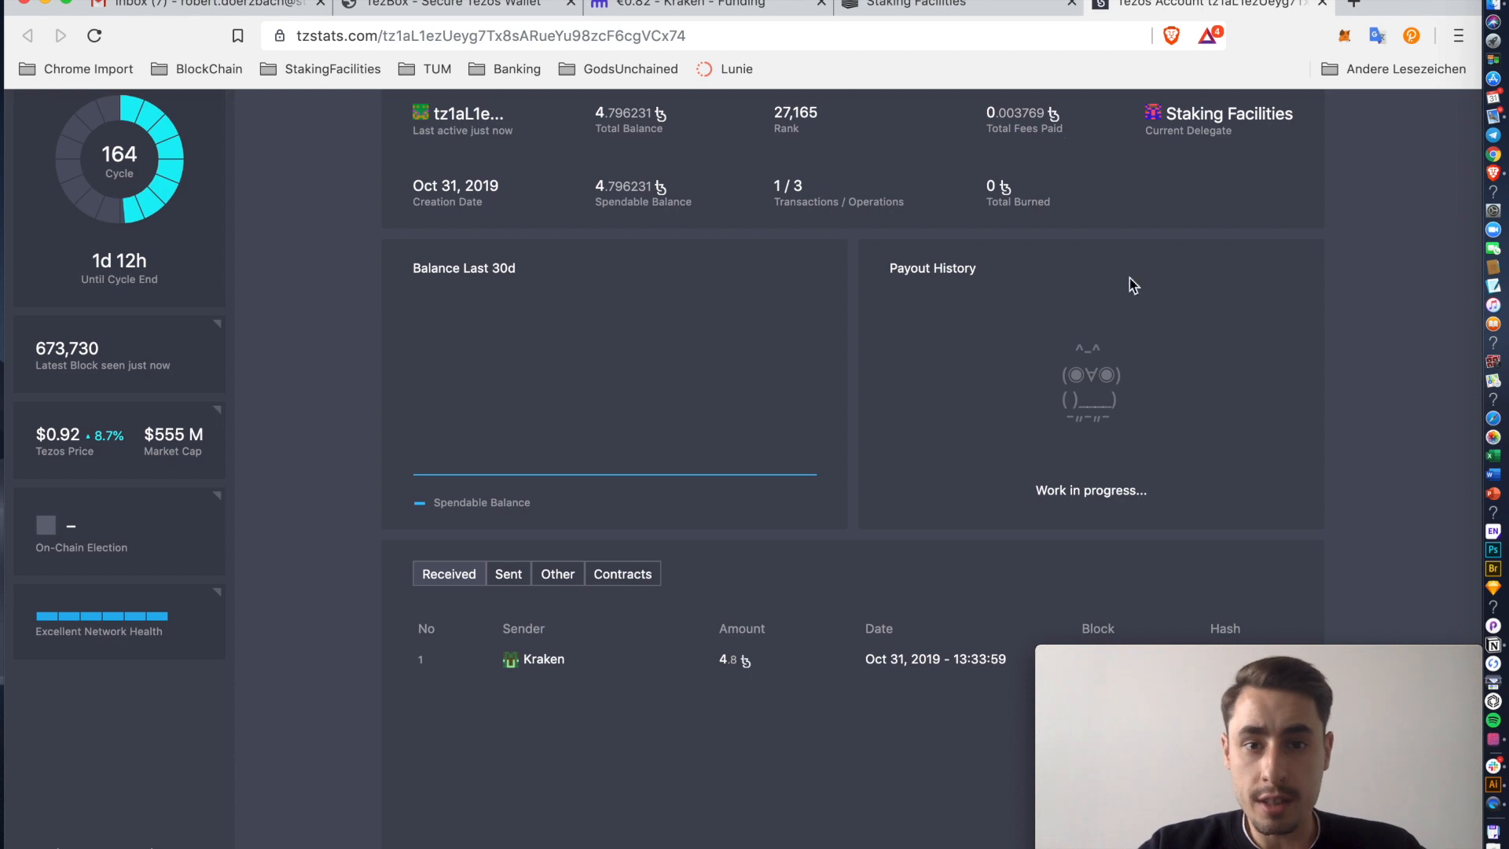
mouse_move(946, 6)
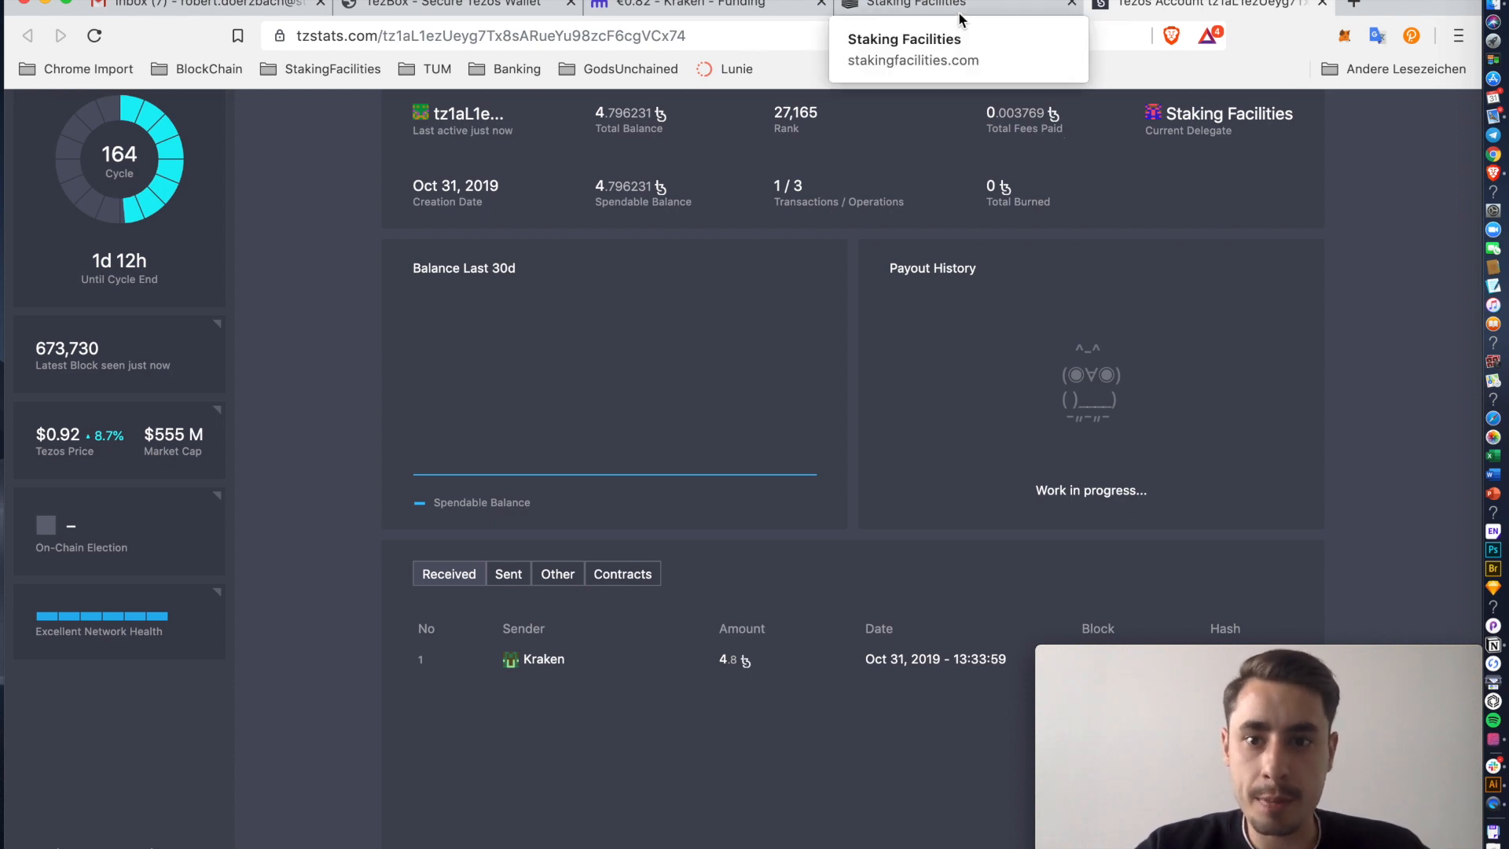